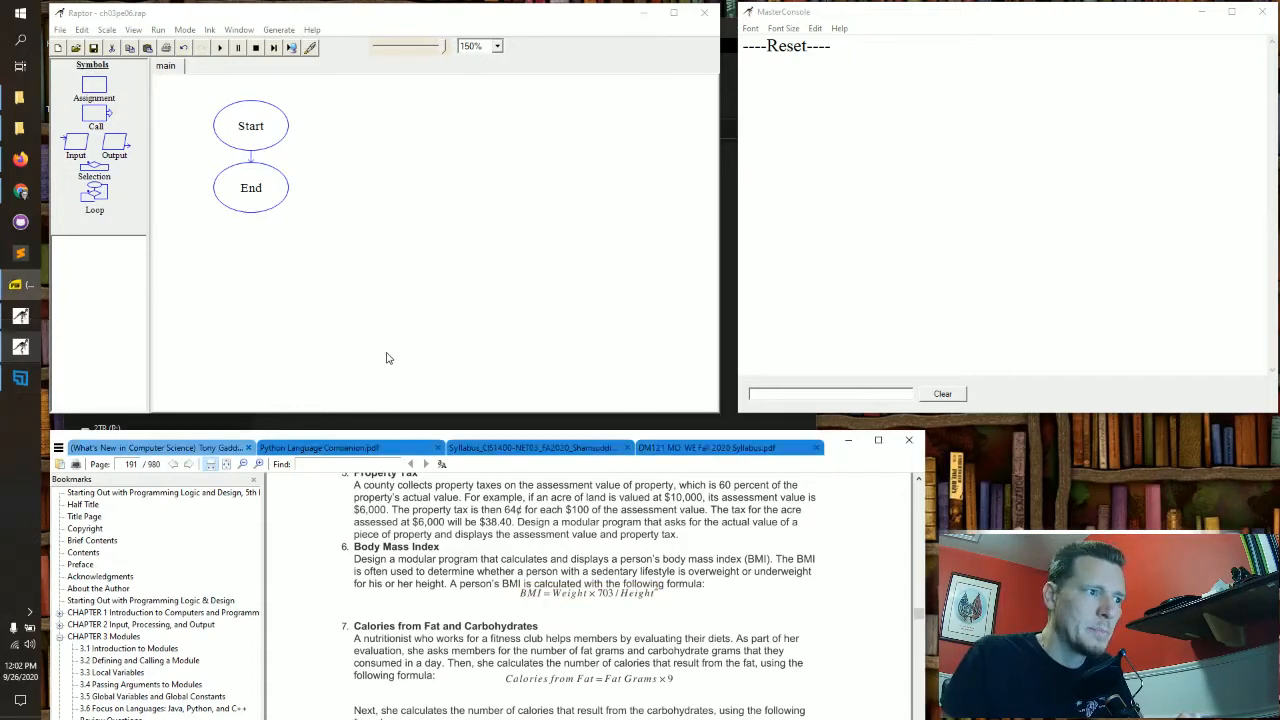
pyautogui.moveTo(472, 320)
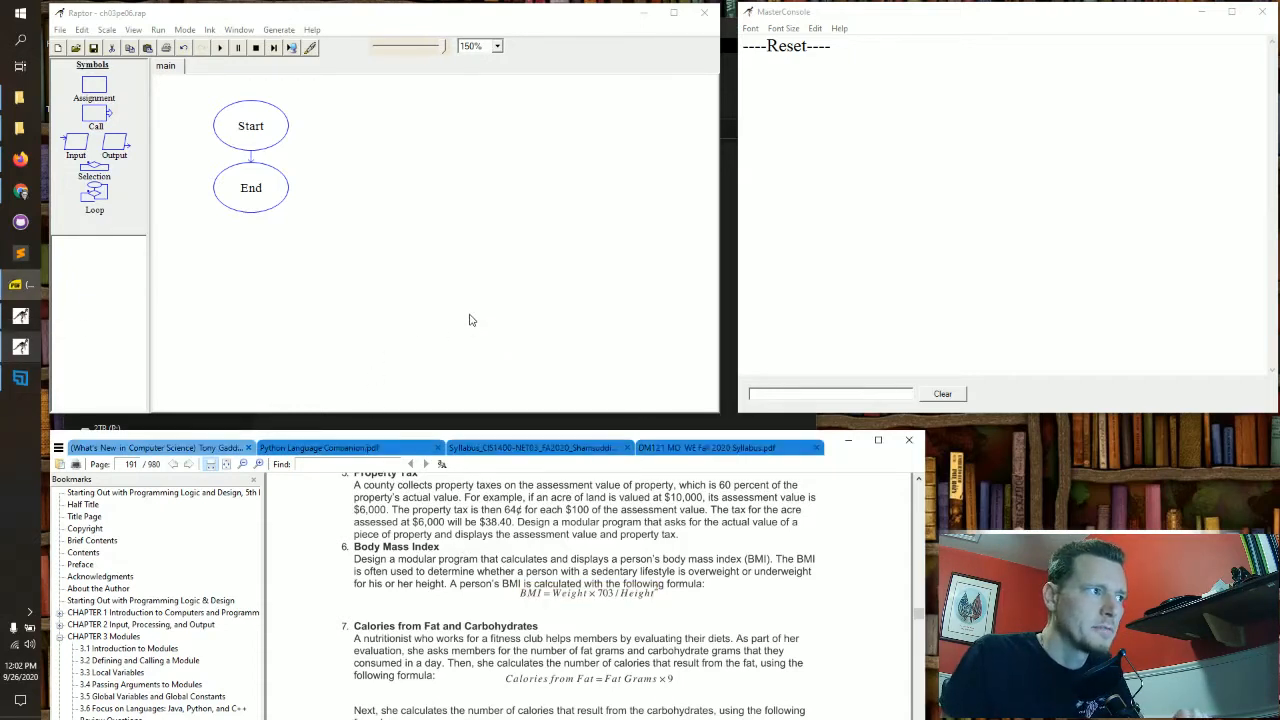
pyautogui.moveTo(448, 308)
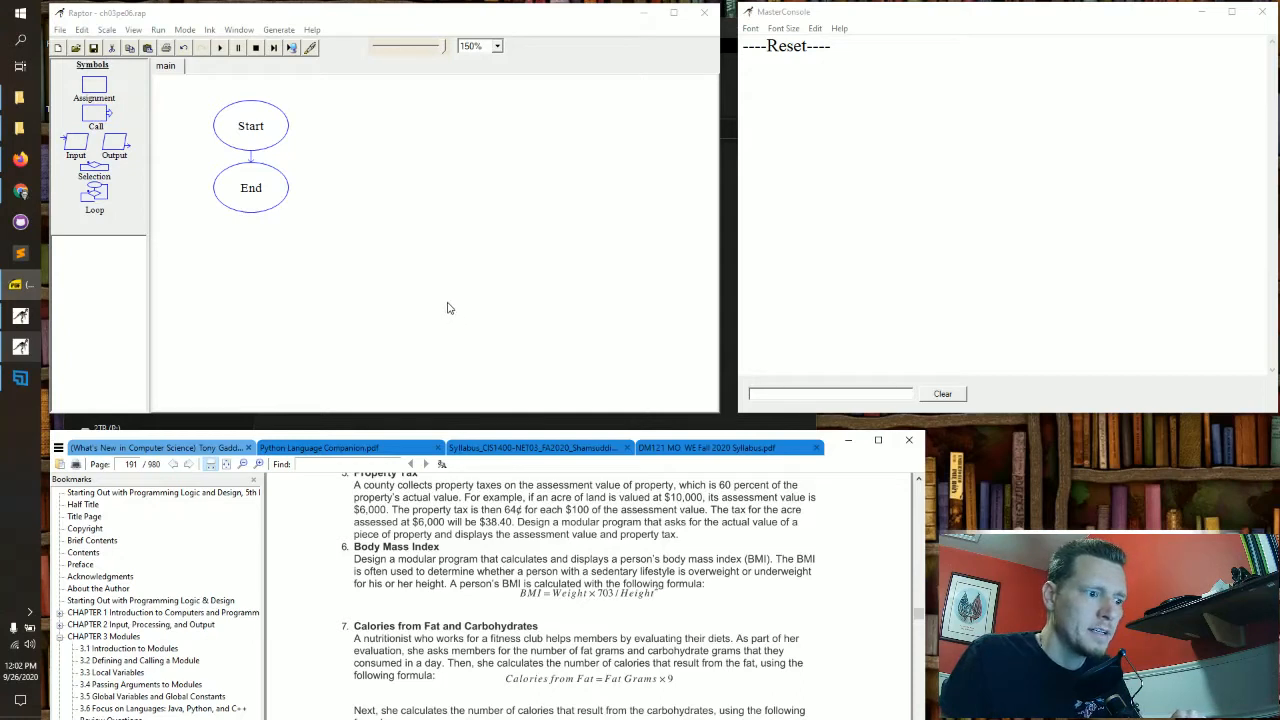
pyautogui.moveTo(420, 304)
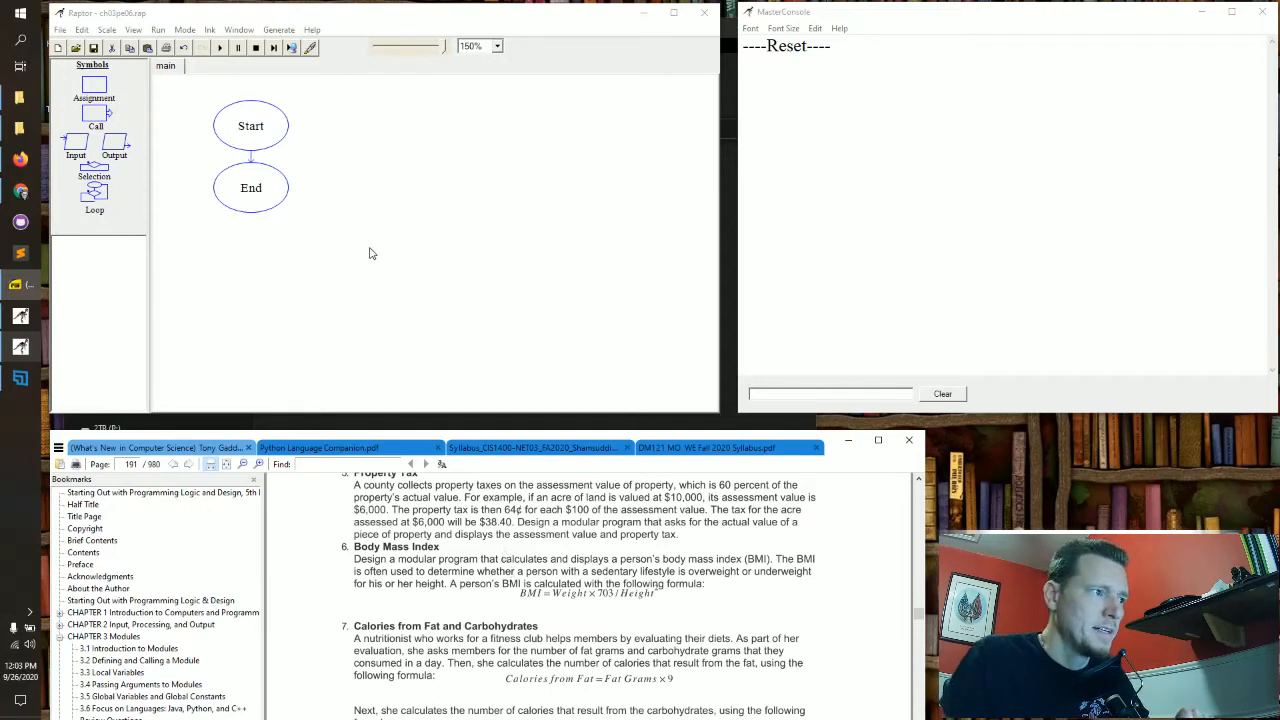
pyautogui.moveTo(396, 192)
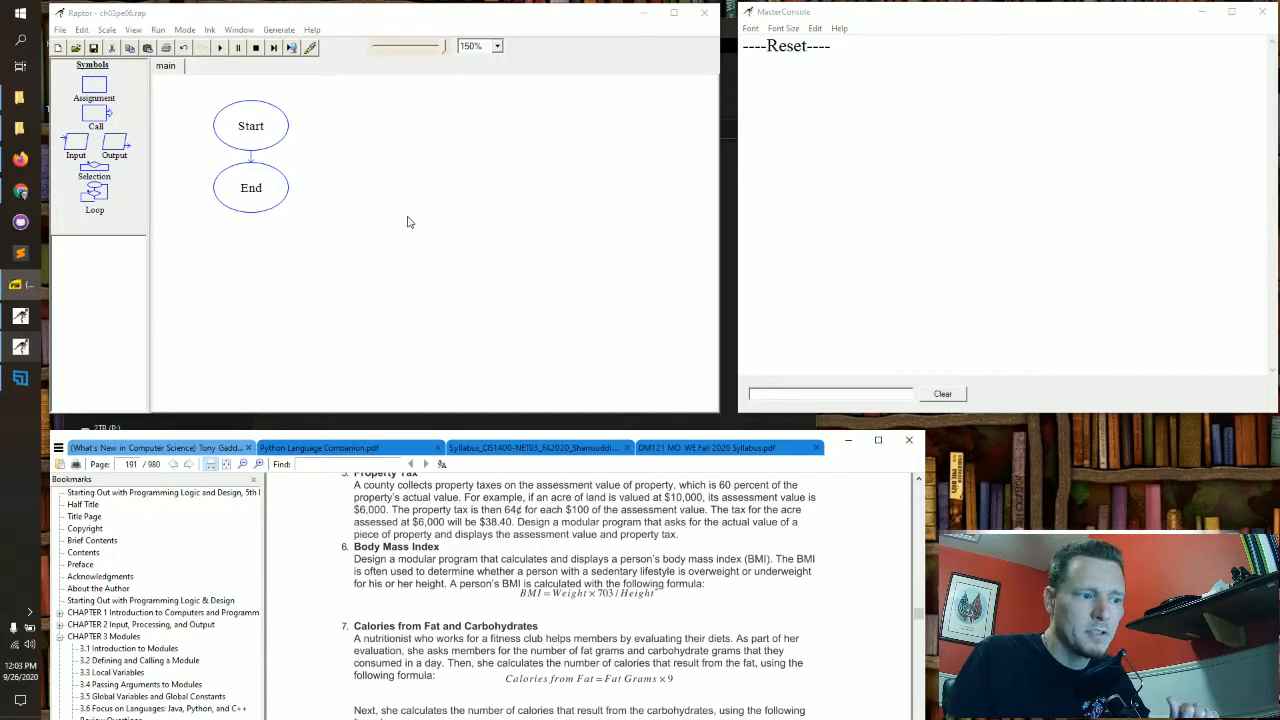
pyautogui.moveTo(398, 228)
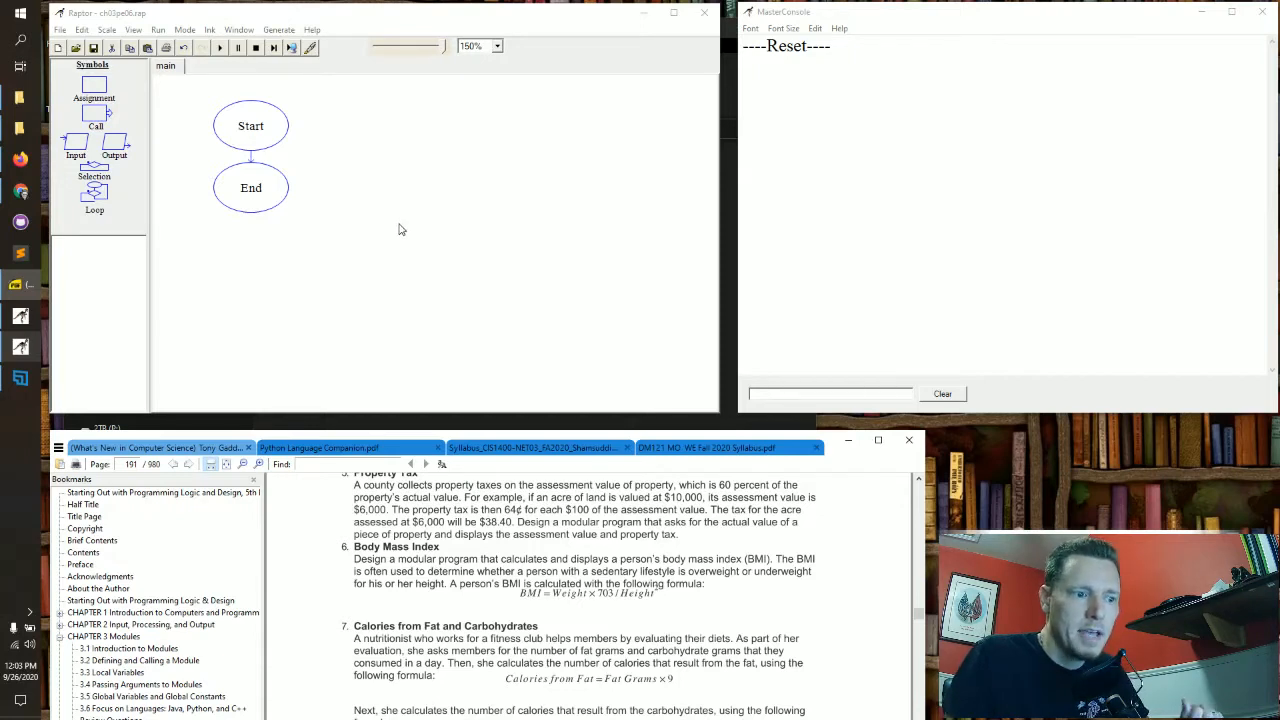
pyautogui.moveTo(390, 236)
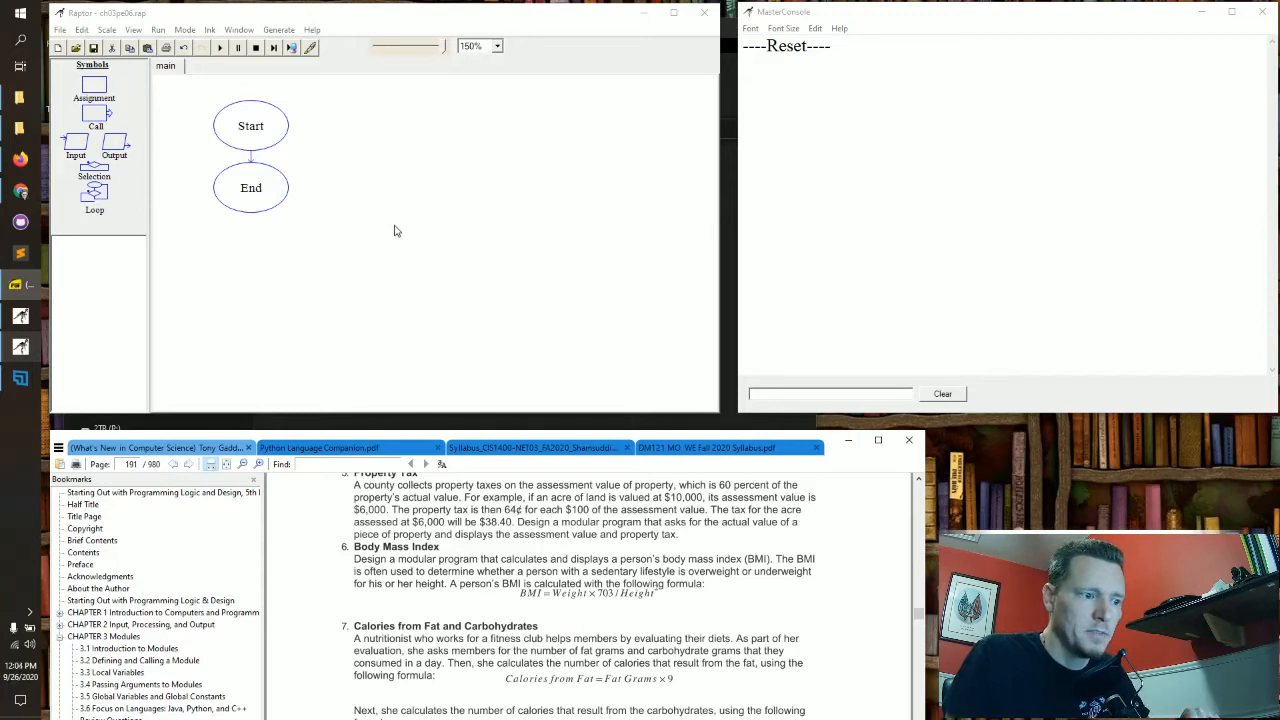
pyautogui.moveTo(420, 240)
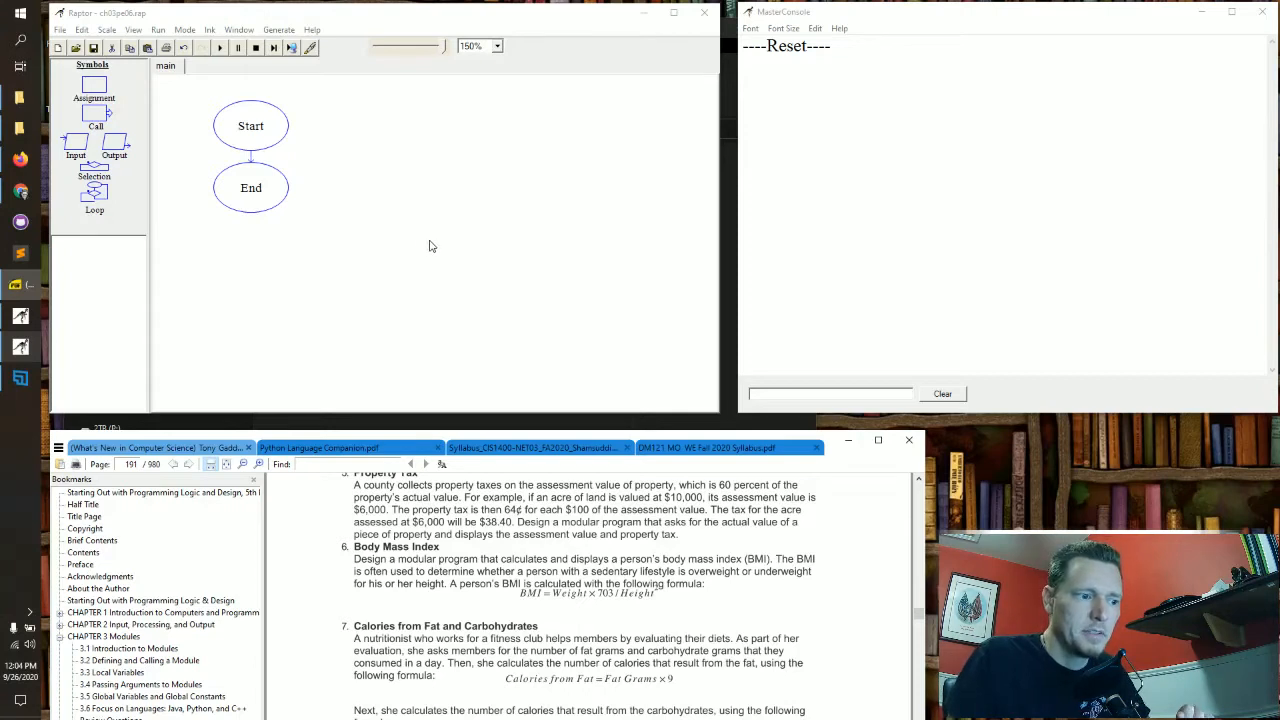
pyautogui.moveTo(420, 248)
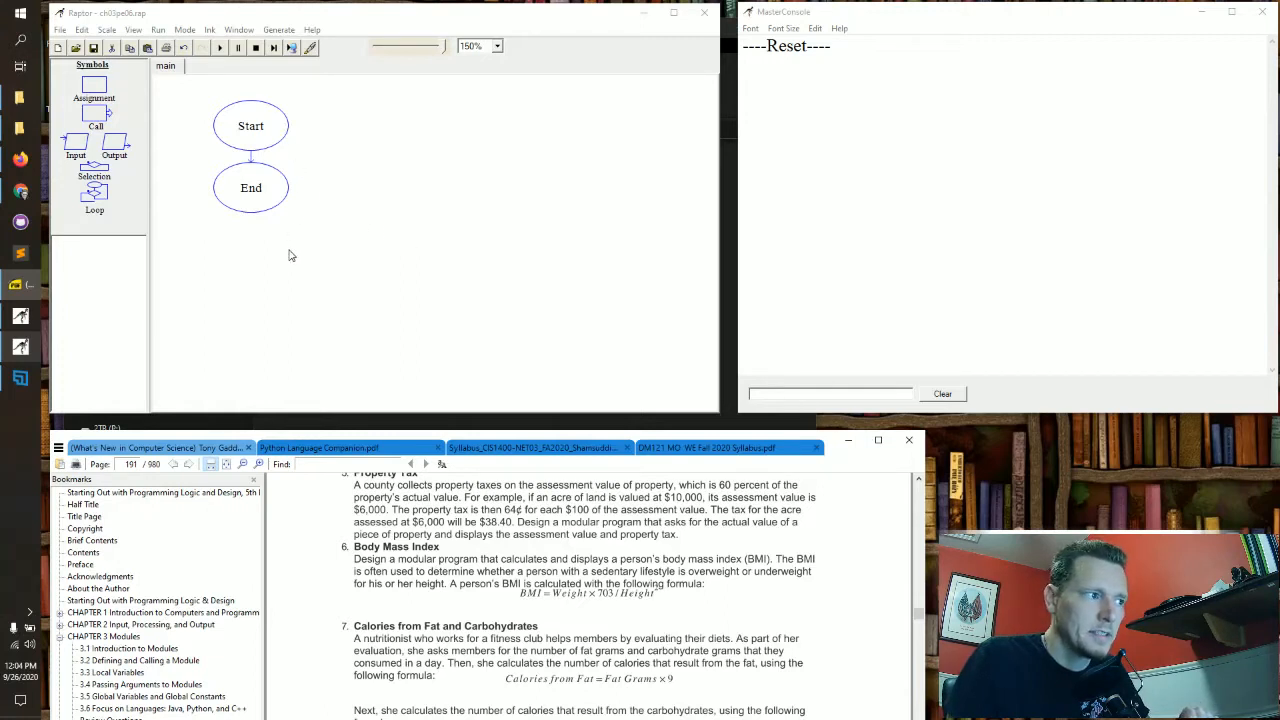
pyautogui.moveTo(294, 278)
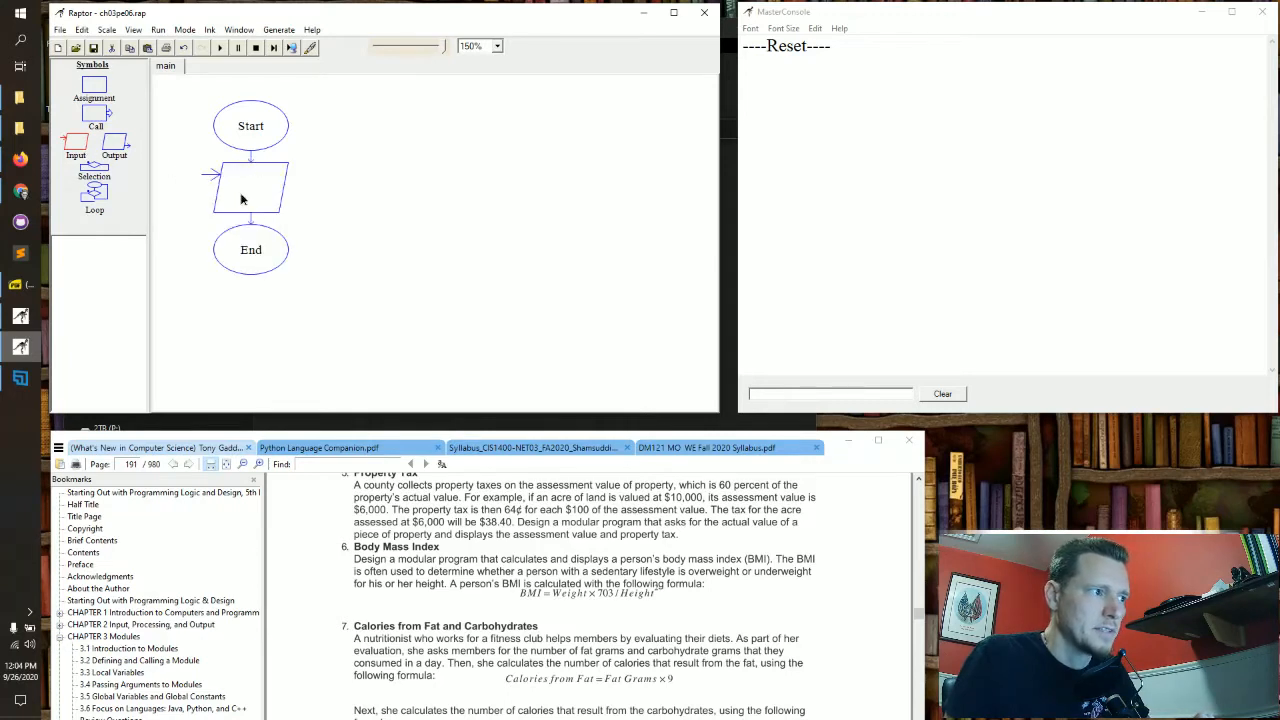
# Step: Fill the first input step with a height-in-inches prompt storing into height
pyautogui.doubleClick(250, 190)
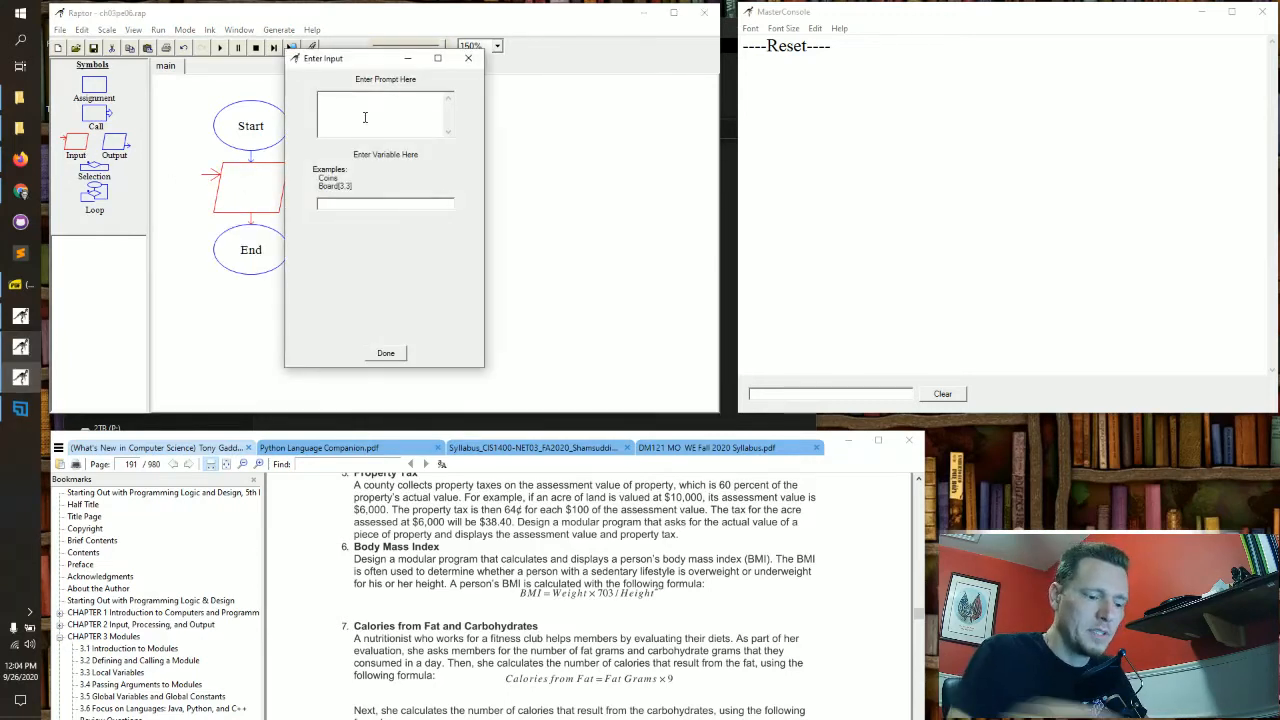
pyautogui.write('Please inpu')
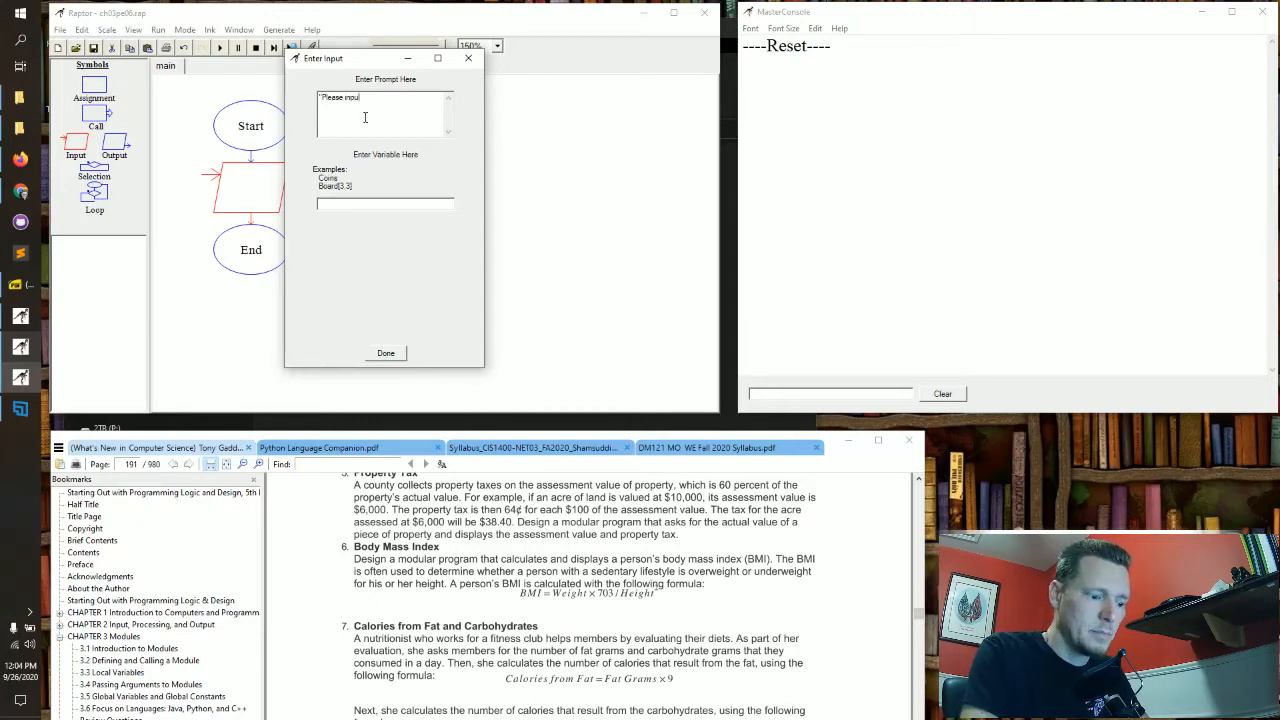
pyautogui.write('your')
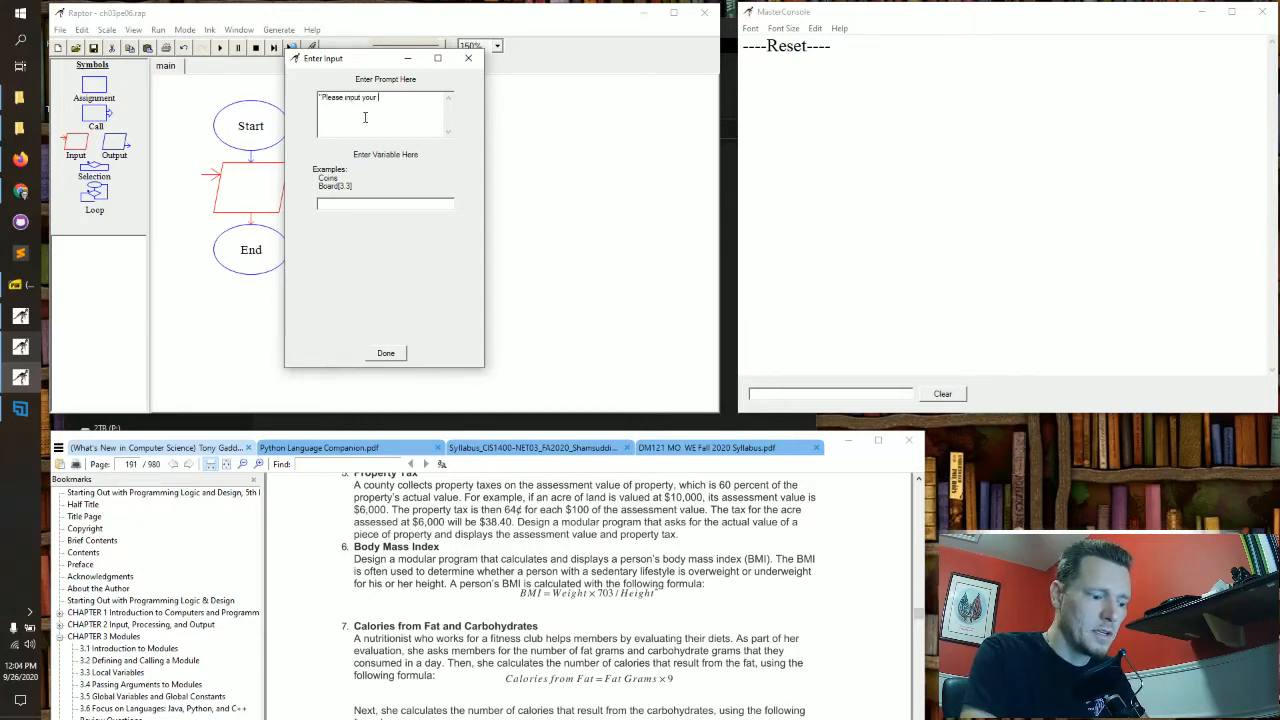
pyautogui.write('height in inches"')
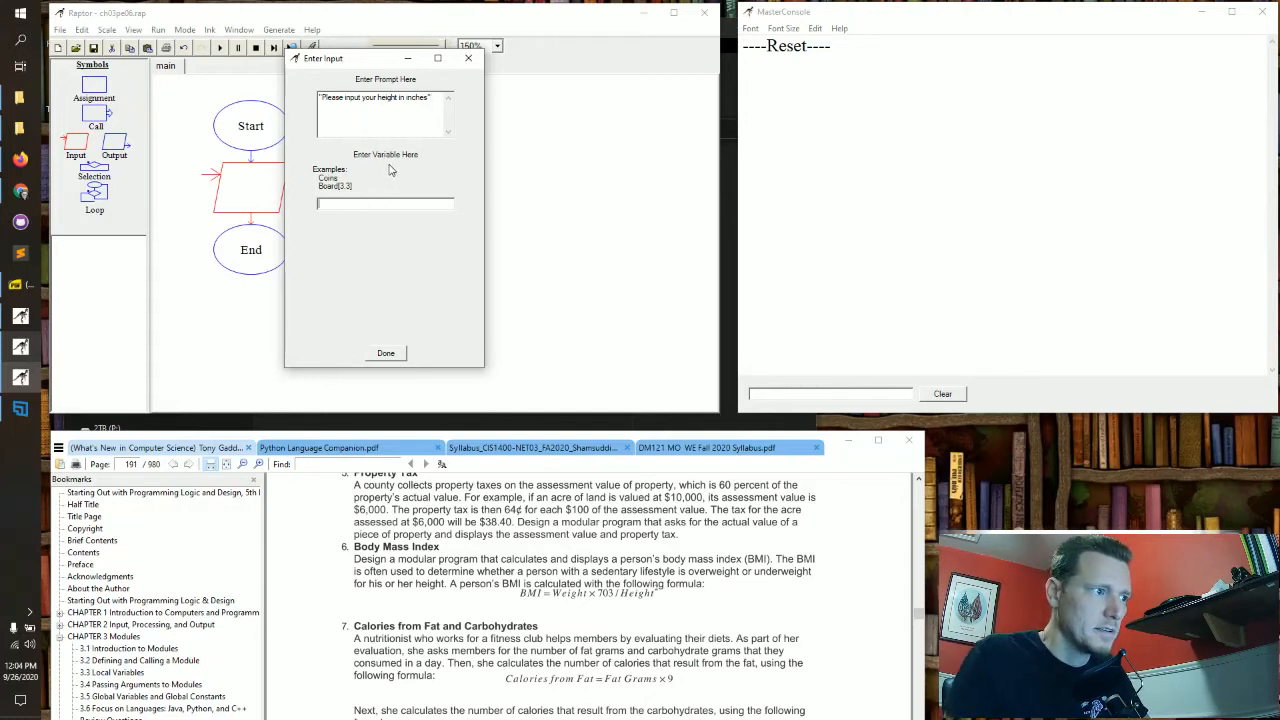
pyautogui.write('h')
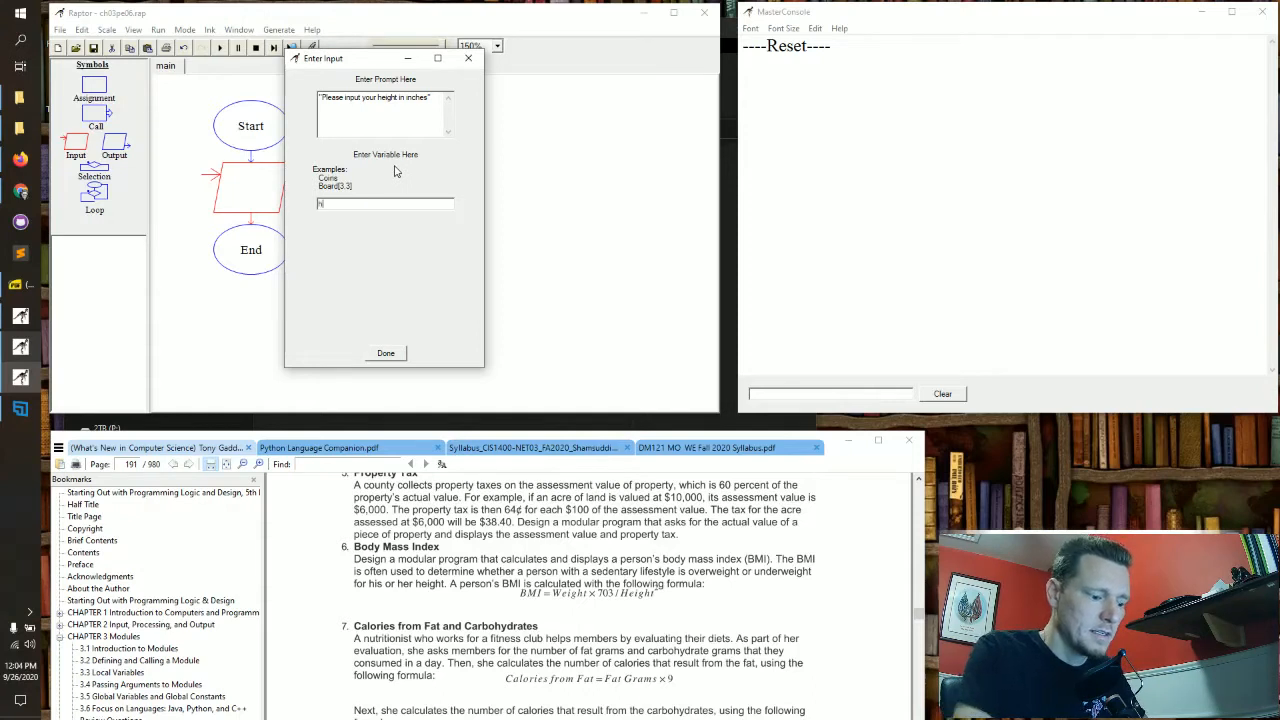
pyautogui.write('height')
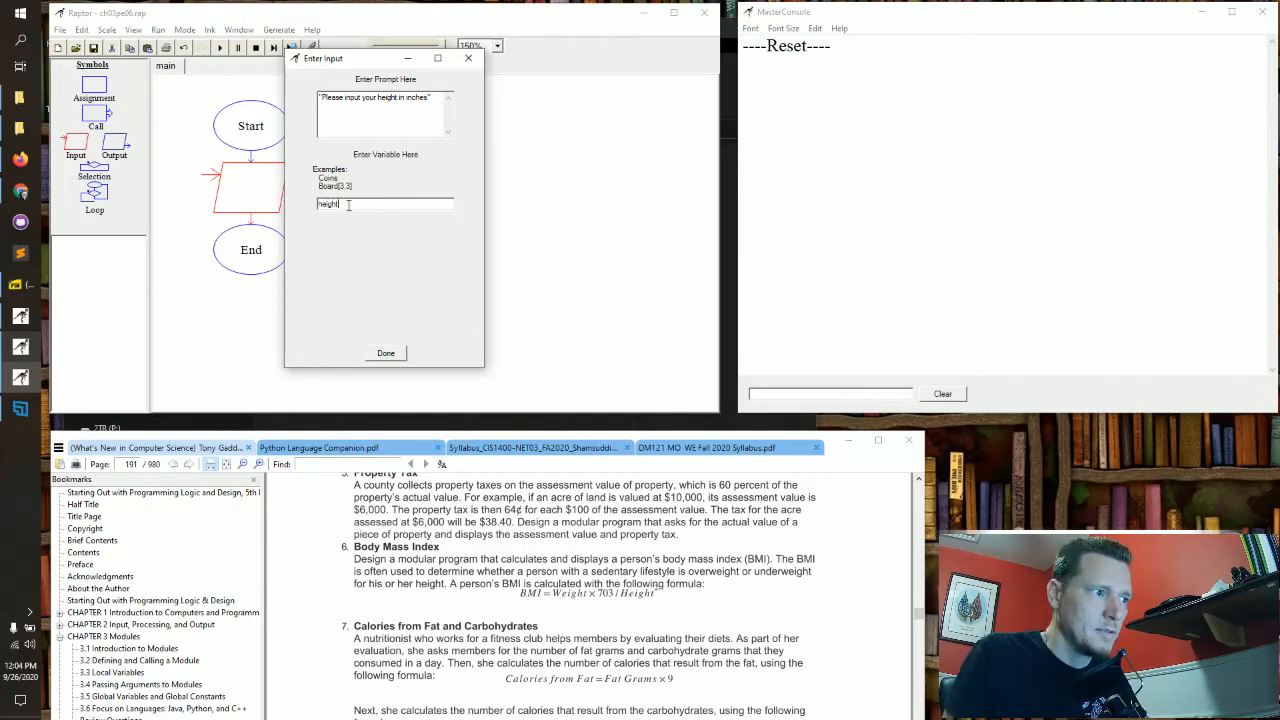
pyautogui.click(384, 352)
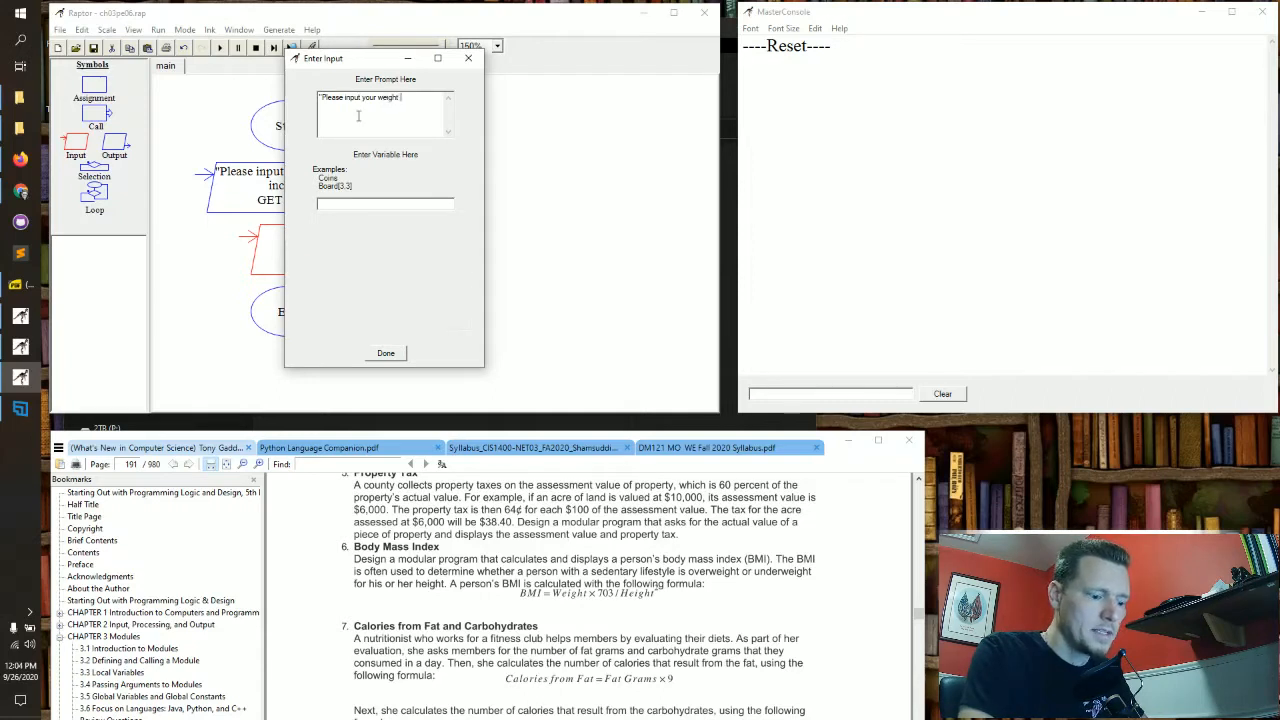
# Step: Fill the second input step with a weight-in-pounds prompt storing into weight
pyautogui.write('in pounds"')
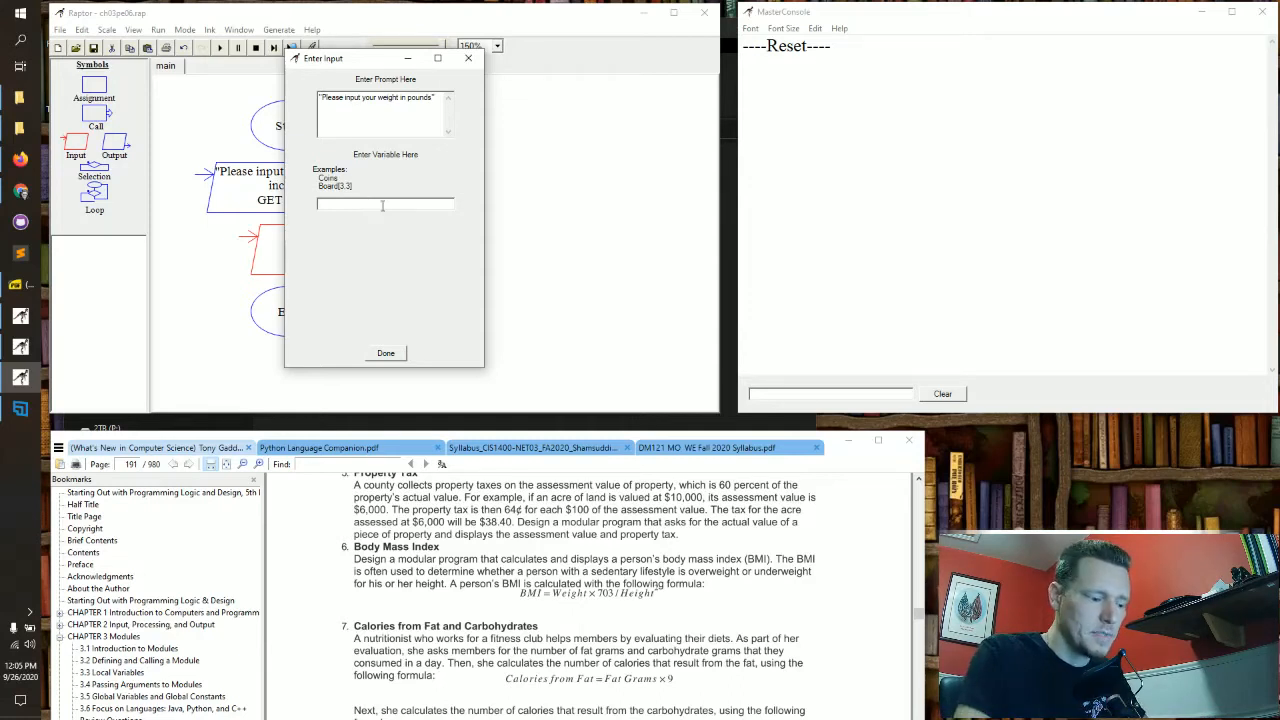
pyautogui.write('weight')
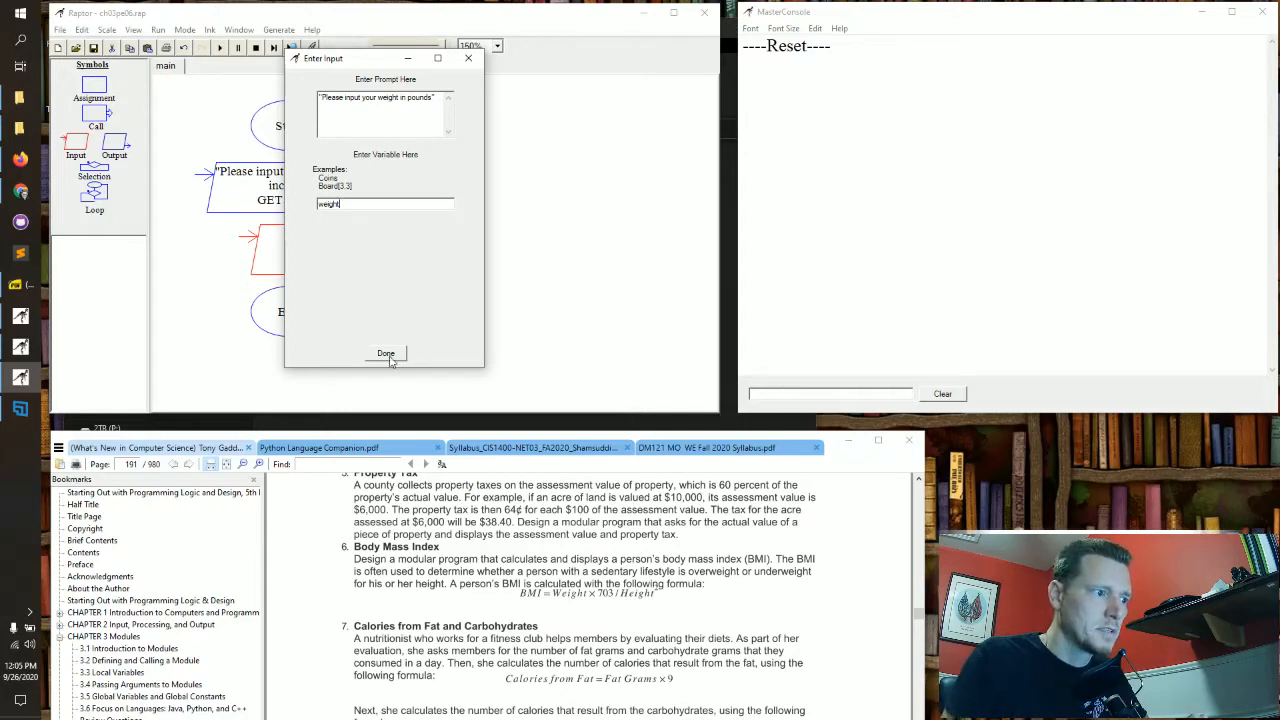
pyautogui.click(384, 352)
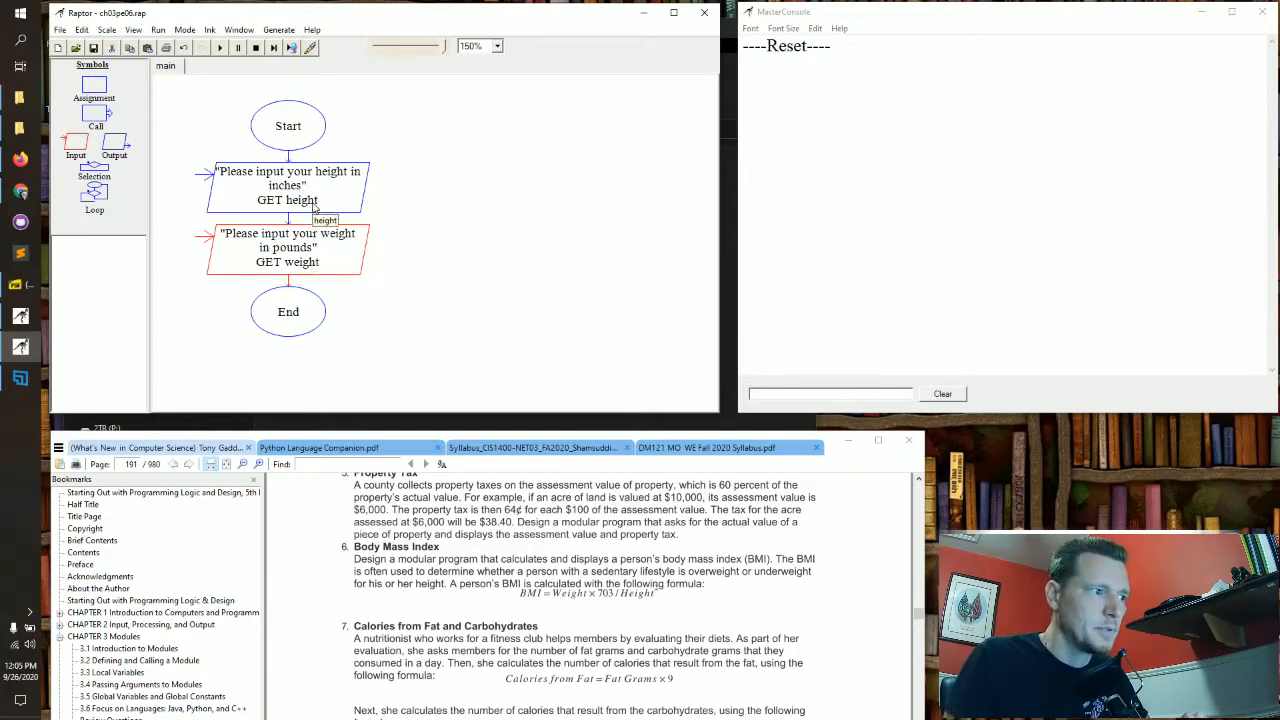
pyautogui.moveTo(304, 244)
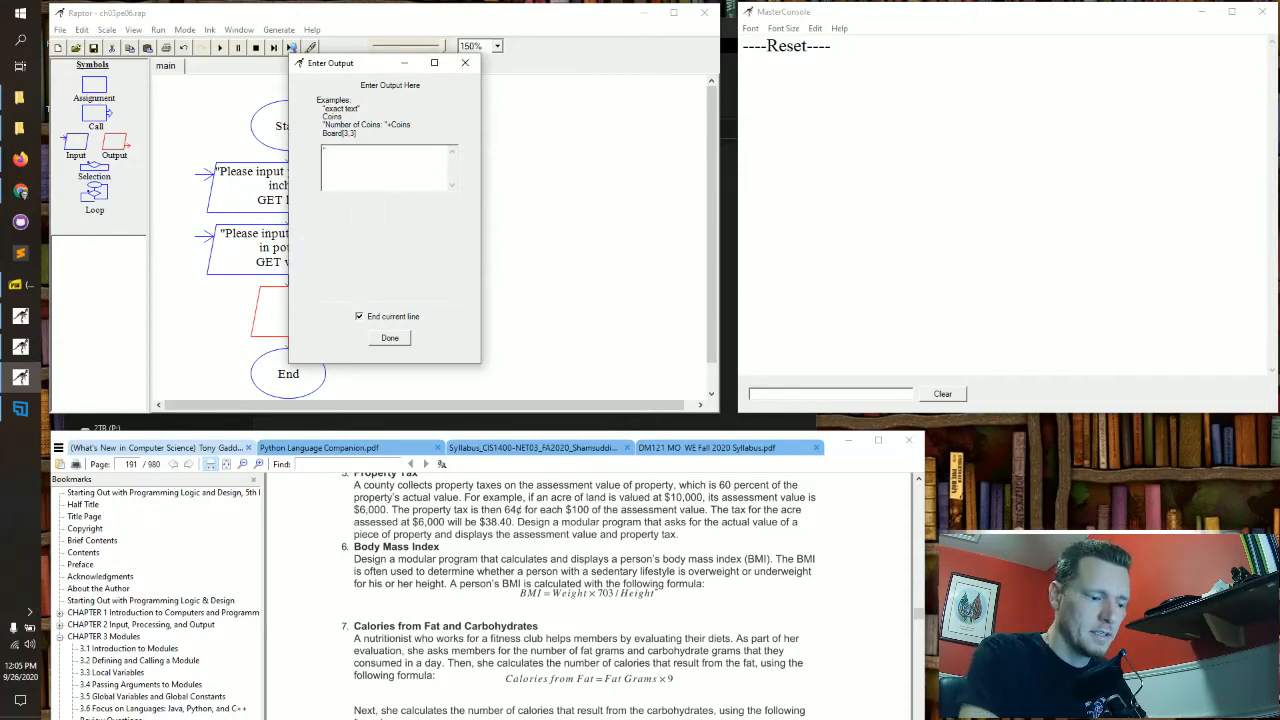
# Step: Enter the output expression "Your BMI is: " + bmi and confirm the output step
pyautogui.write('"Your BMI is')
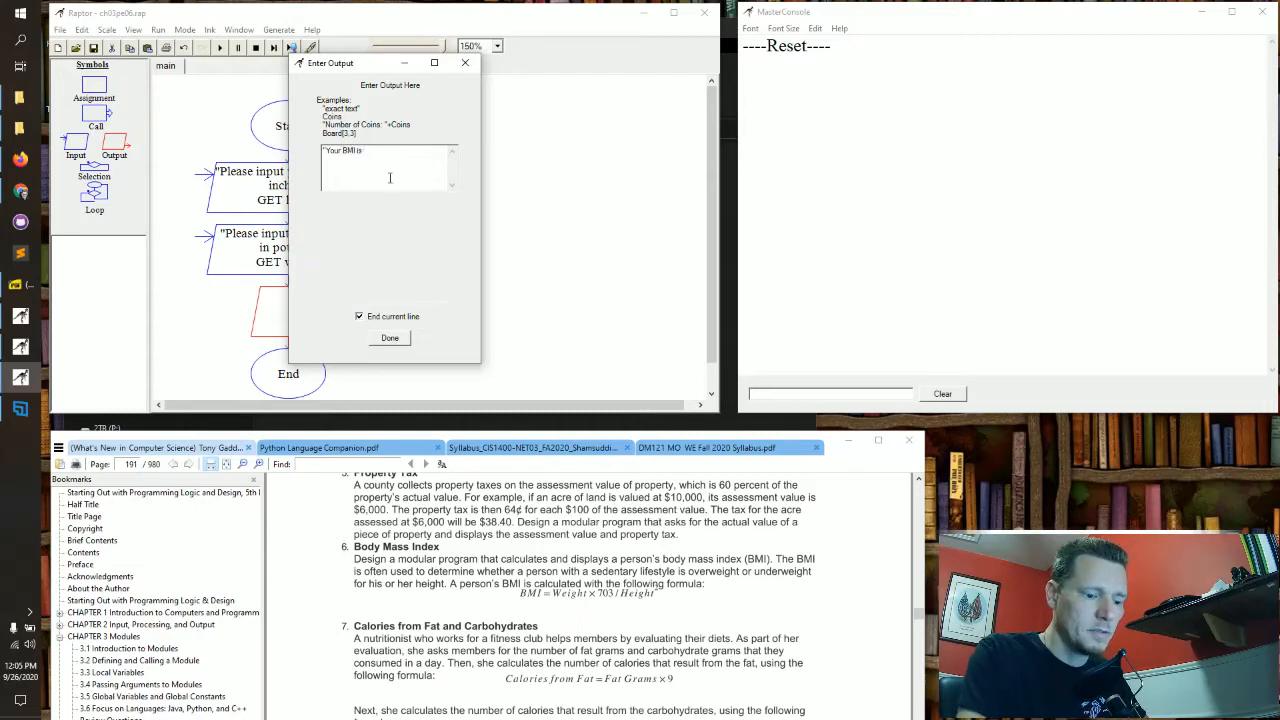
pyautogui.write(':')
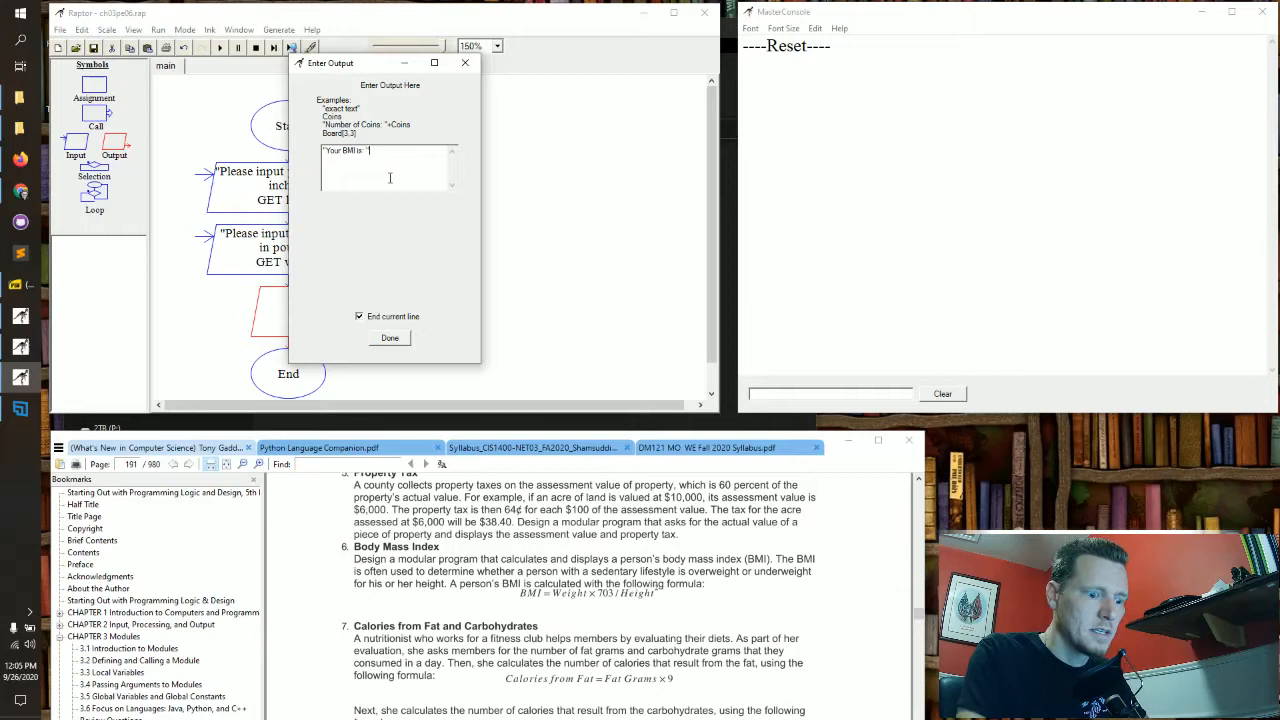
pyautogui.write('+ bmi')
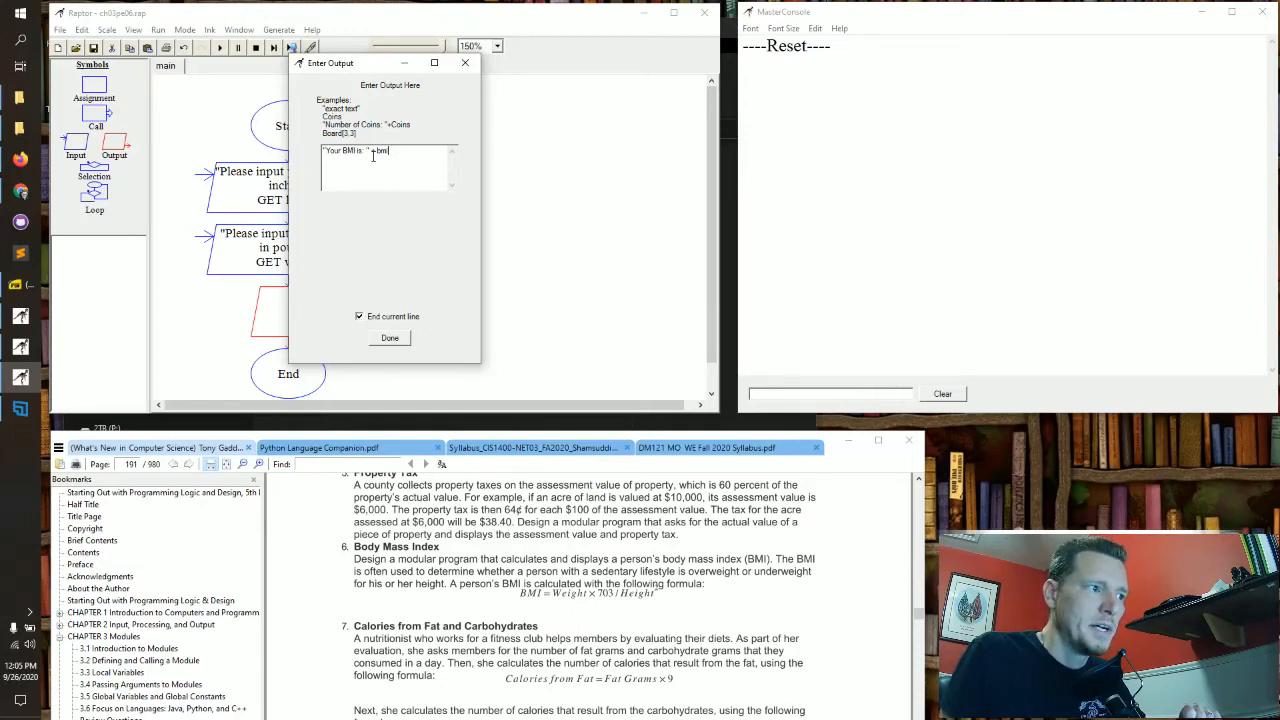
pyautogui.click(388, 336)
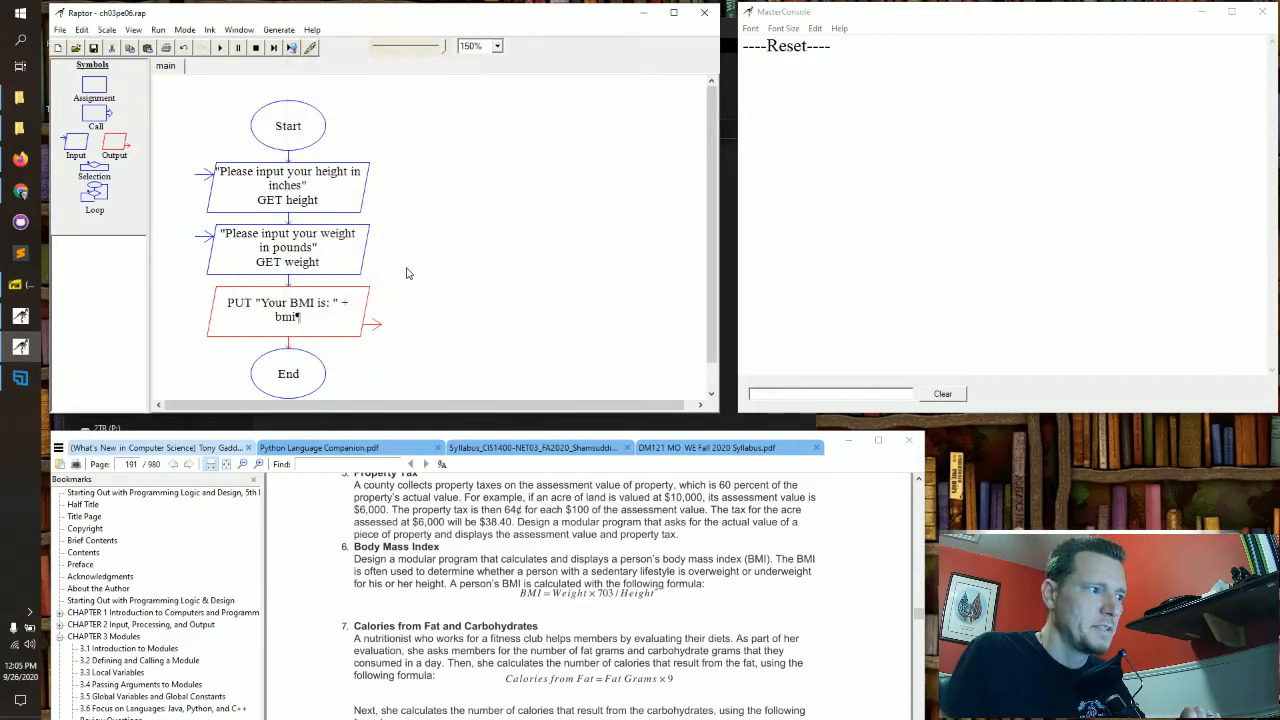
pyautogui.moveTo(350, 256)
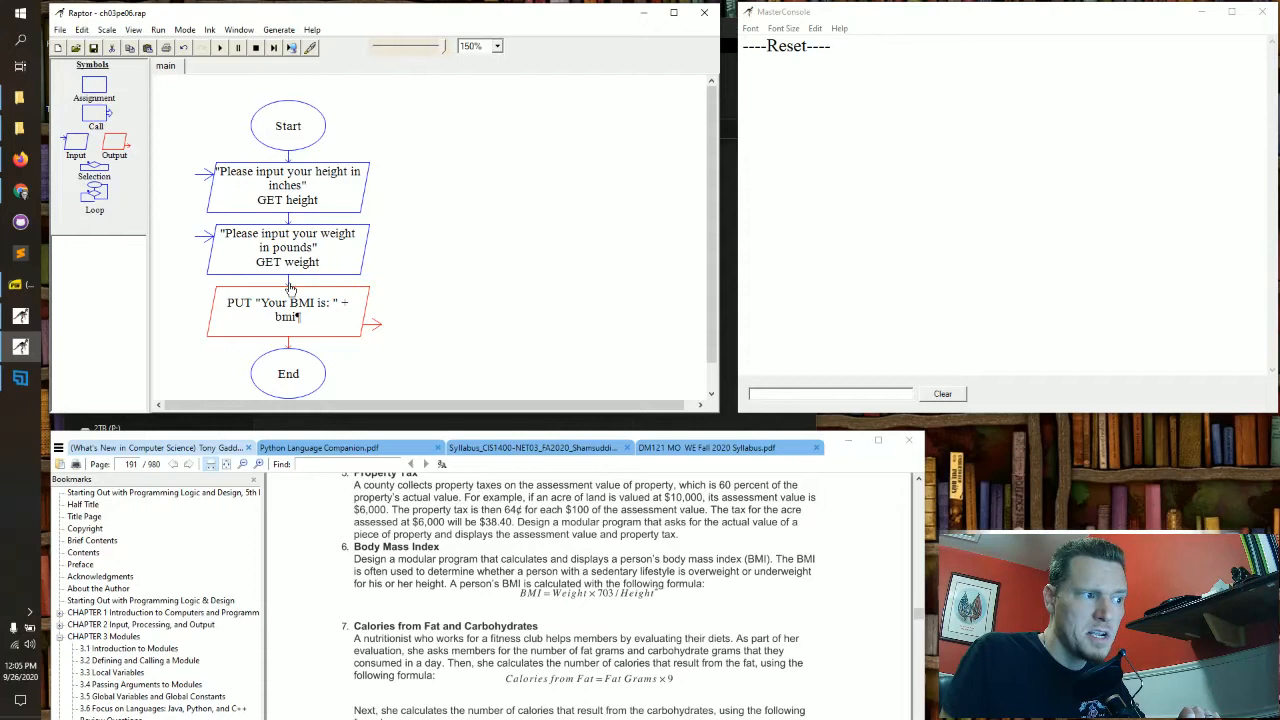
pyautogui.moveTo(474, 280)
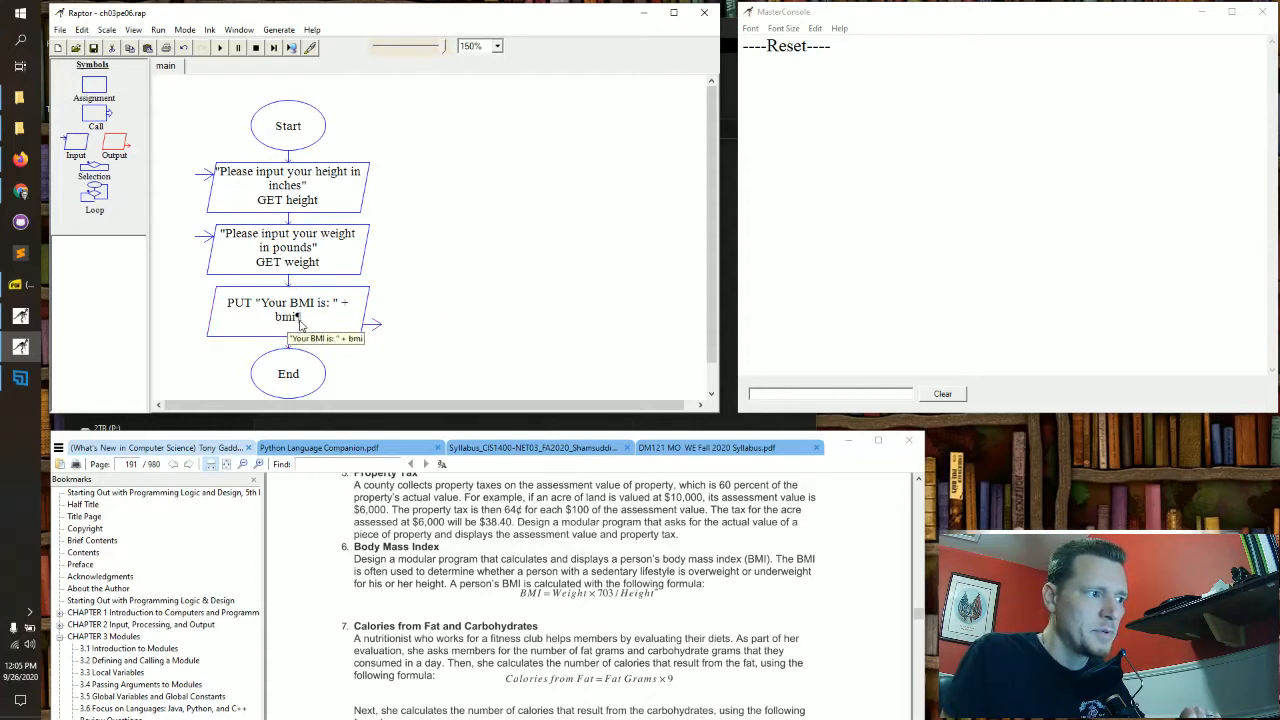
pyautogui.moveTo(434, 276)
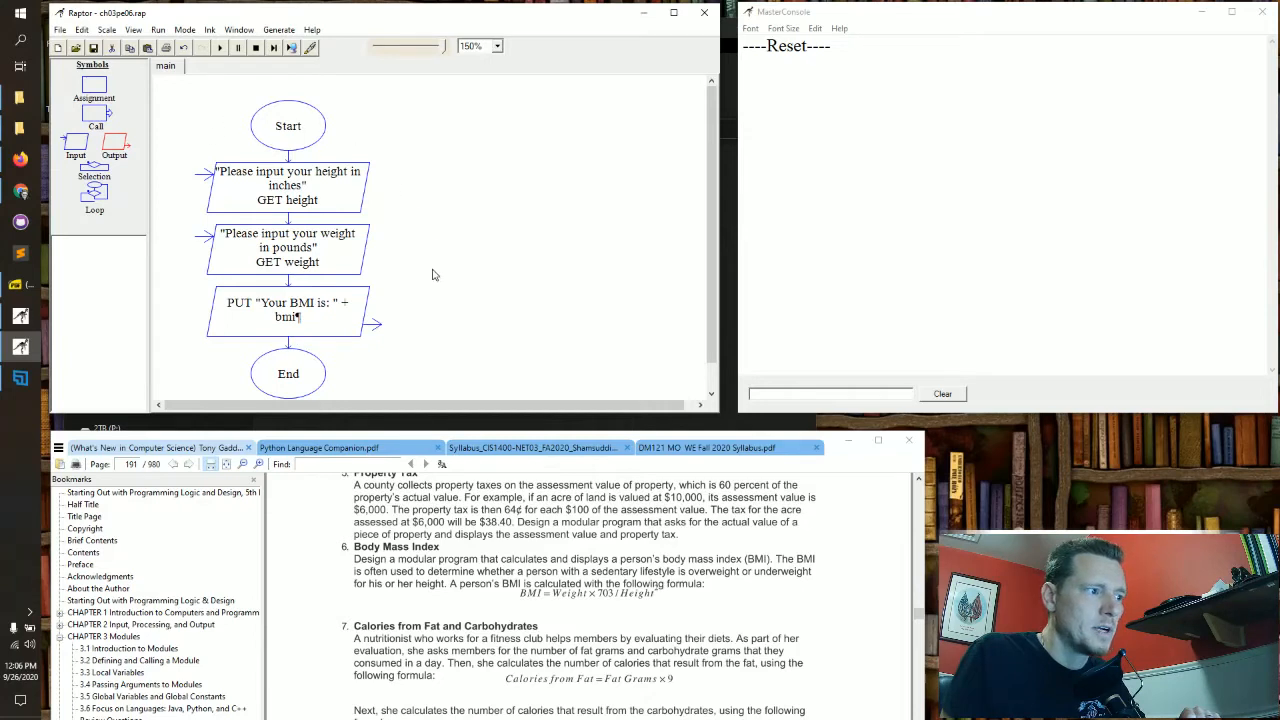
pyautogui.moveTo(436, 146)
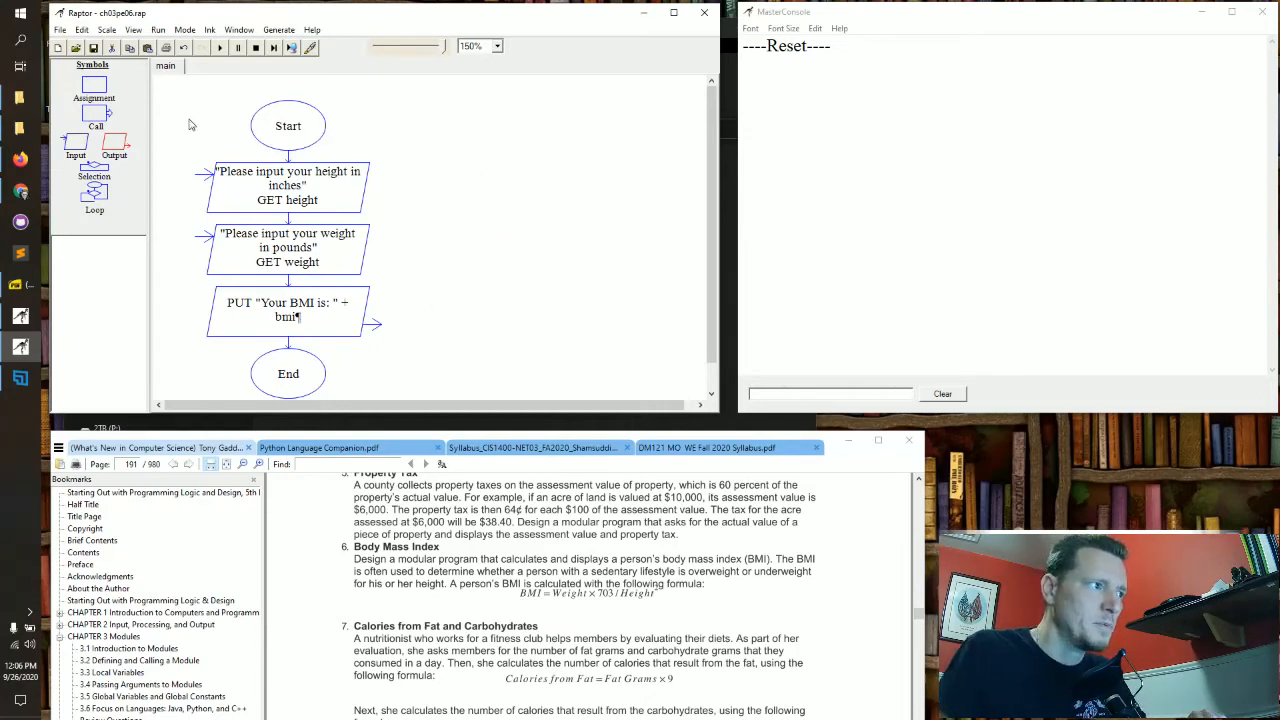
# Step: Use the main tab's context menu to add a procedure, reaching the Create Procedure dialog
pyautogui.rightClick(166, 66)
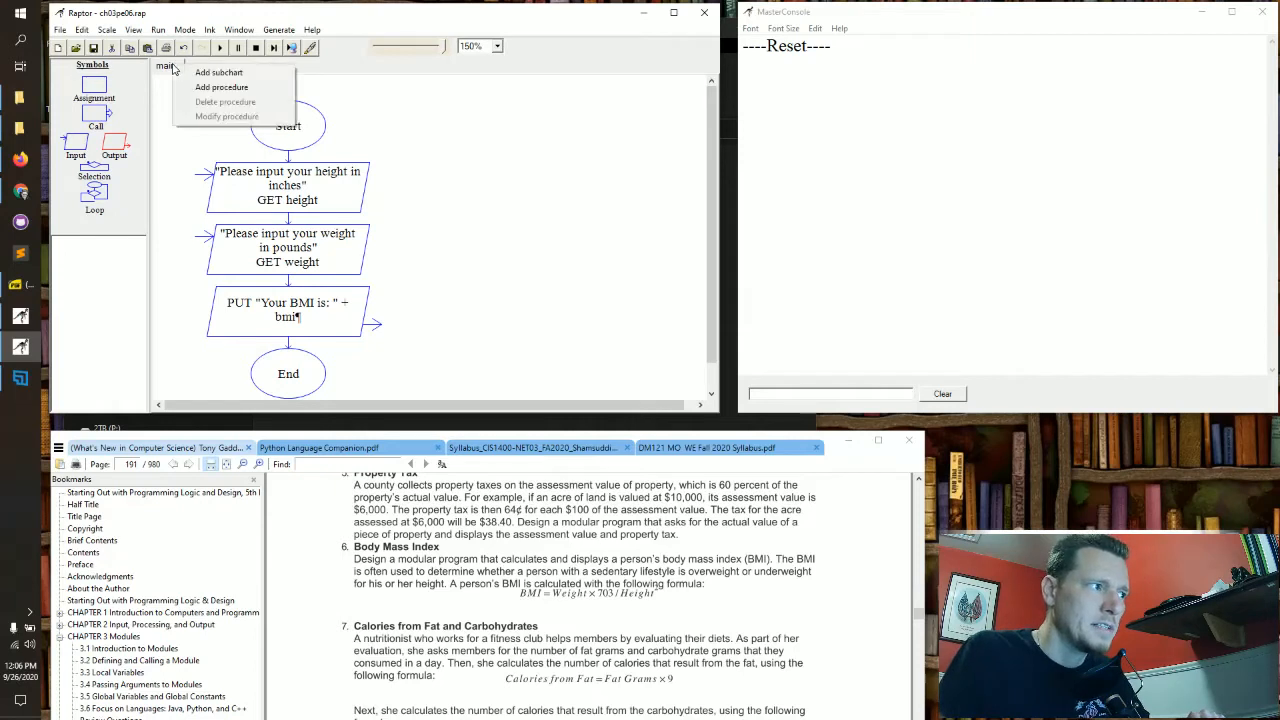
pyautogui.click(224, 98)
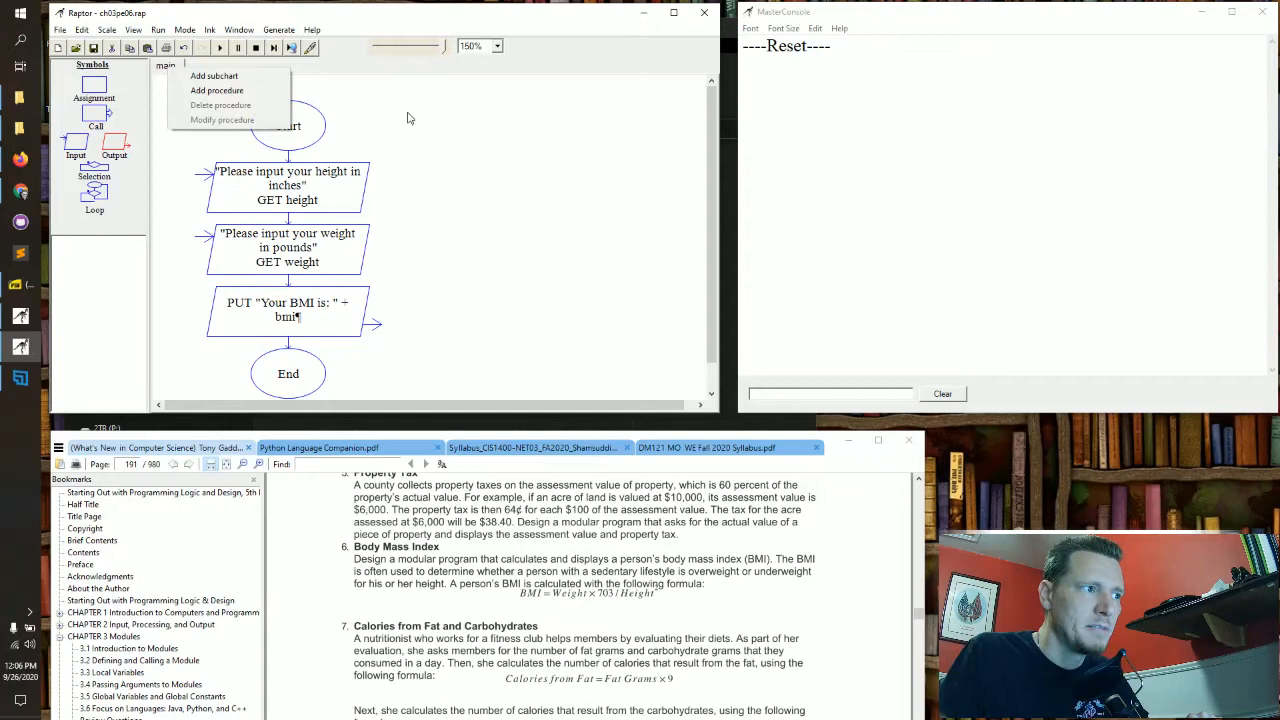
pyautogui.moveTo(432, 116)
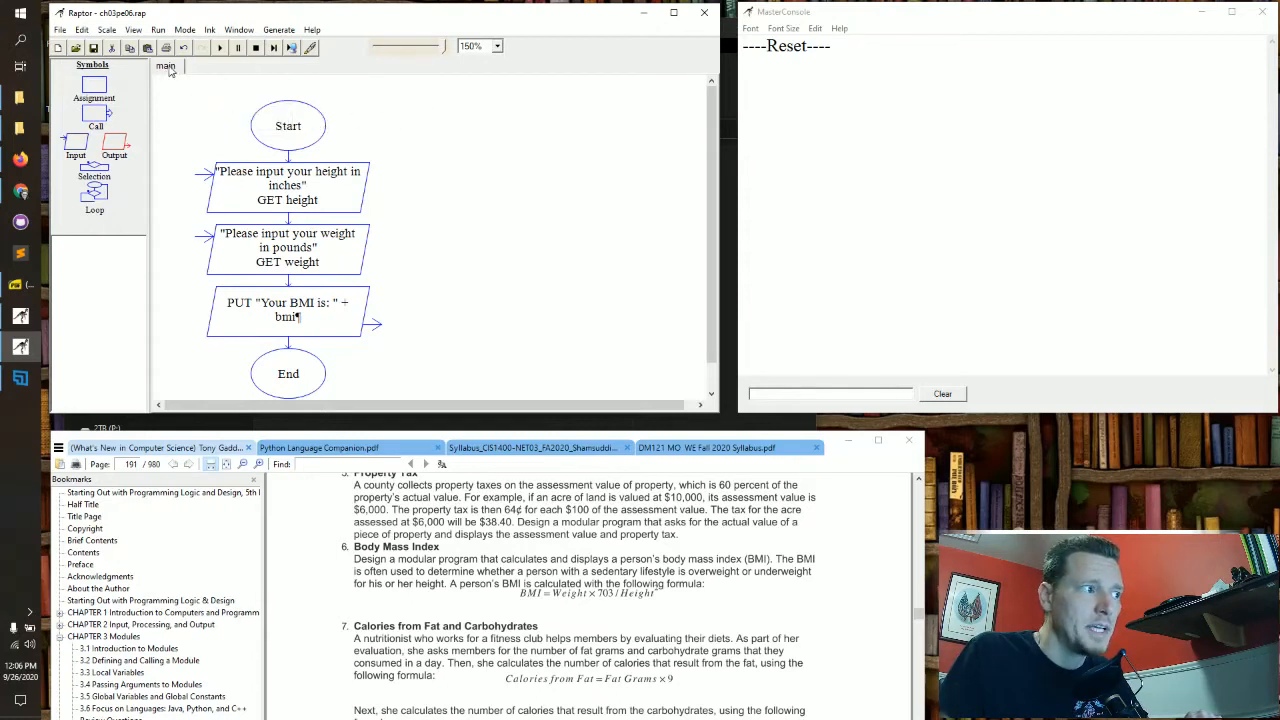
pyautogui.rightClick(164, 66)
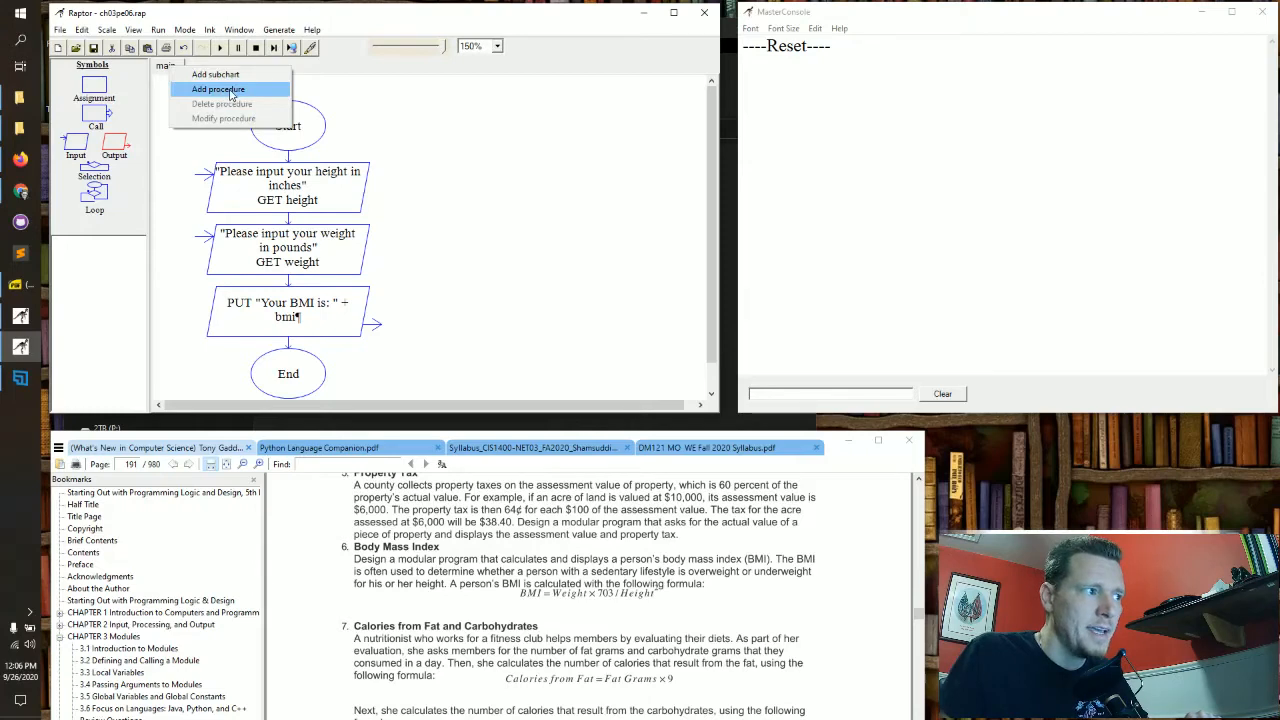
pyautogui.click(218, 88)
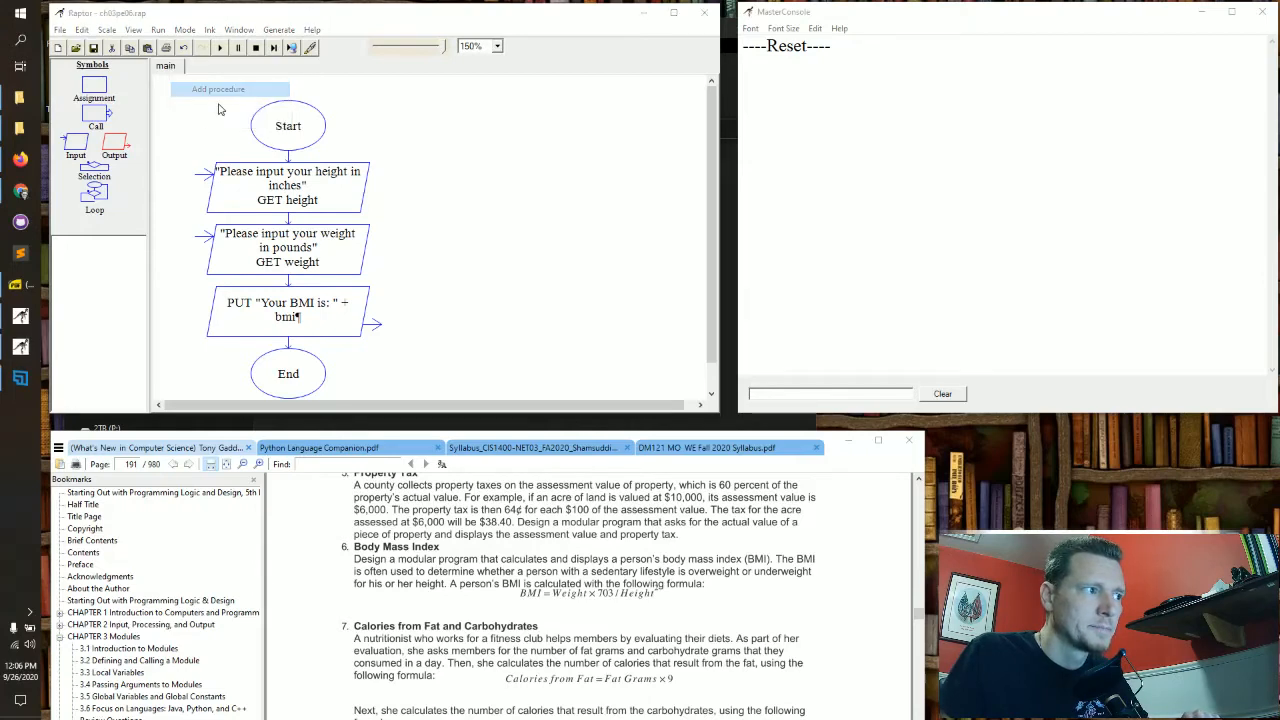
pyautogui.click(218, 88)
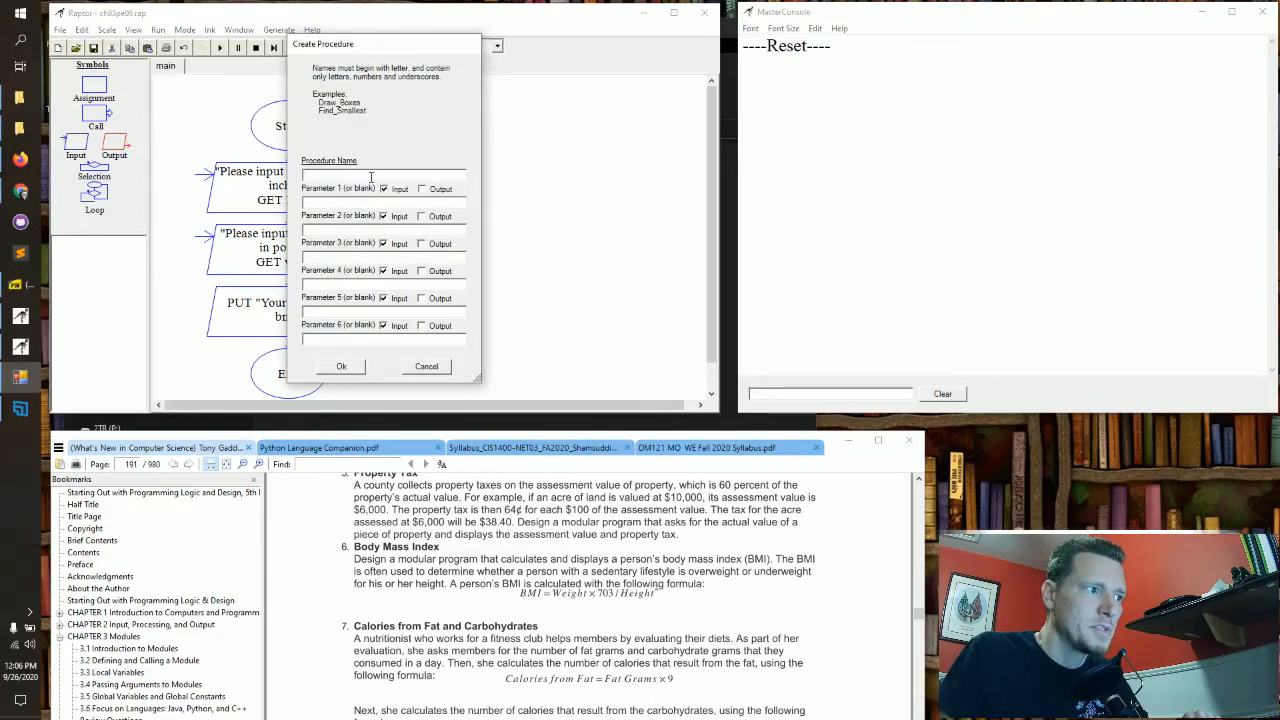
# Step: Name the procedure calc_bmi with input parameters height and weight and an output bmi
pyautogui.write('cacl_bmi')
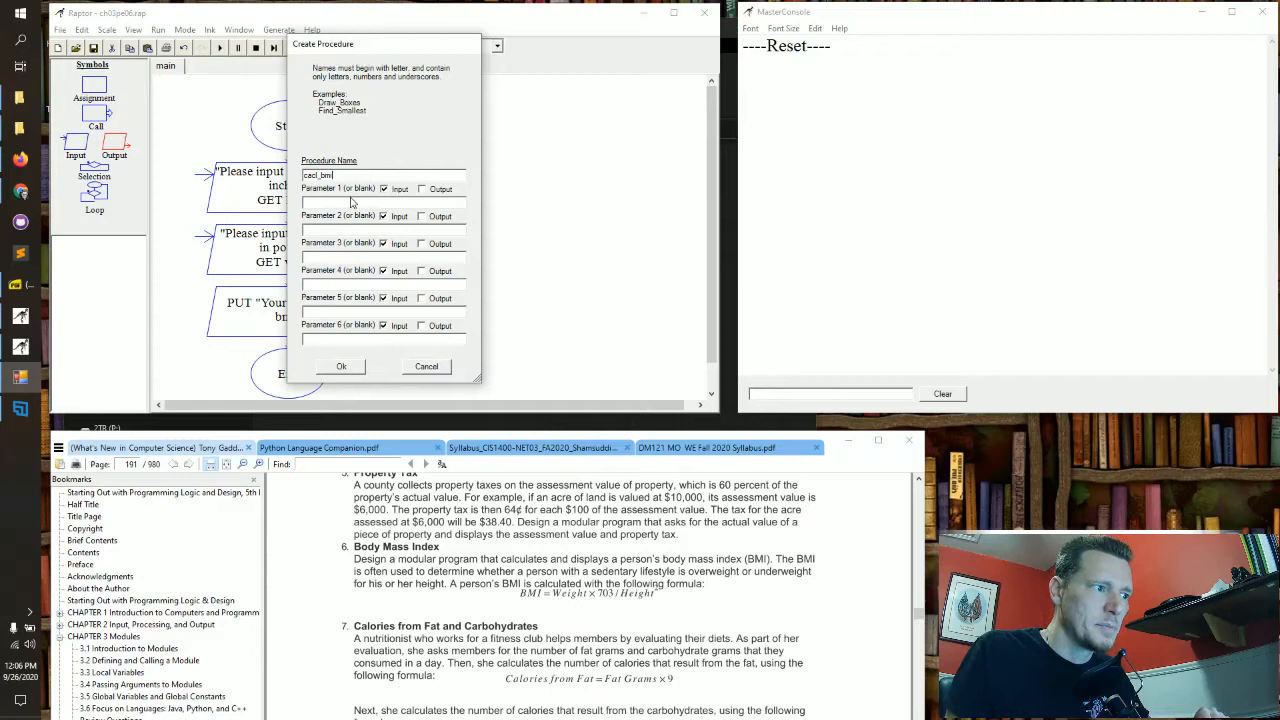
pyautogui.moveTo(390, 200)
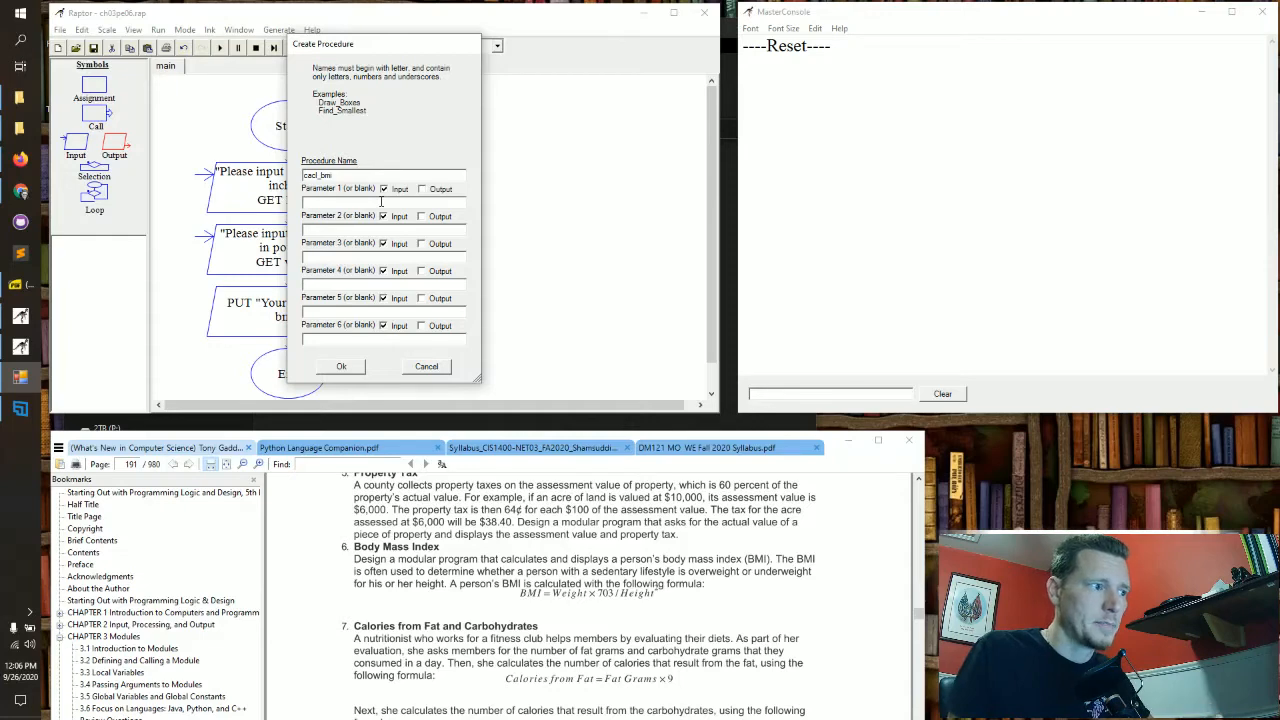
pyautogui.write('h')
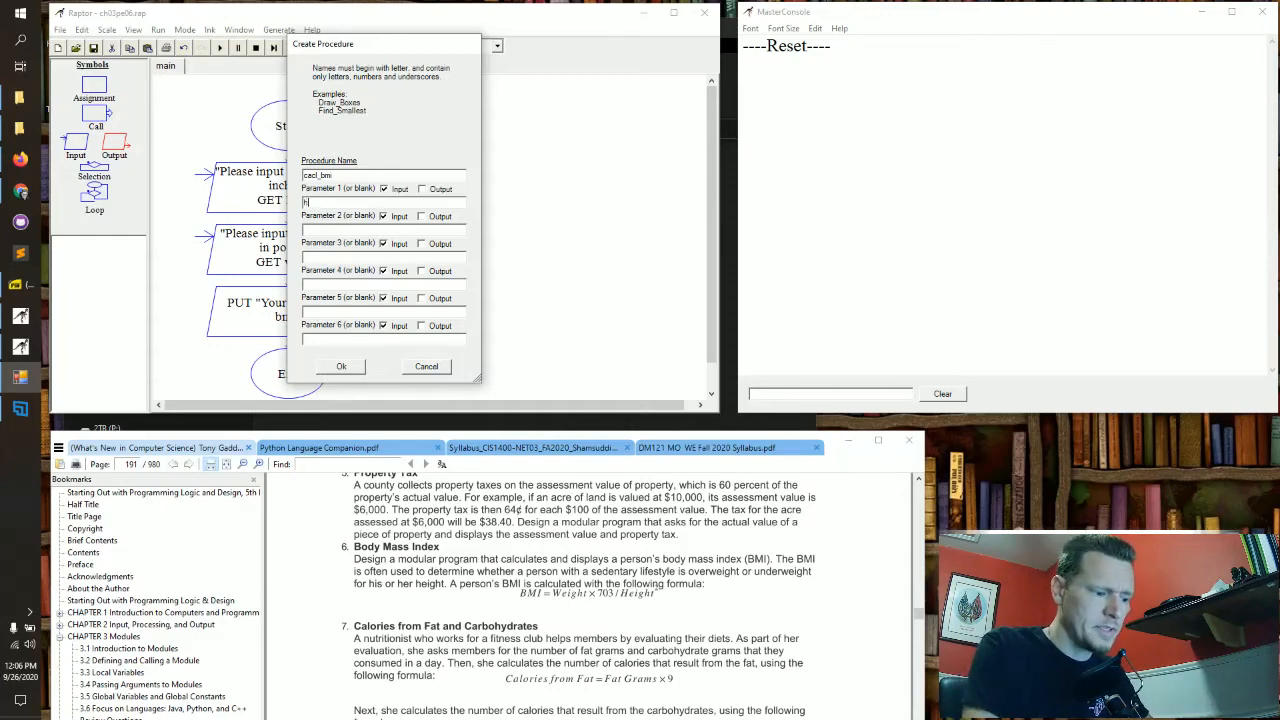
pyautogui.write('eight')
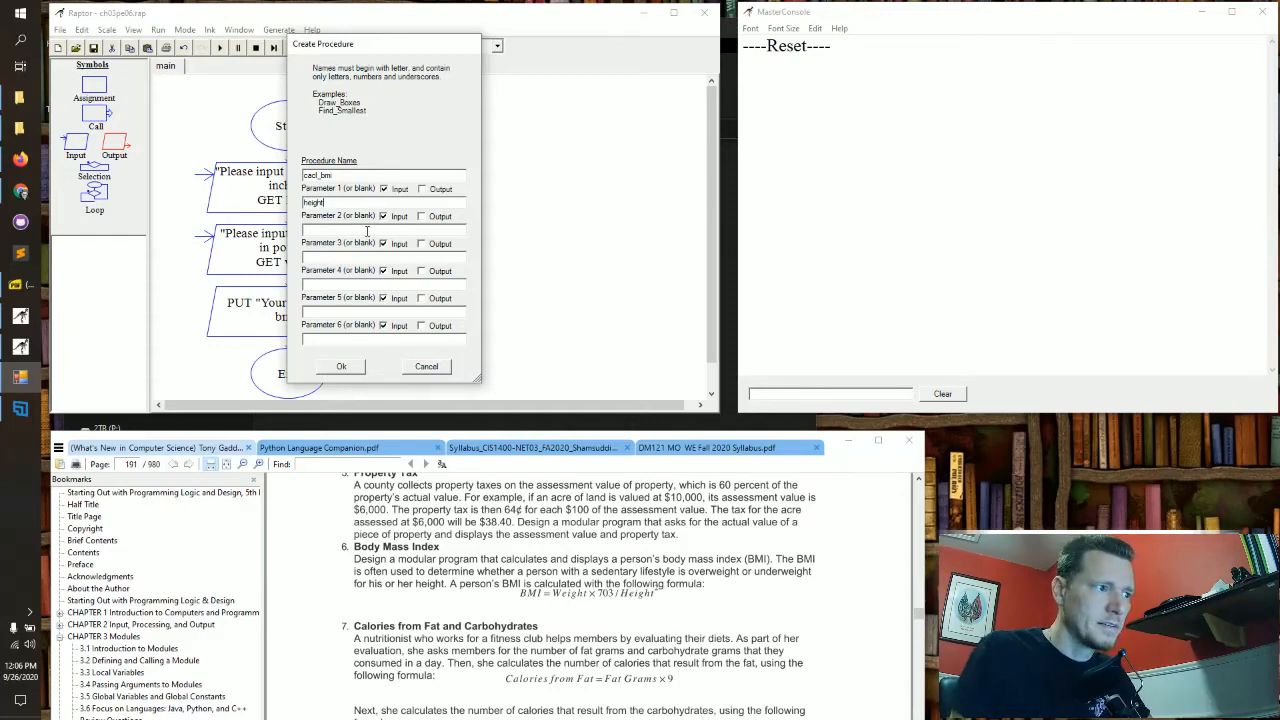
pyautogui.write('weight')
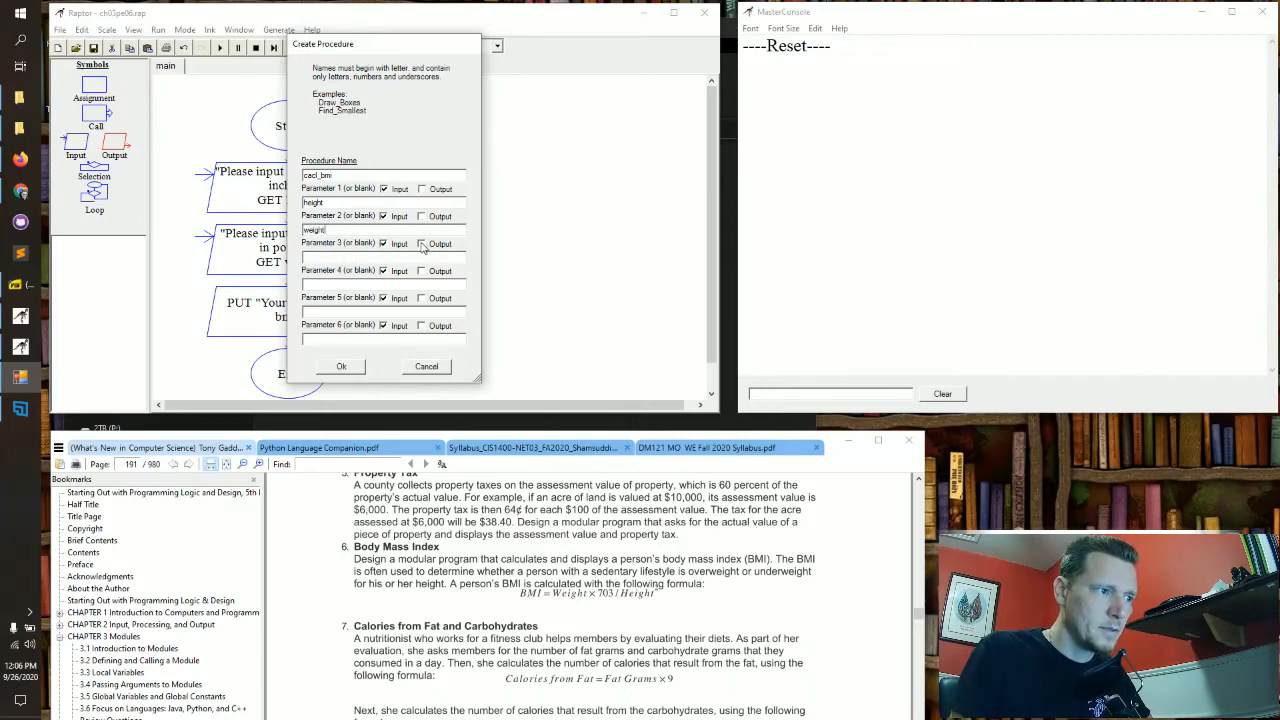
pyautogui.click(420, 244)
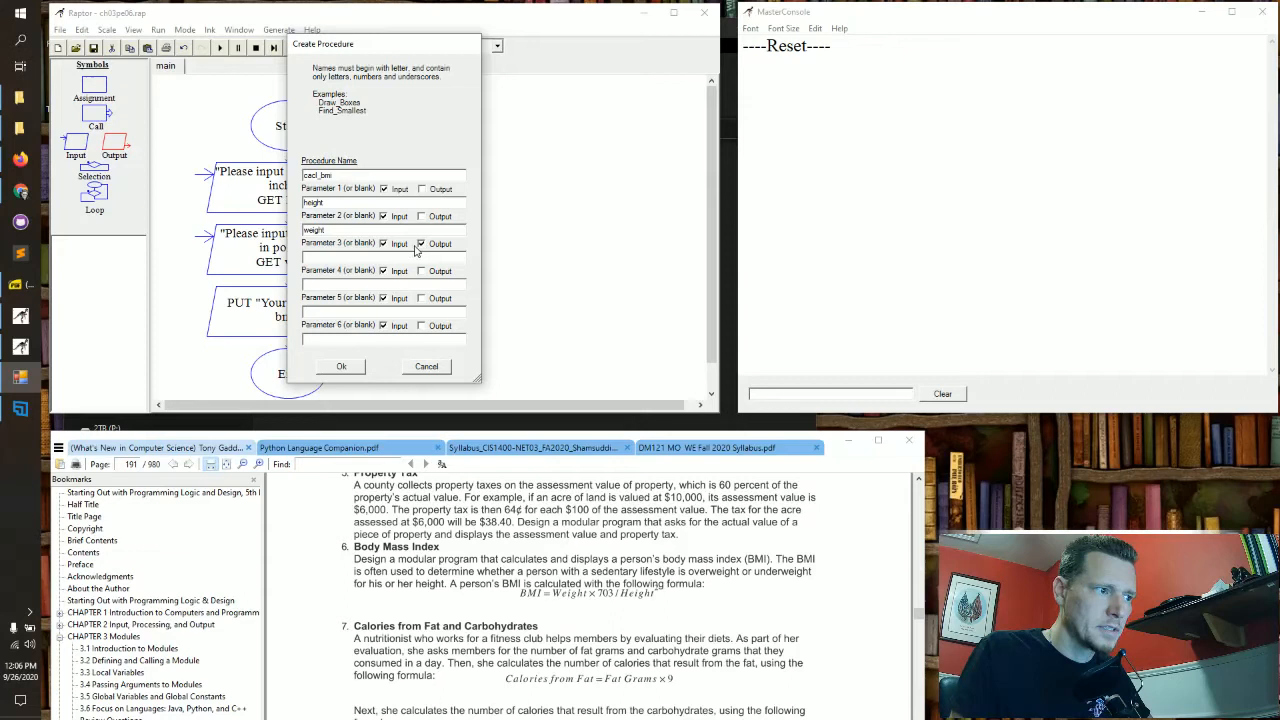
pyautogui.click(420, 244)
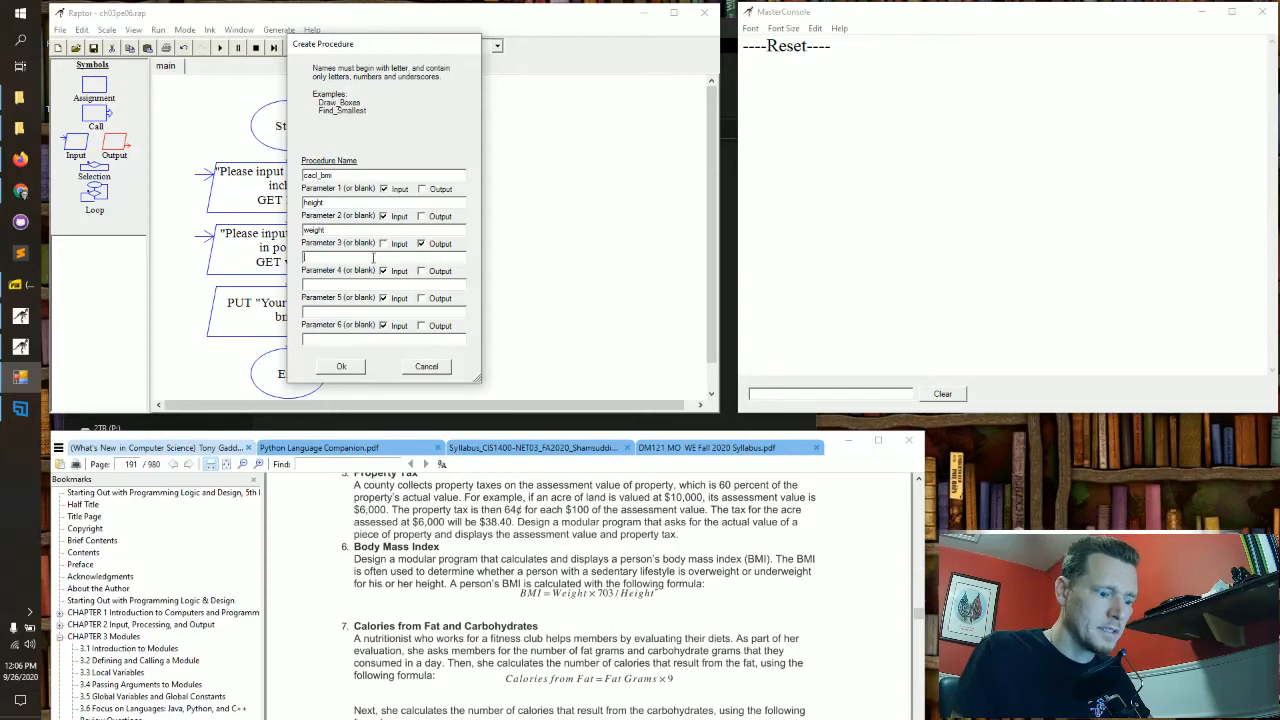
pyautogui.write('bmi')
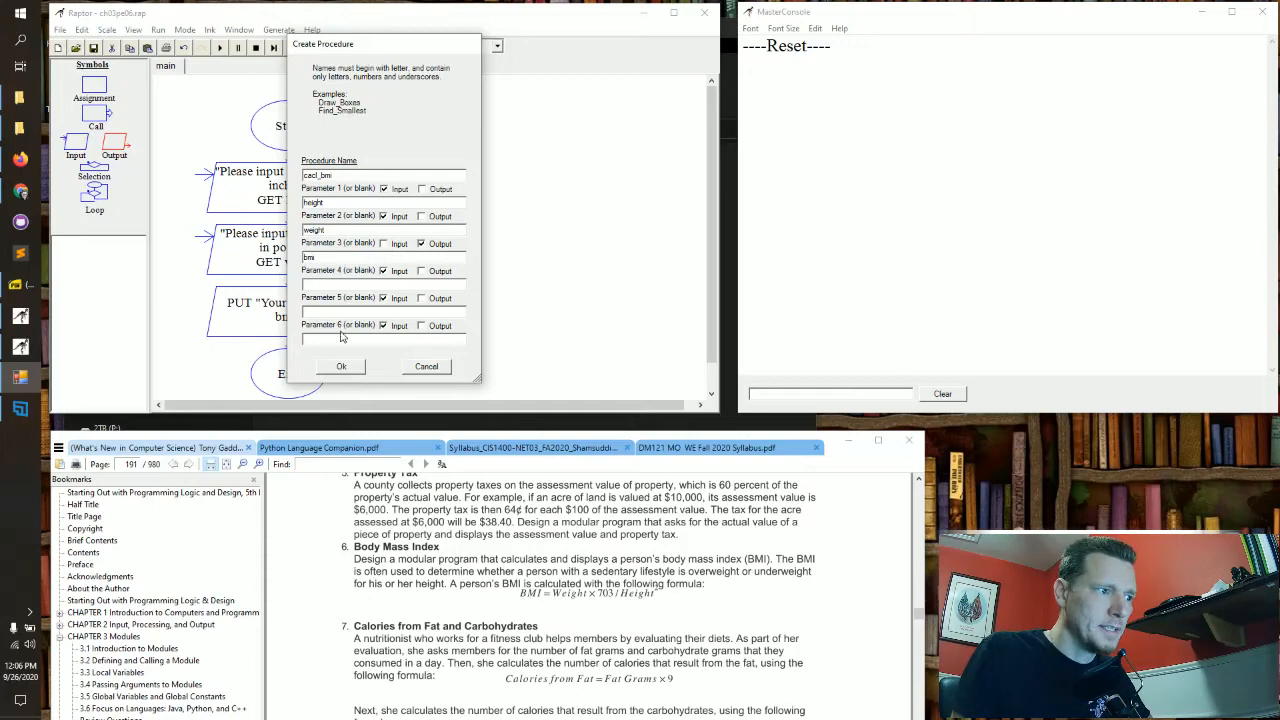
pyautogui.moveTo(350, 368)
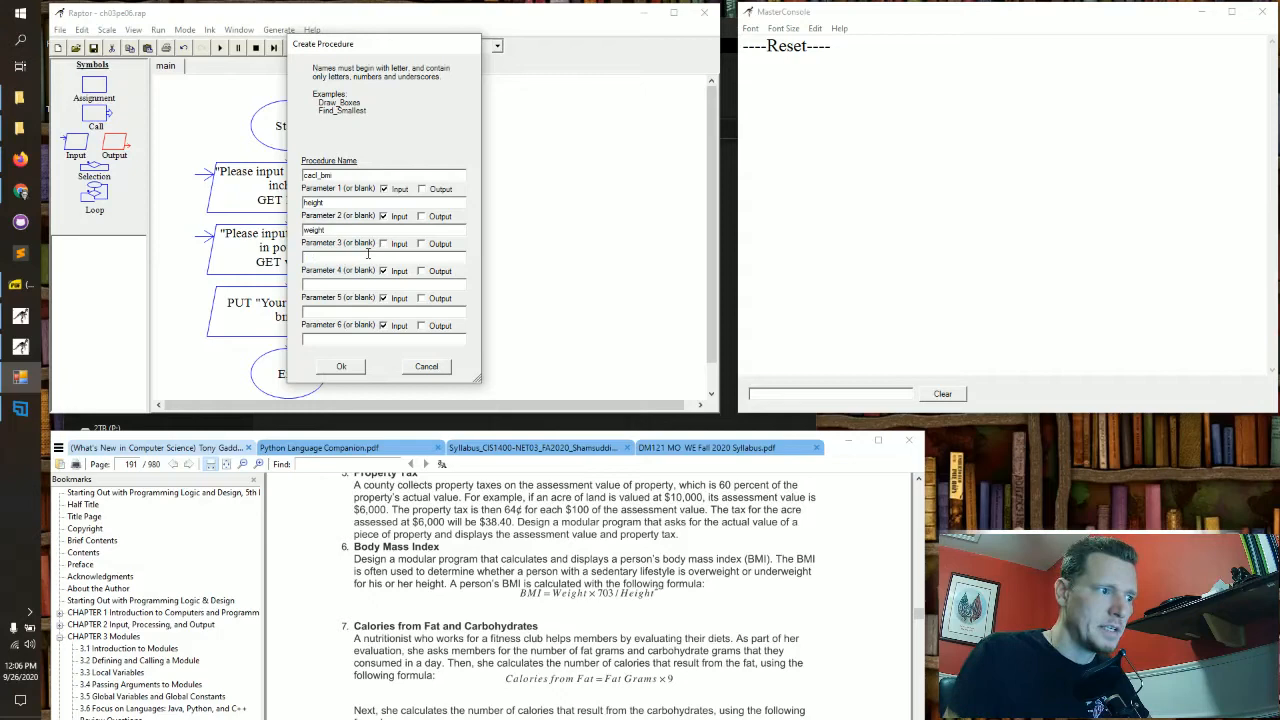
# Step: Fix the blank-parameter error by re-entering bmi as an output parameter in the right slot
pyautogui.write('bmi')
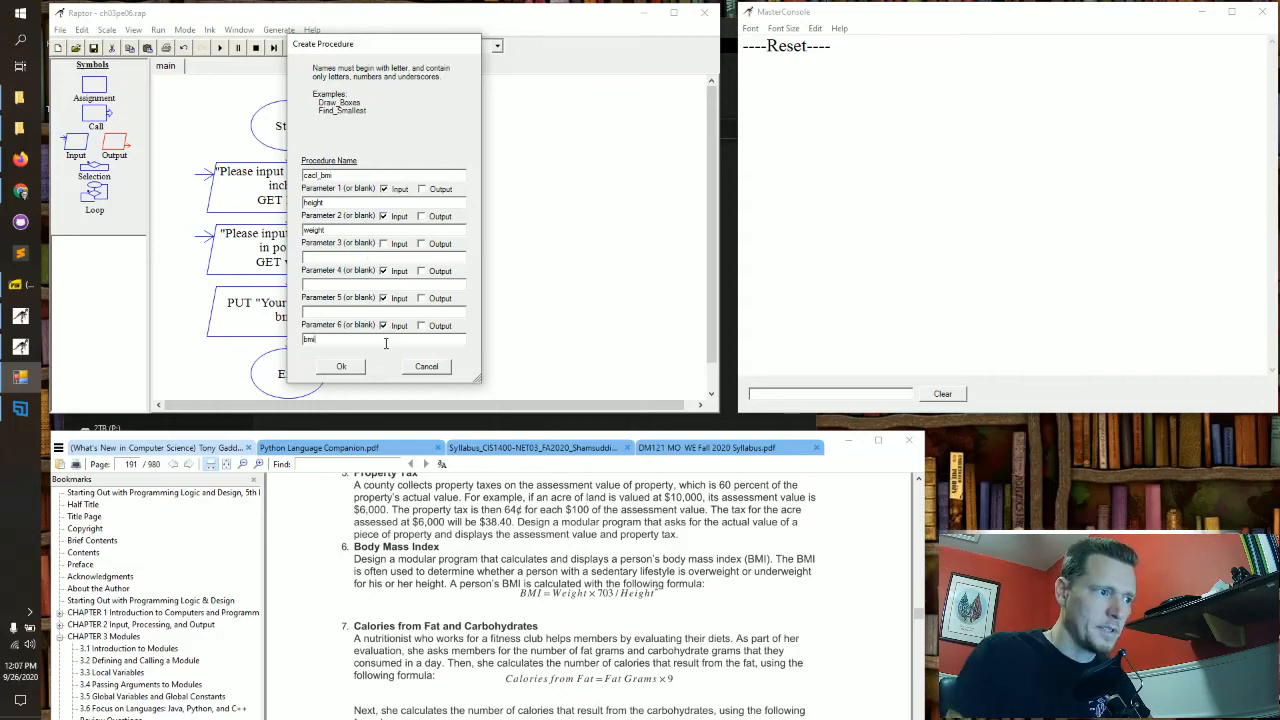
pyautogui.click(420, 324)
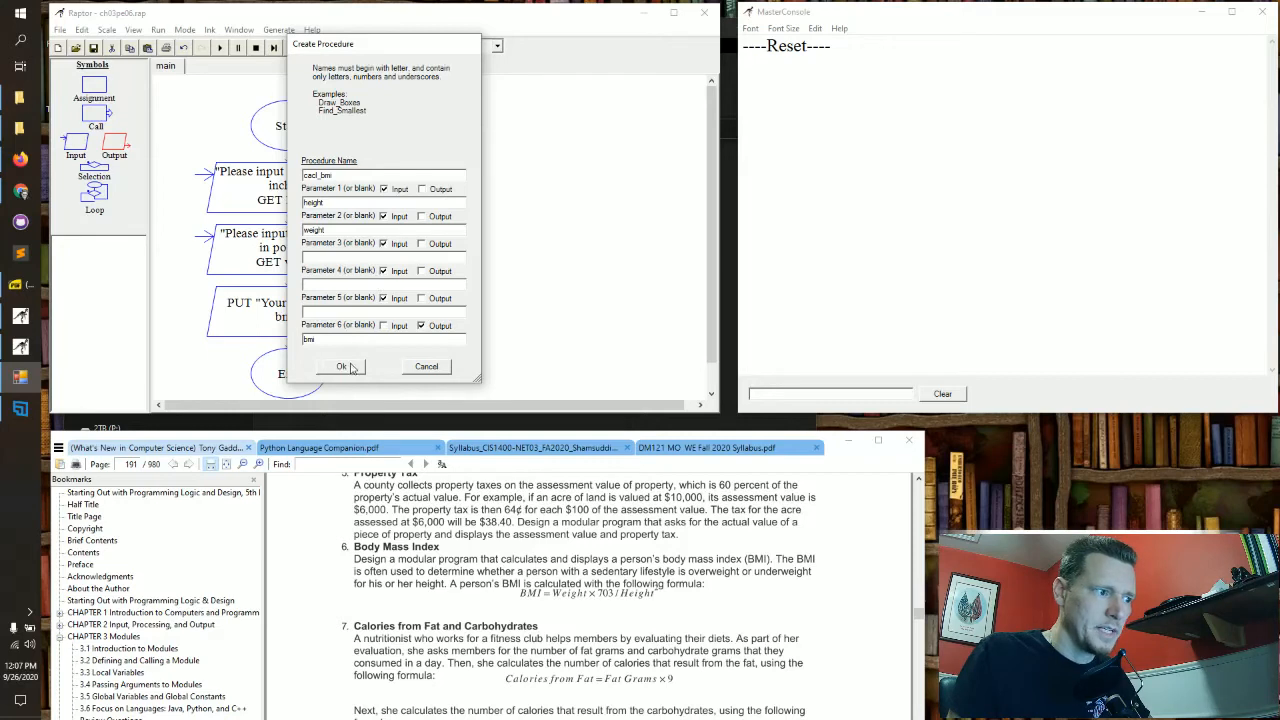
pyautogui.click(340, 366)
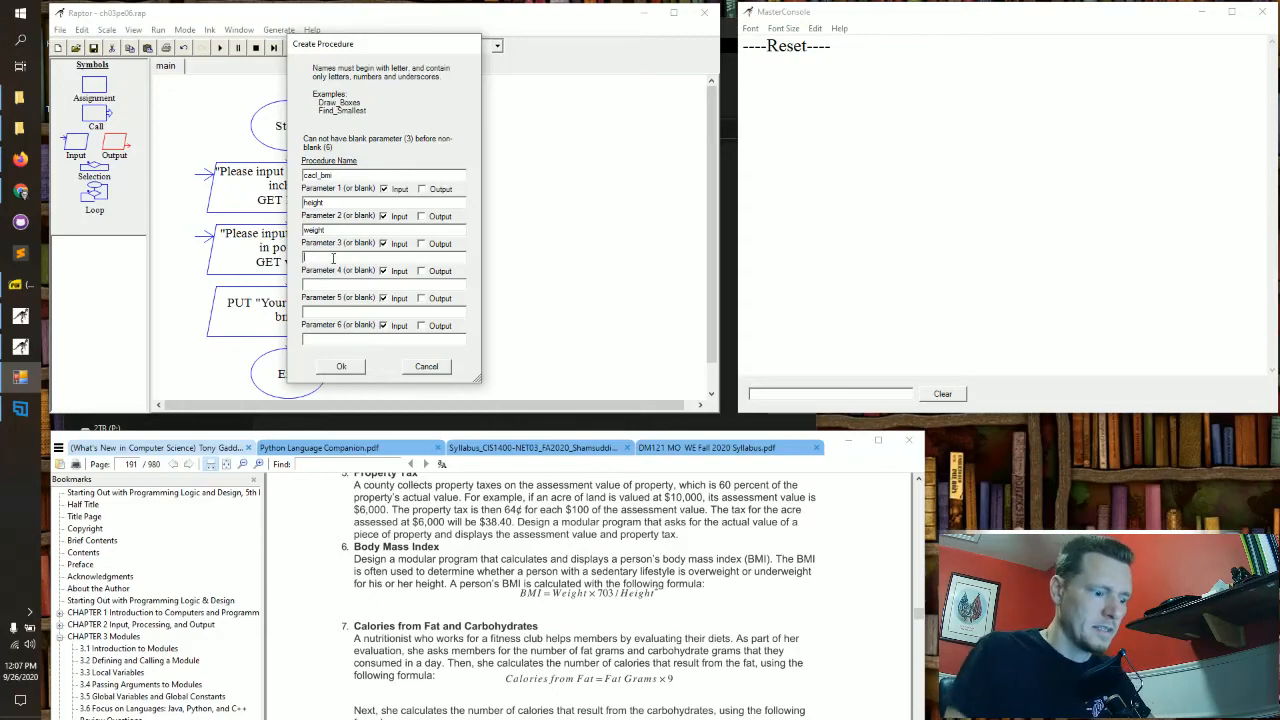
pyautogui.write('bmi')
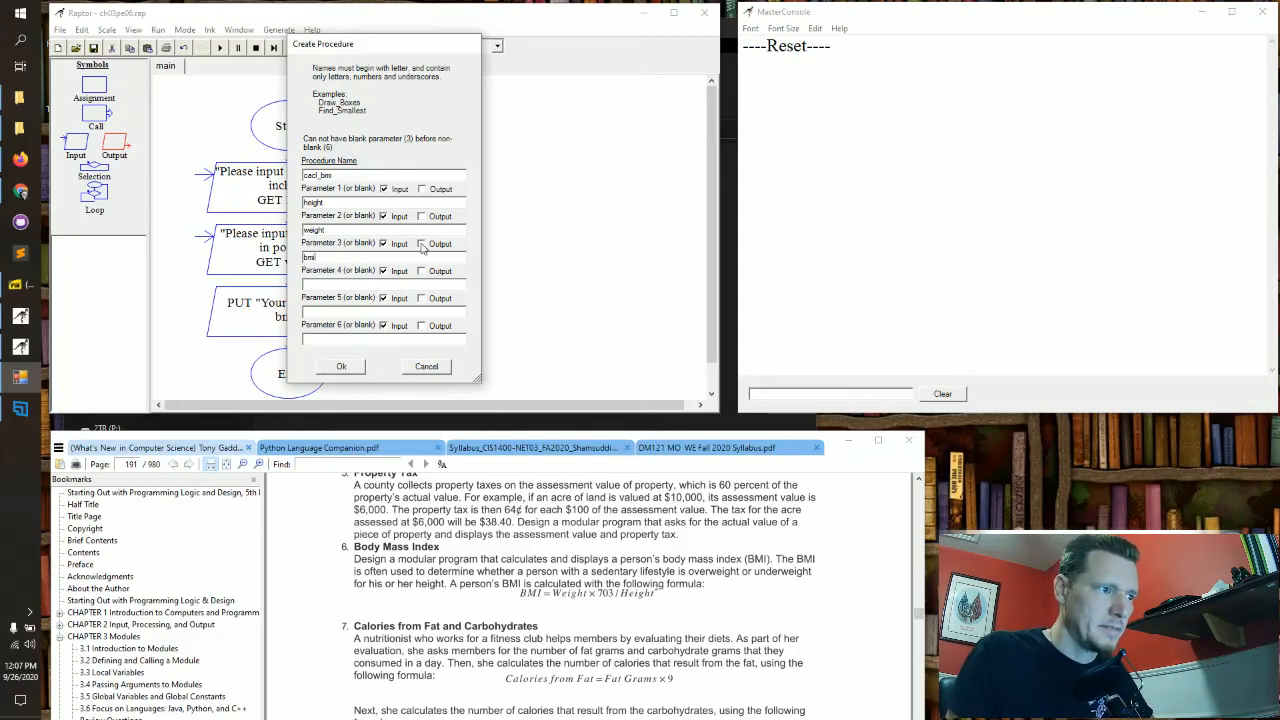
pyautogui.click(420, 244)
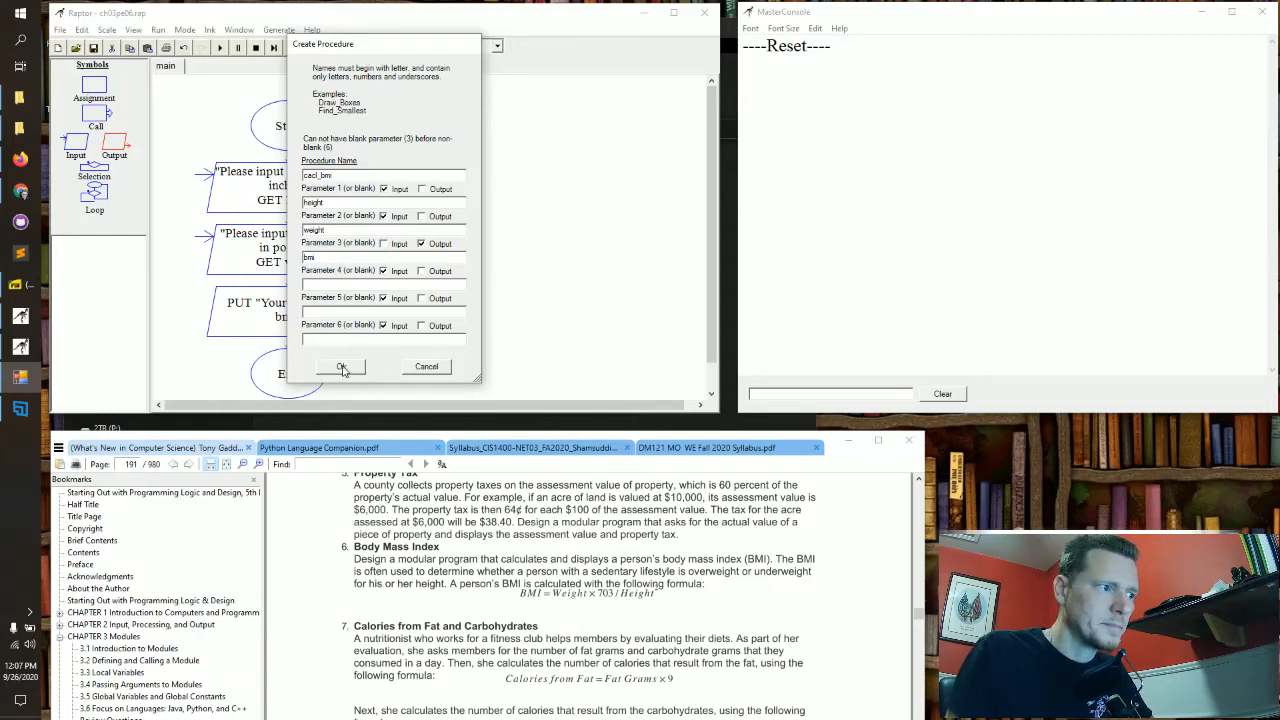
# Step: Create calc_bmi, review its in height, in weight, out bmi parameters, and keep them unchanged
pyautogui.click(340, 368)
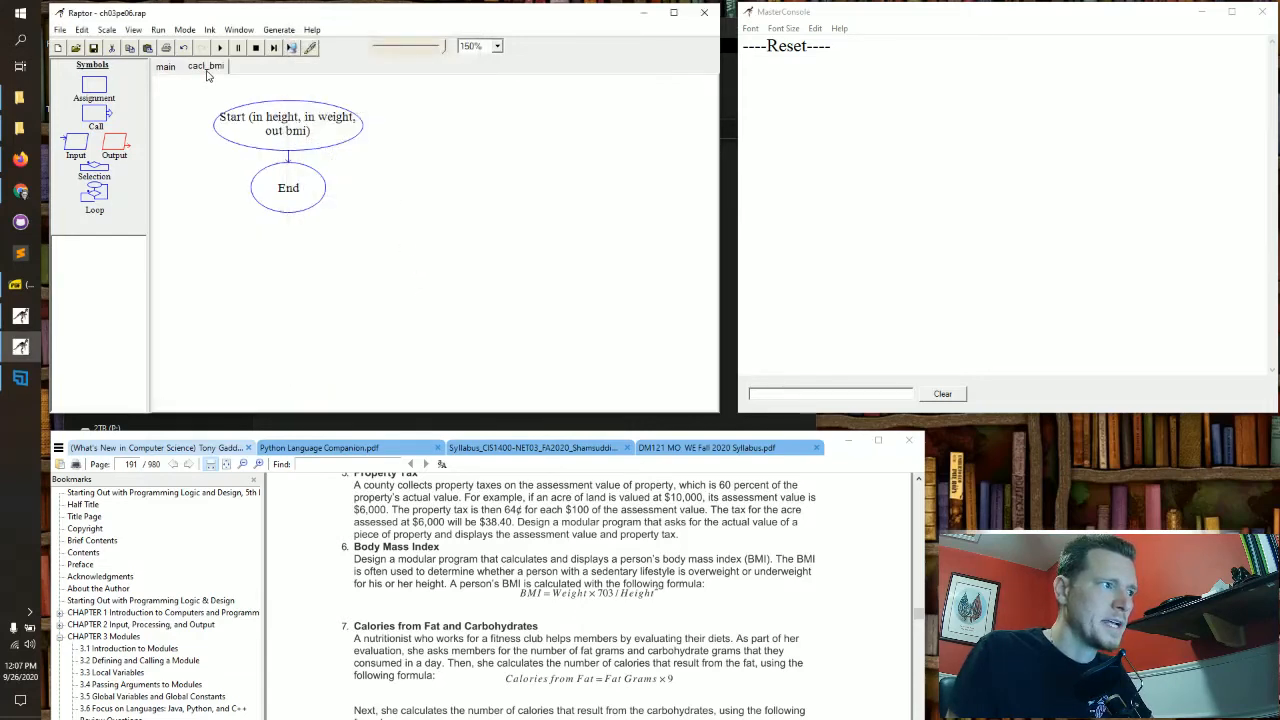
pyautogui.moveTo(288, 124)
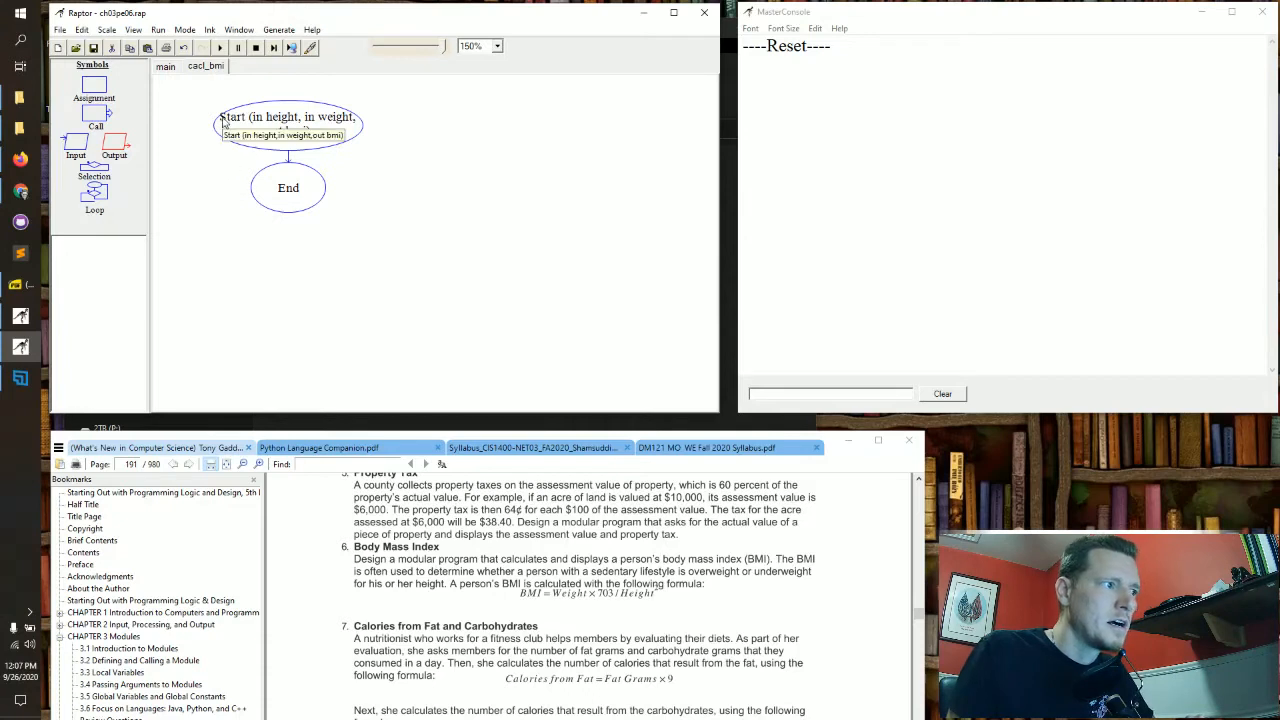
pyautogui.rightClick(204, 66)
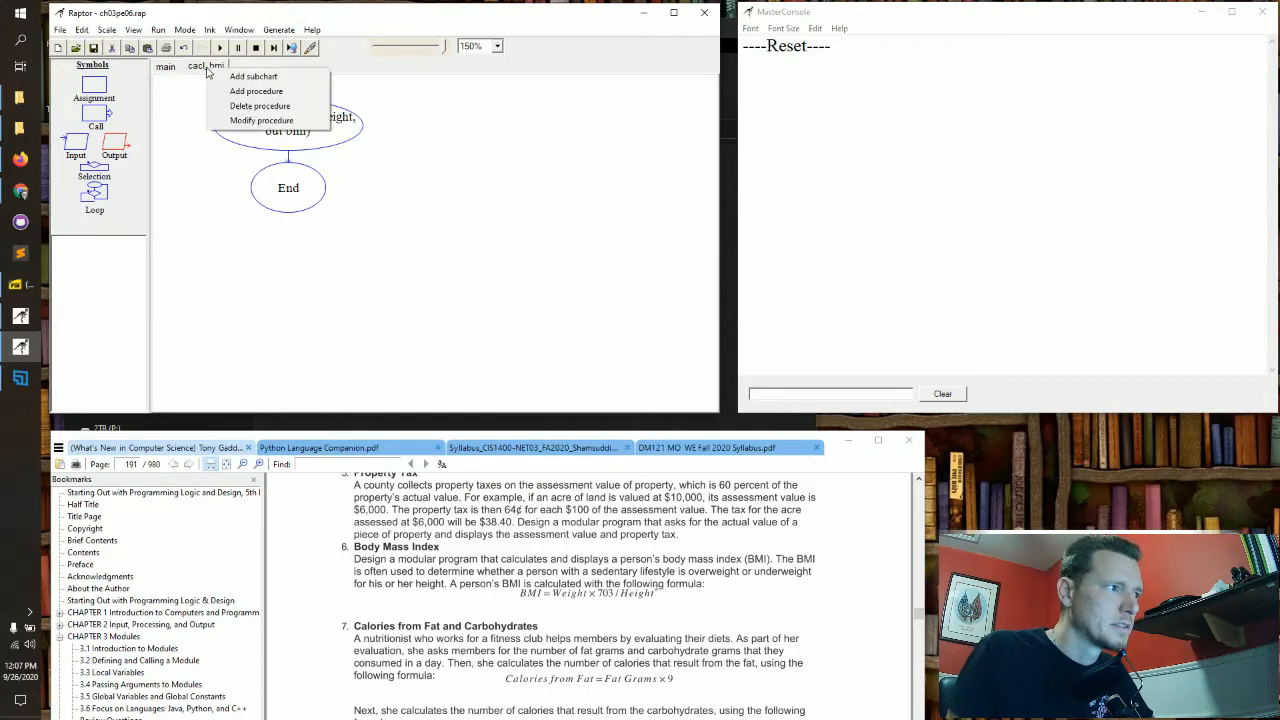
pyautogui.click(260, 120)
pyautogui.write('calc_bmi')
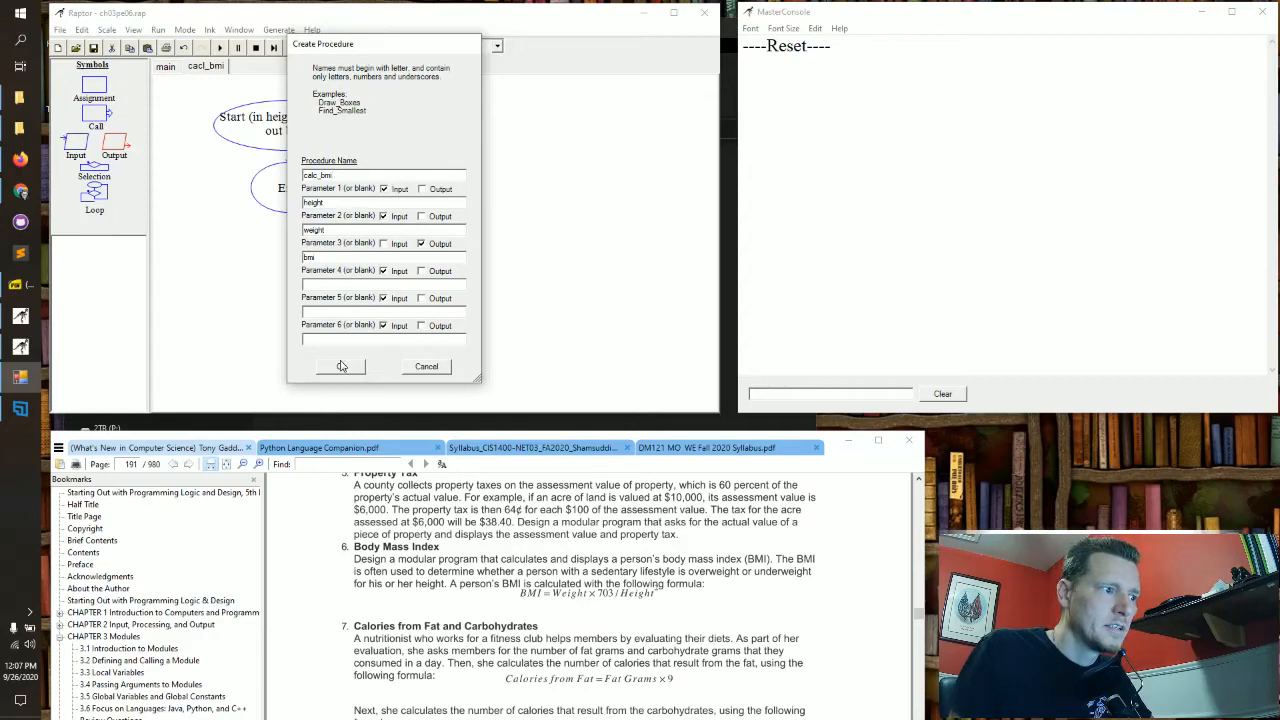
pyautogui.click(340, 366)
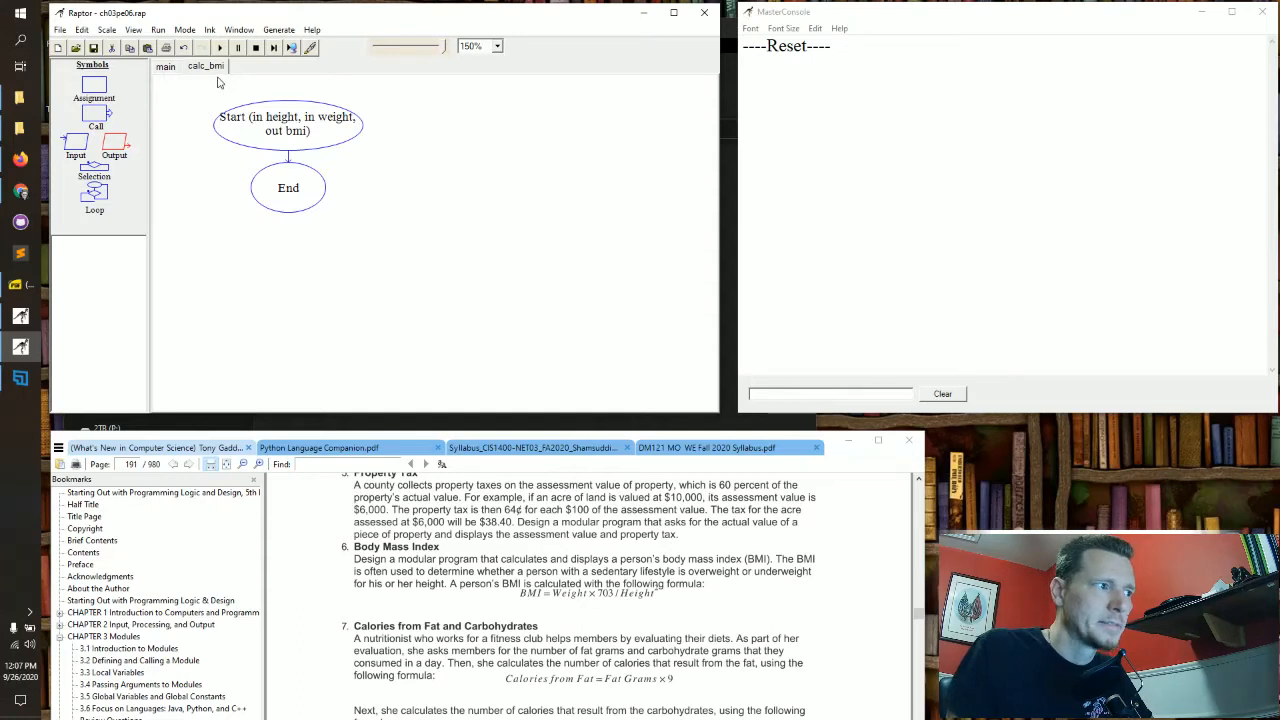
pyautogui.moveTo(296, 138)
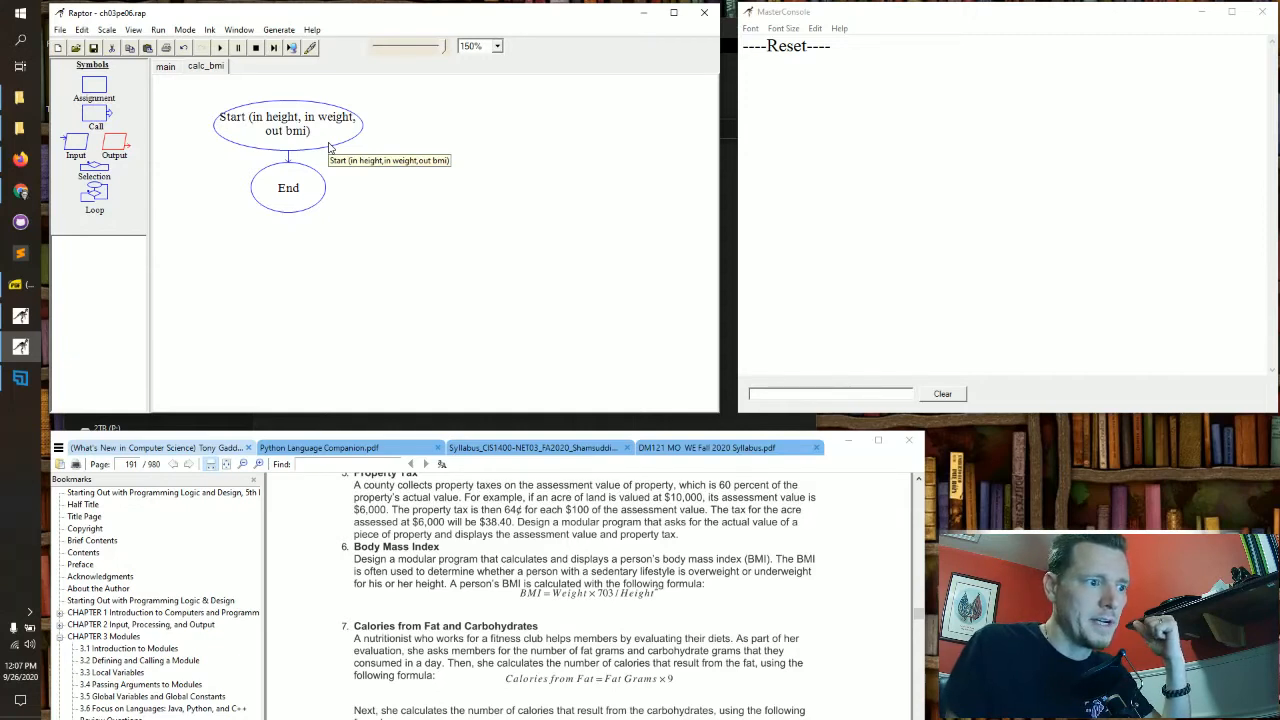
pyautogui.moveTo(264, 148)
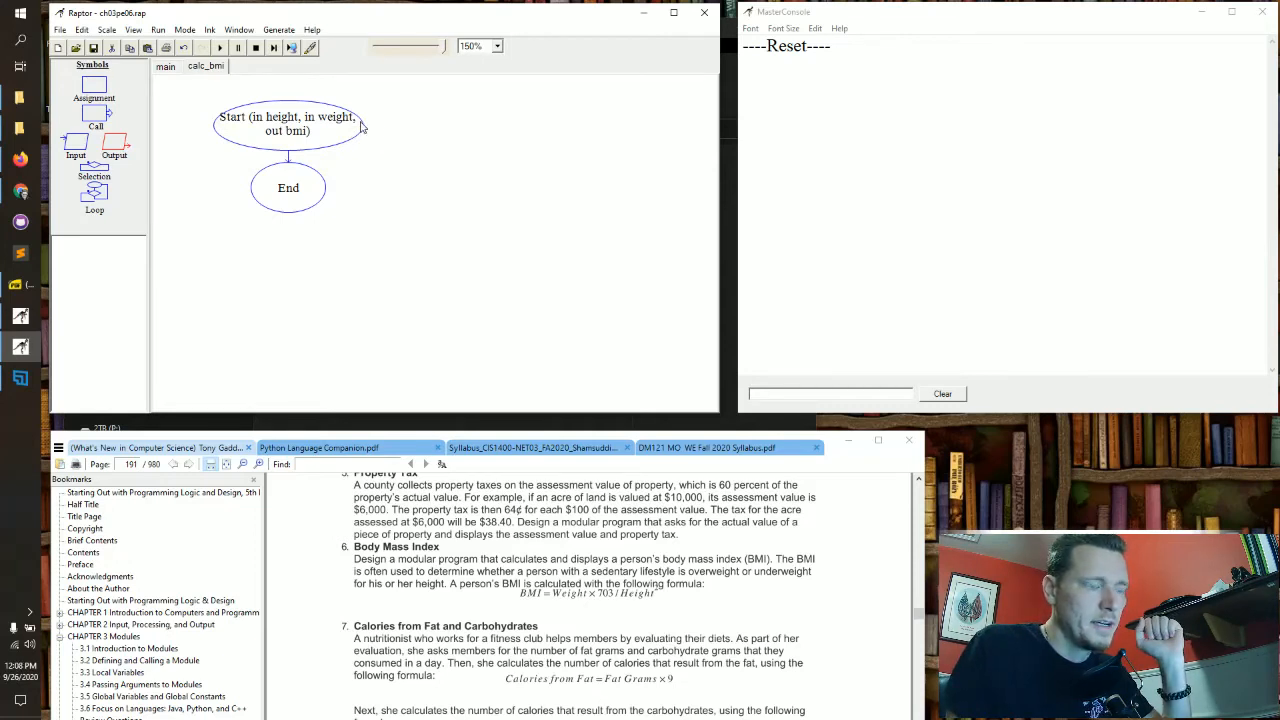
pyautogui.moveTo(348, 284)
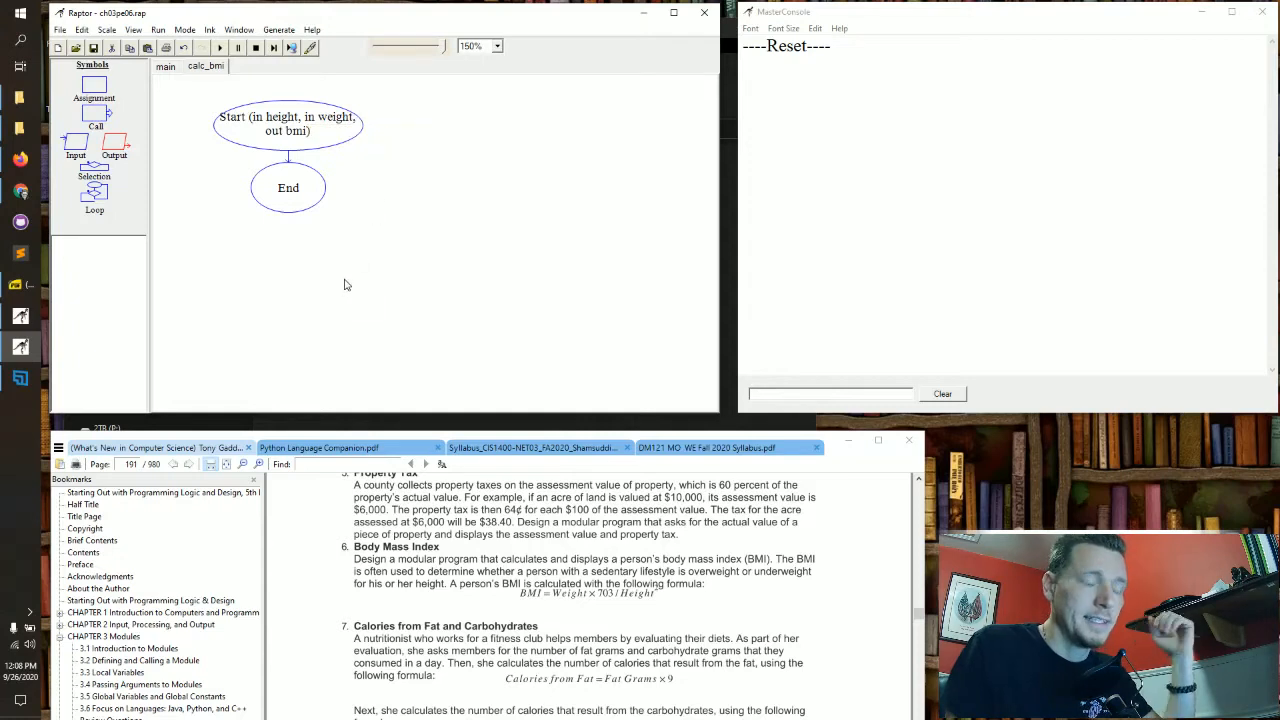
pyautogui.moveTo(336, 262)
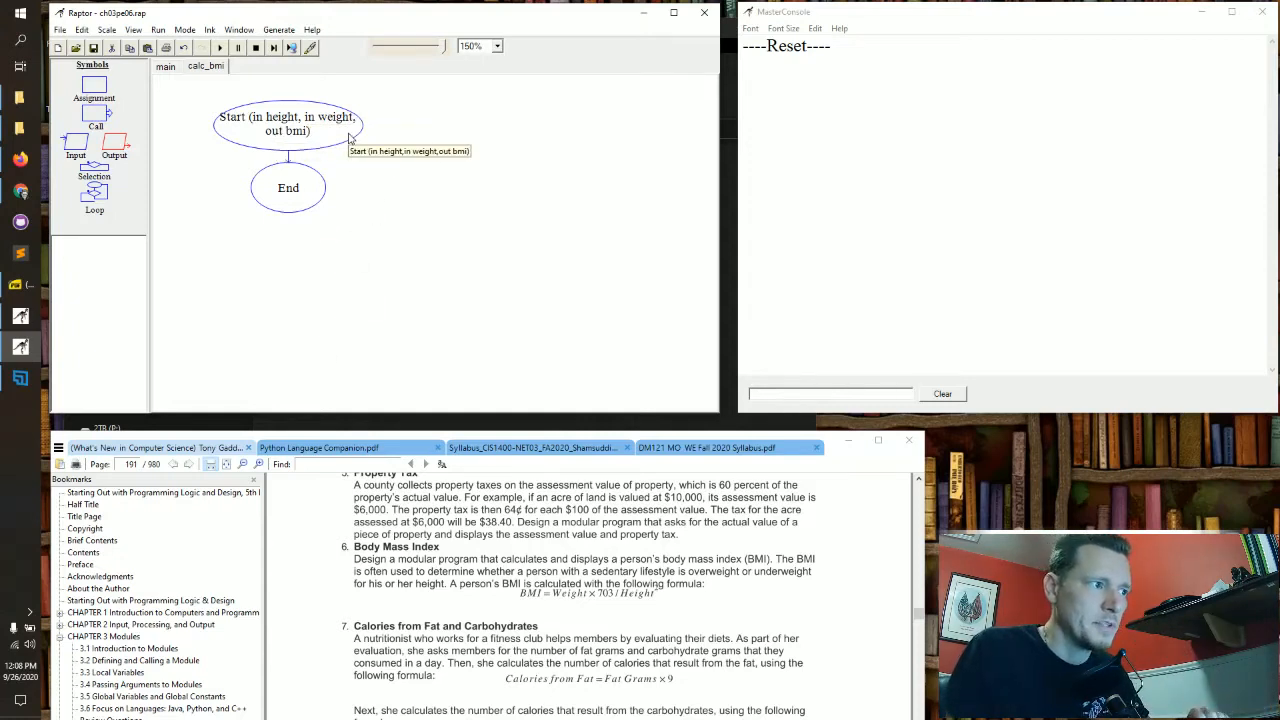
pyautogui.moveTo(208, 166)
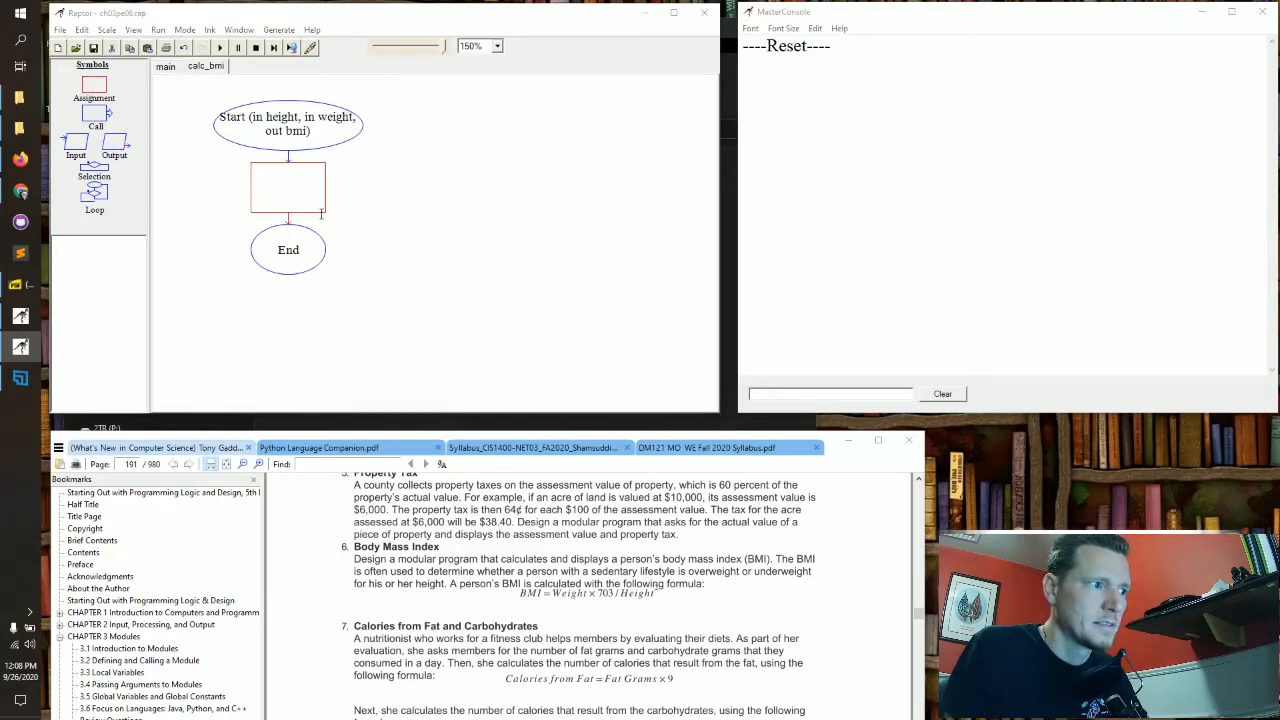
# Step: Set the assignment to bmi = (weight * 703) / (height * height)
pyautogui.doubleClick(288, 188)
pyautogui.write('bmi')
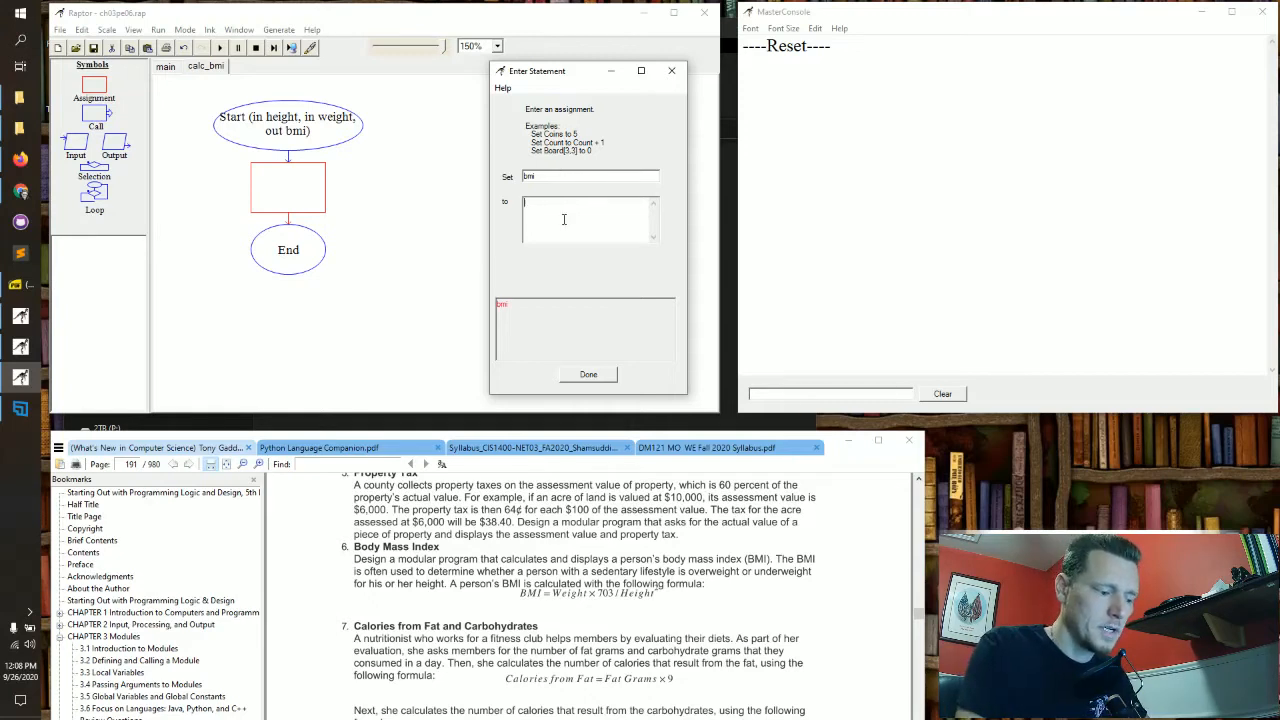
pyautogui.write('weight * 703 /')
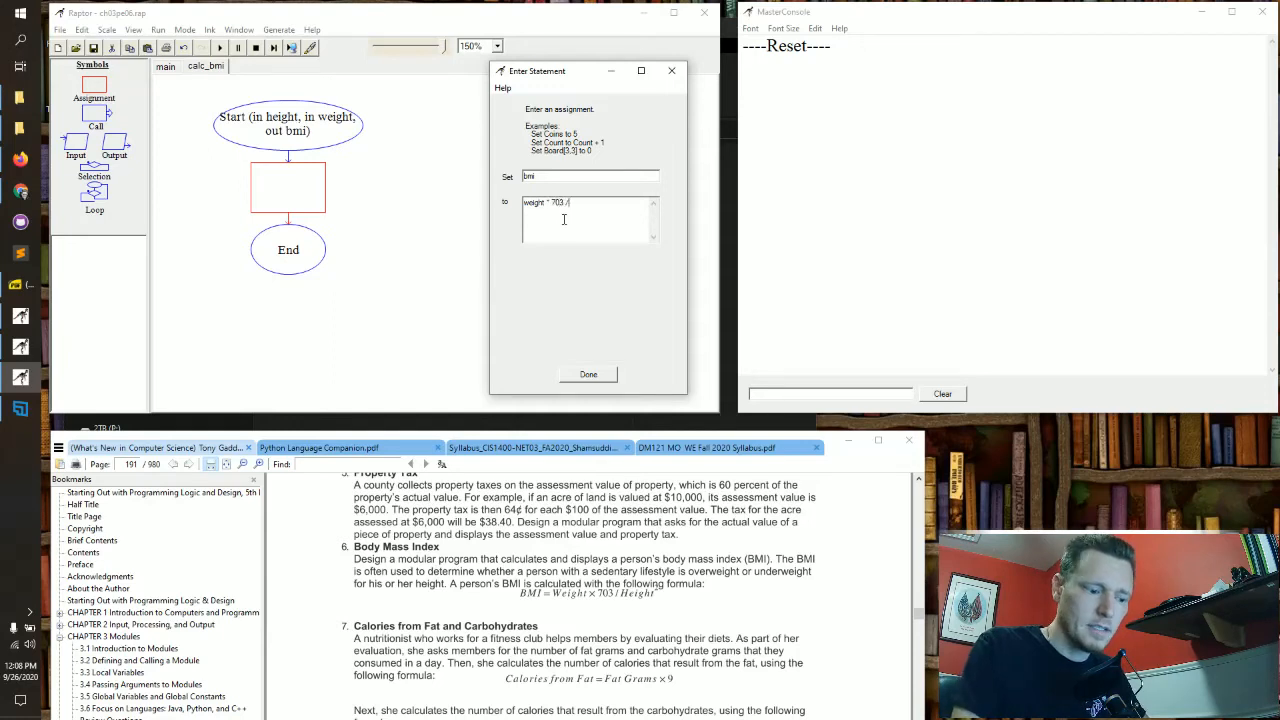
pyautogui.write('height *')
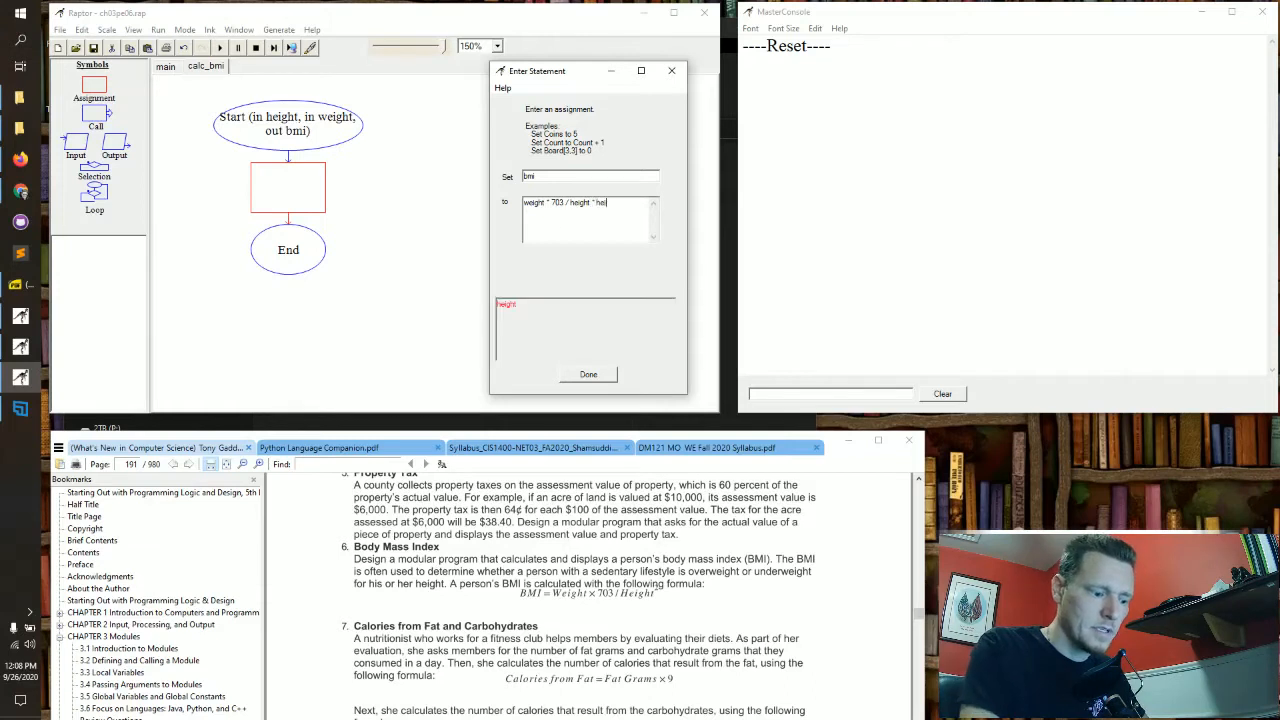
pyautogui.write('height')
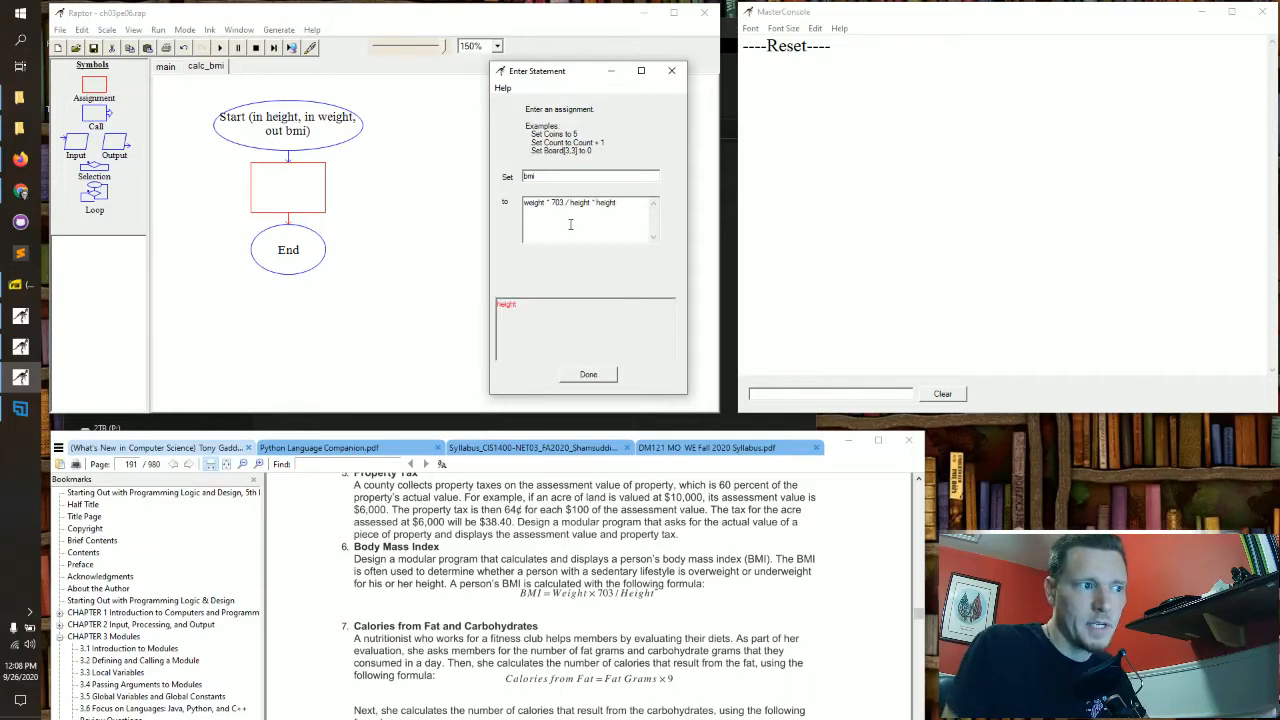
pyautogui.write('height')
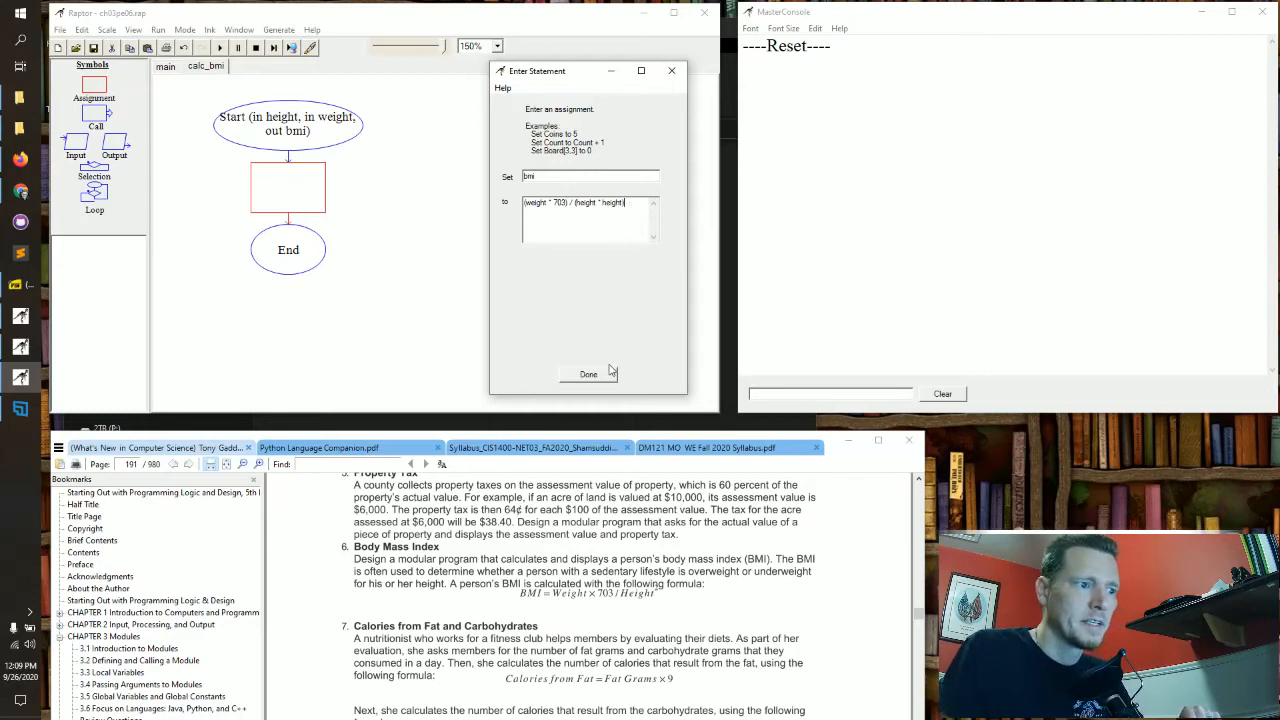
pyautogui.click(588, 374)
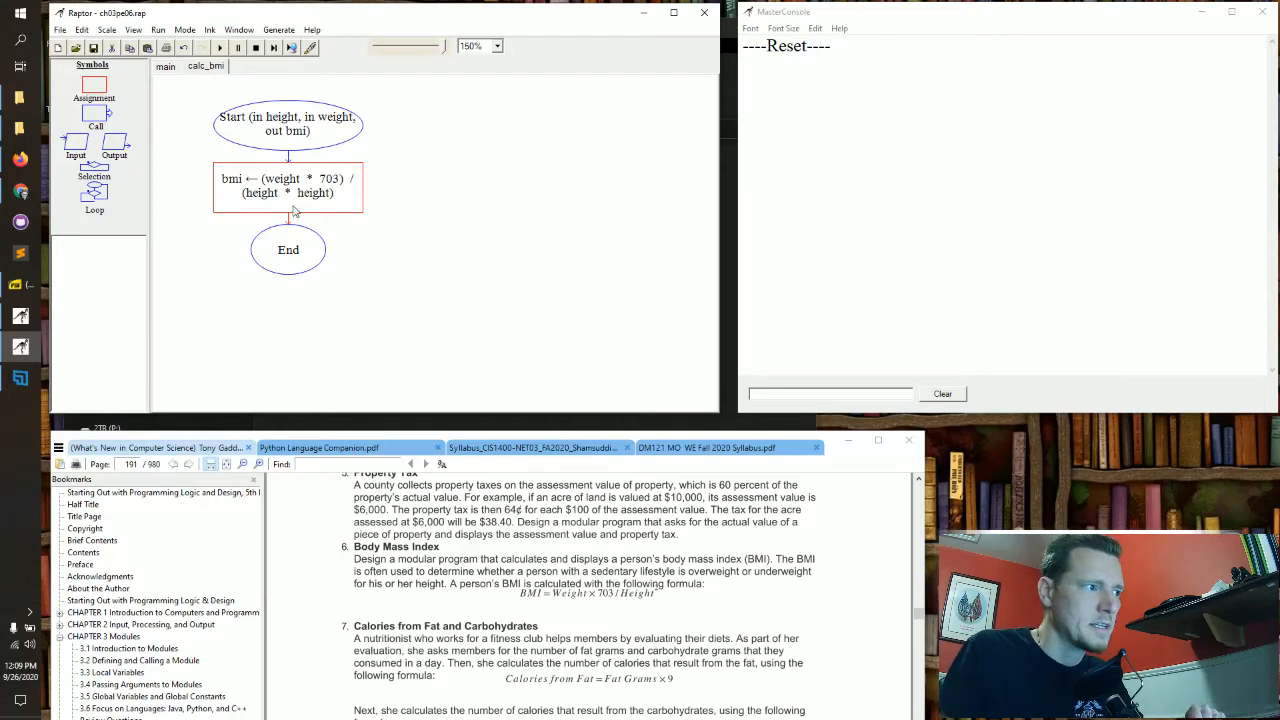
pyautogui.moveTo(320, 124)
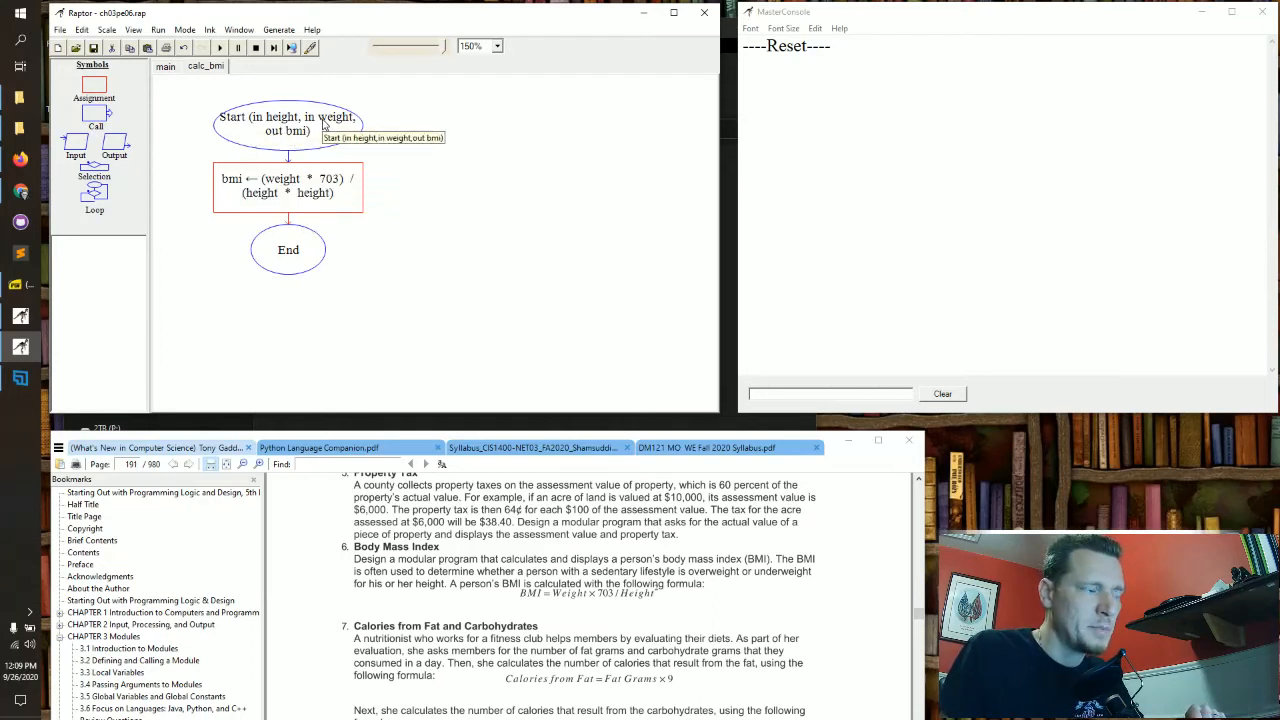
pyautogui.moveTo(288, 192)
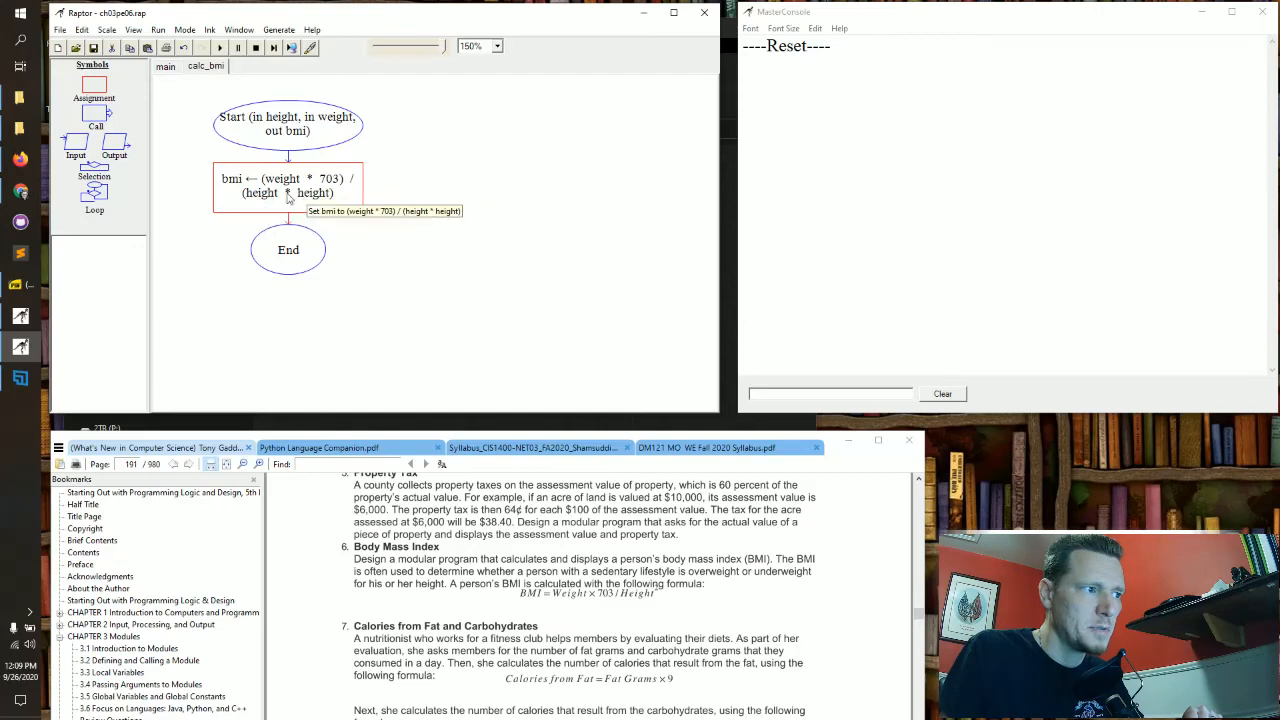
pyautogui.moveTo(398, 264)
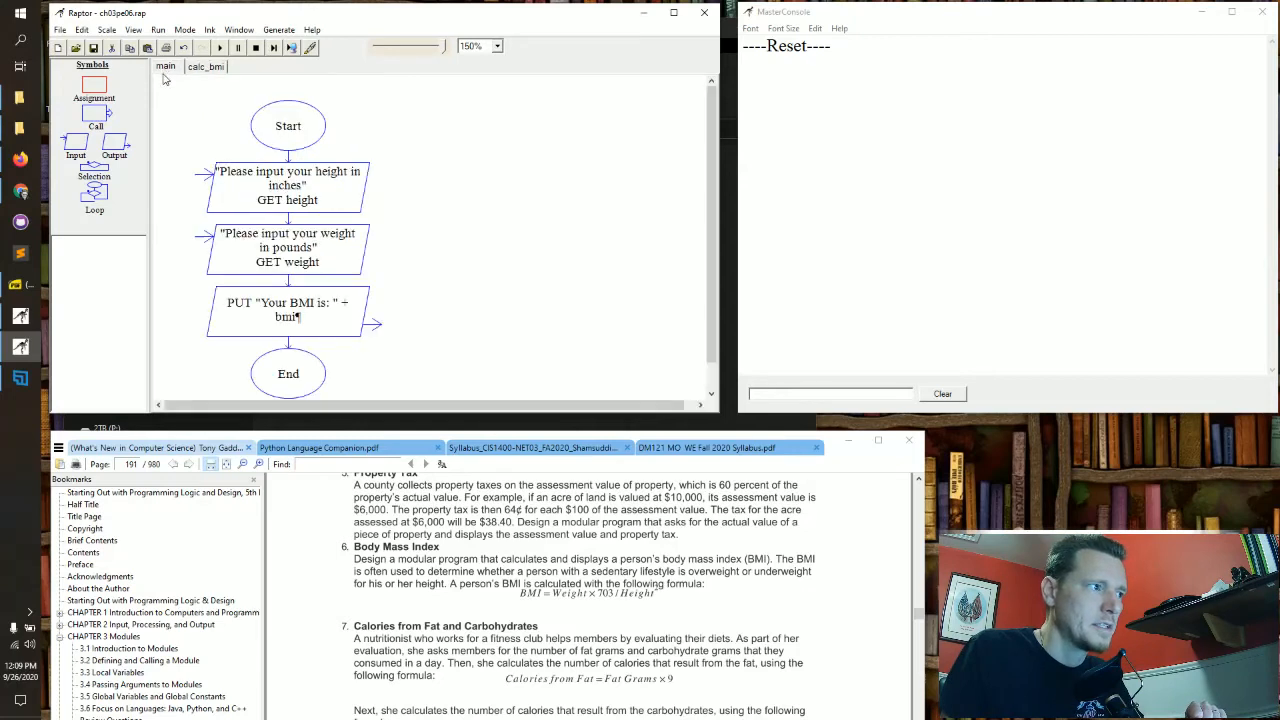
pyautogui.moveTo(468, 264)
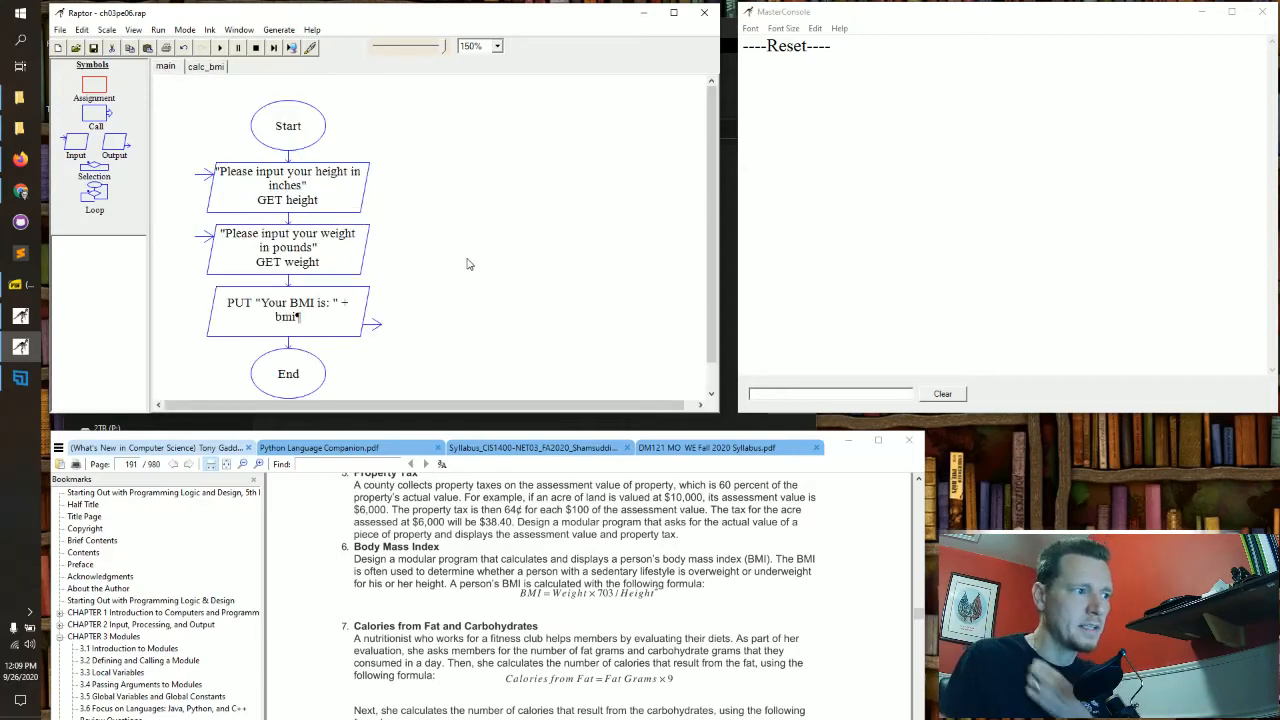
pyautogui.moveTo(430, 244)
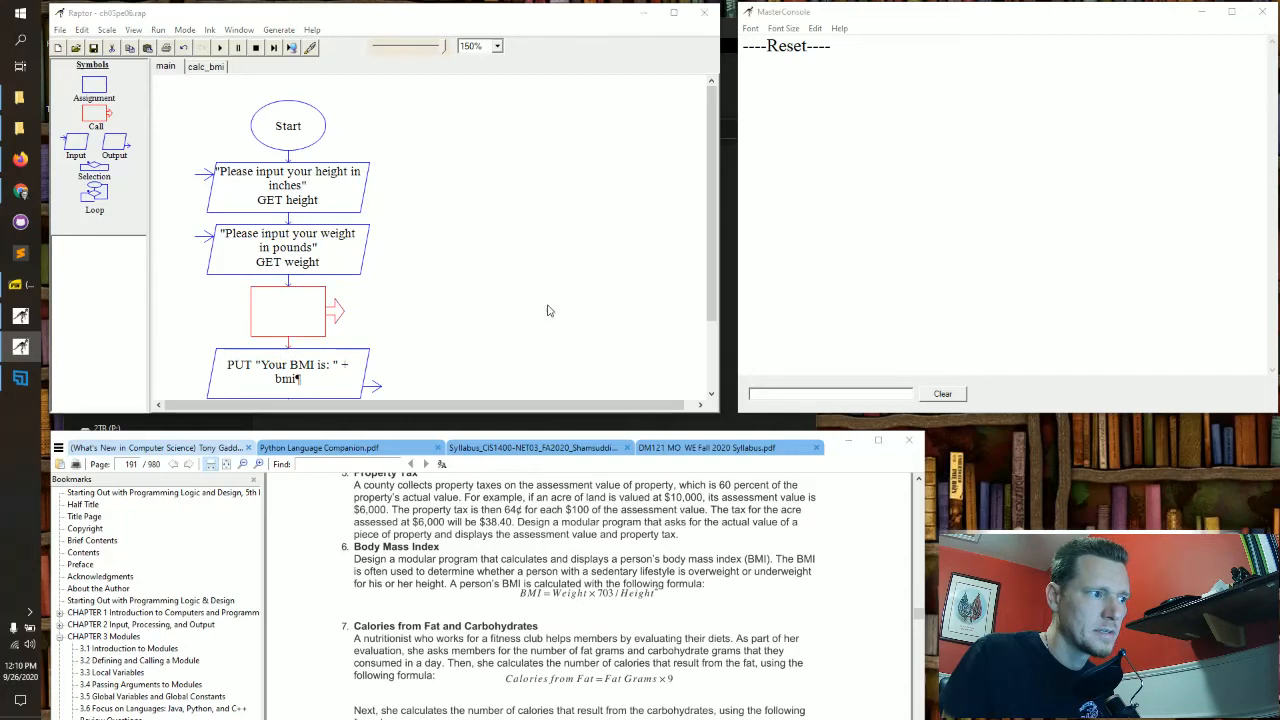
# Step: Enter the call calc_bmi(height, weight, bmi) in the call step
pyautogui.doubleClick(288, 312)
pyautogui.write('calc_bmi')
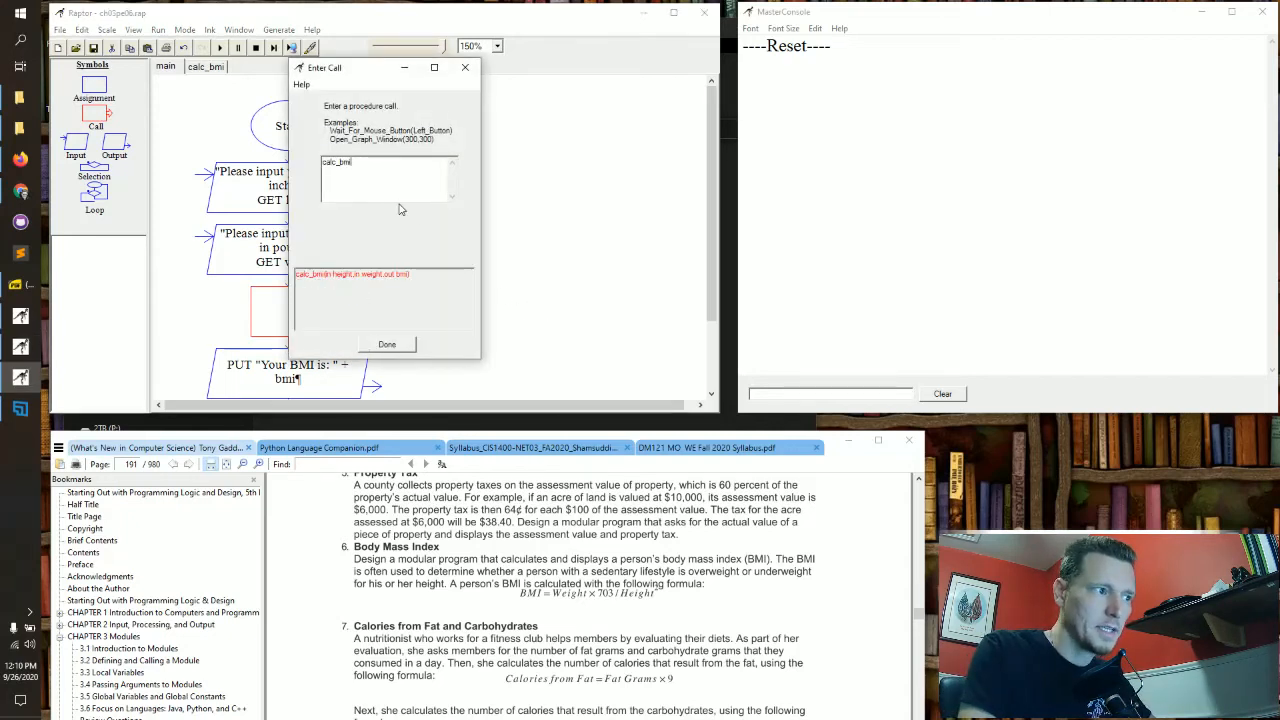
pyautogui.write('(')
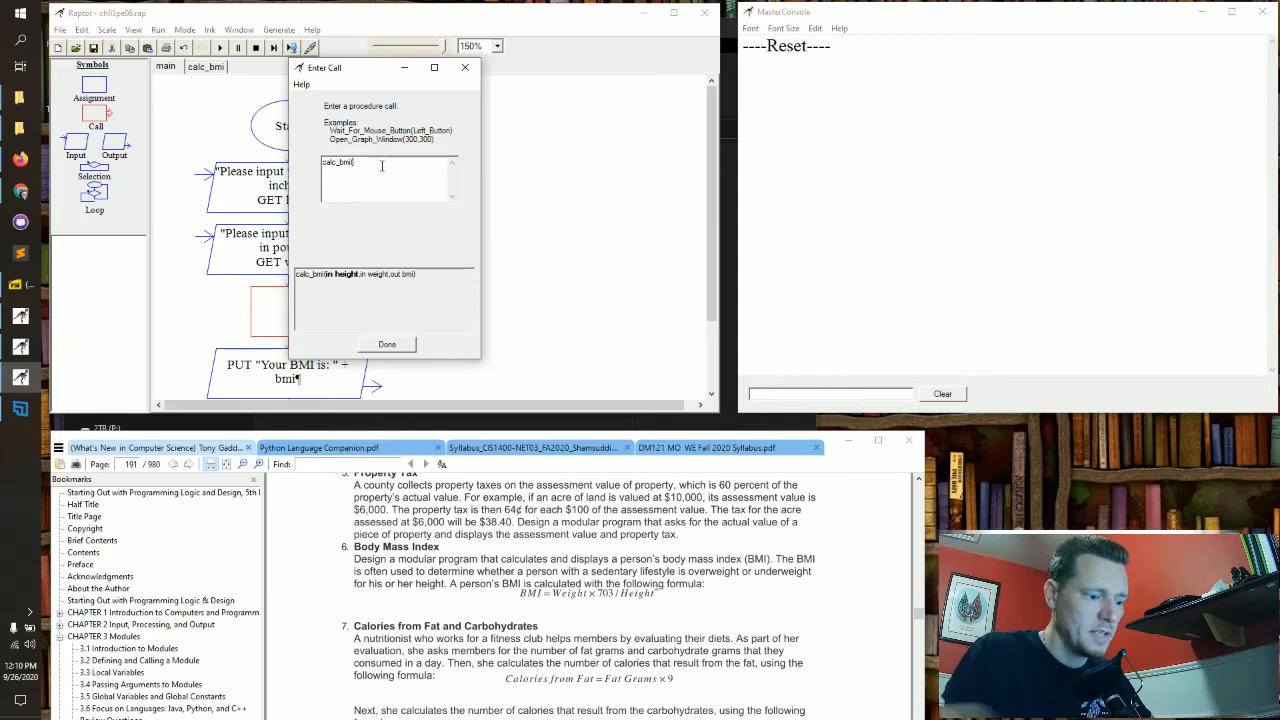
pyautogui.write('(height')
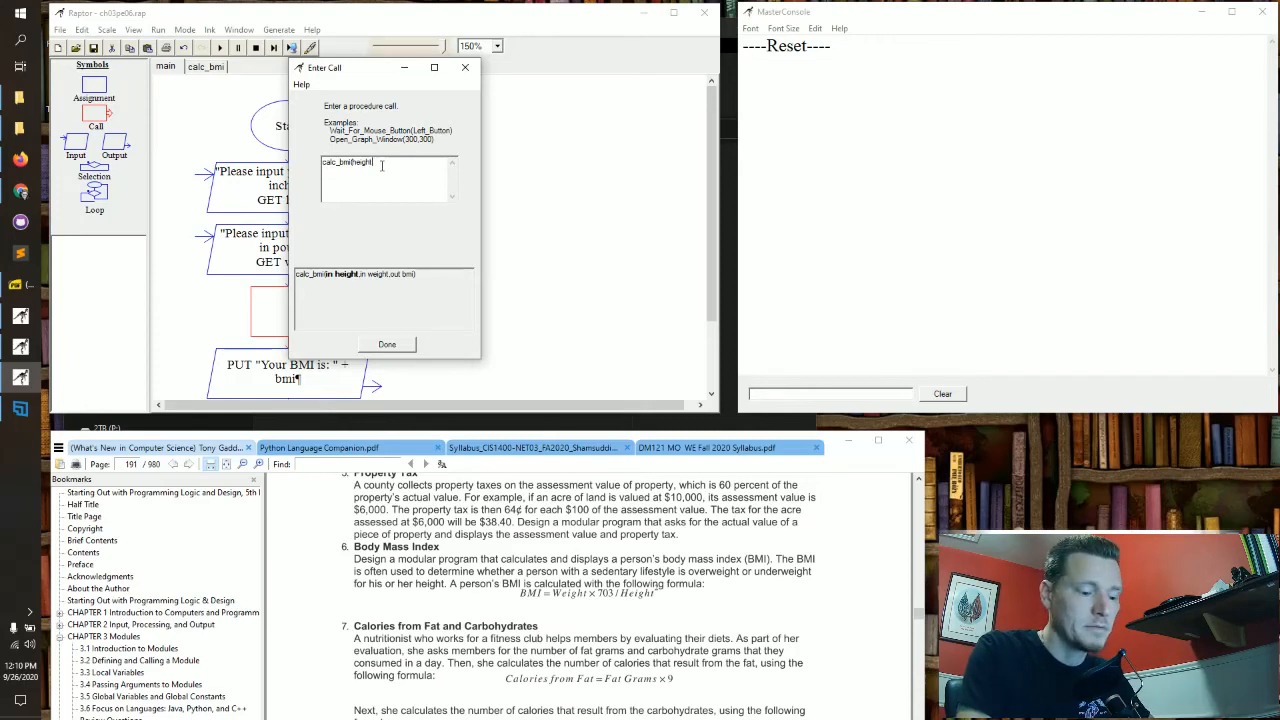
pyautogui.write(', weight,')
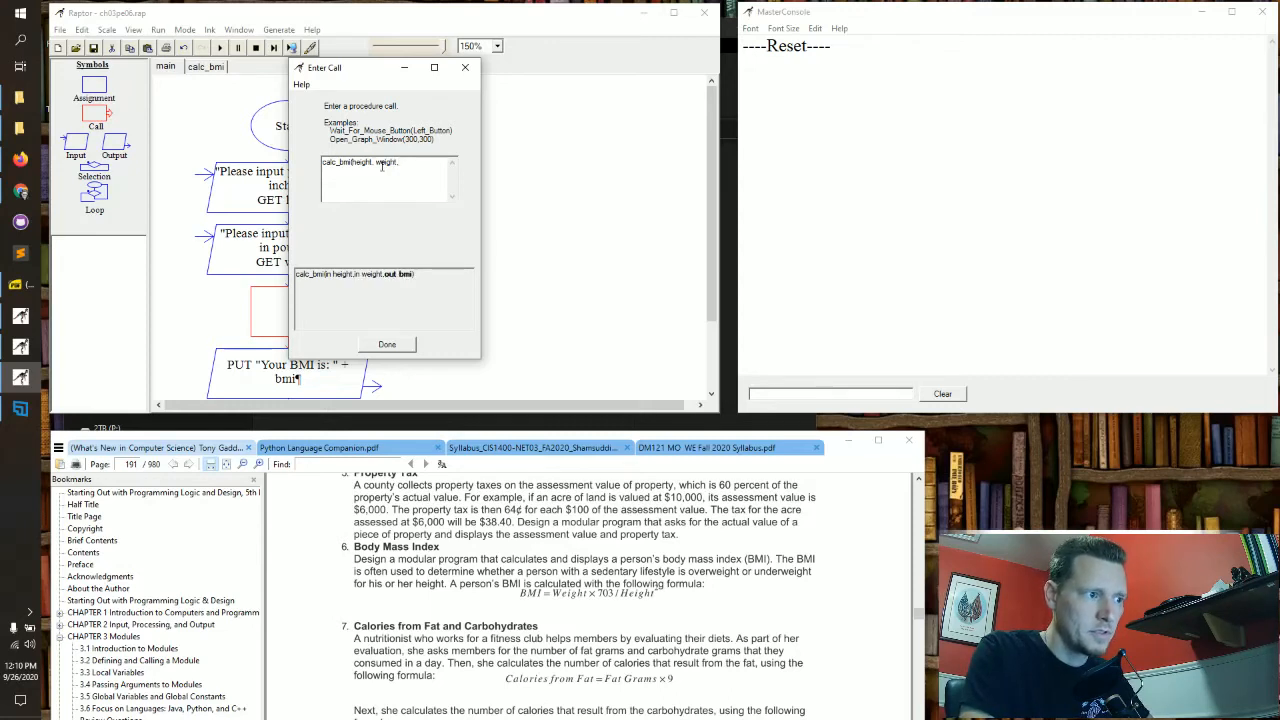
pyautogui.write('bmi')
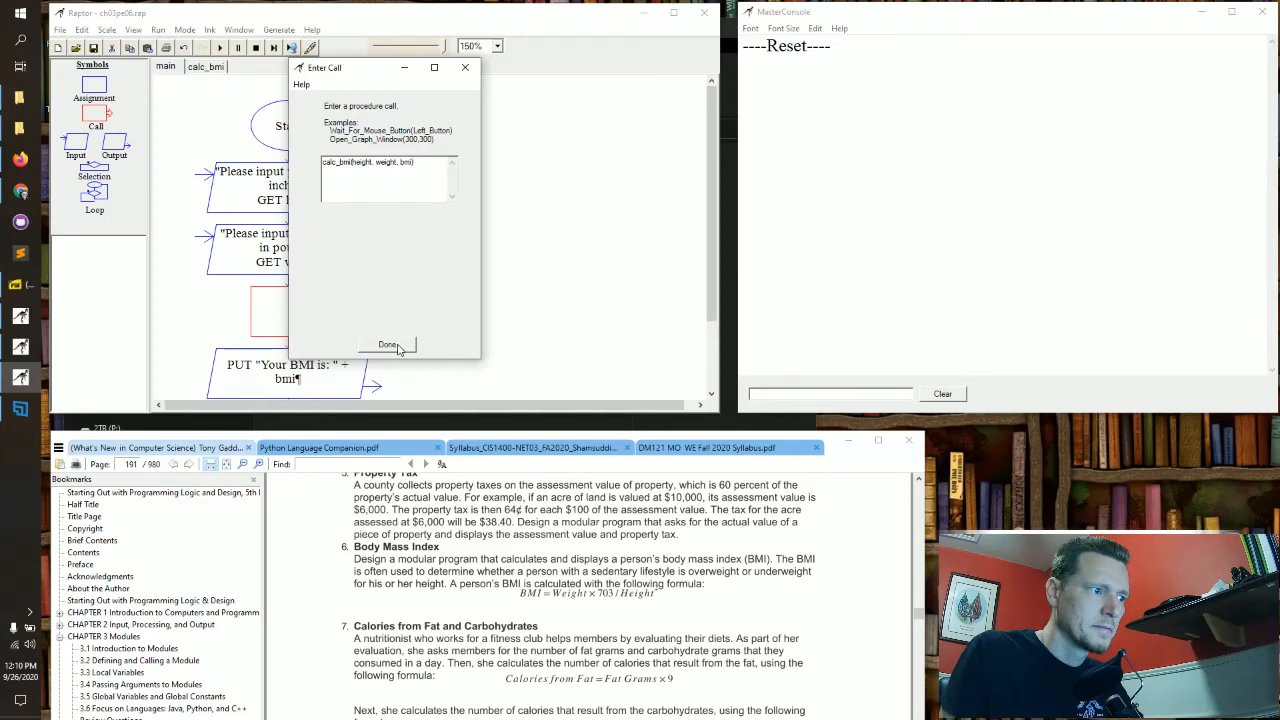
pyautogui.click(388, 344)
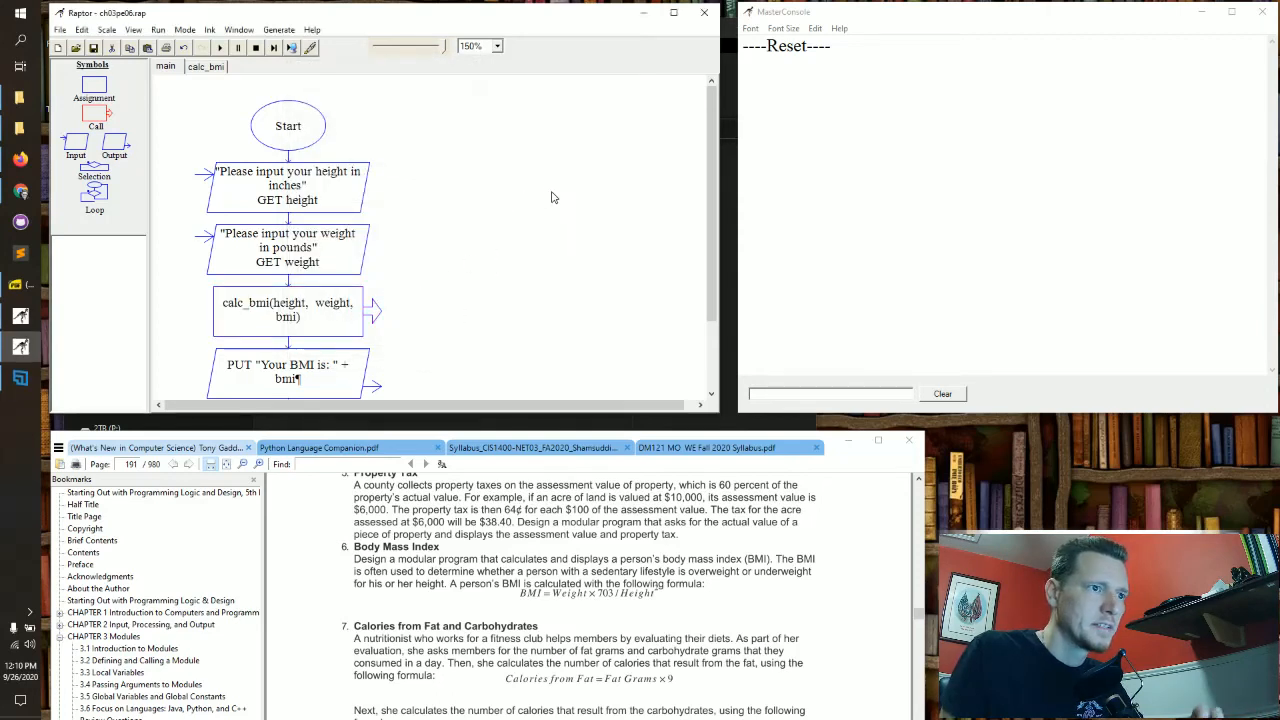
pyautogui.moveTo(276, 148)
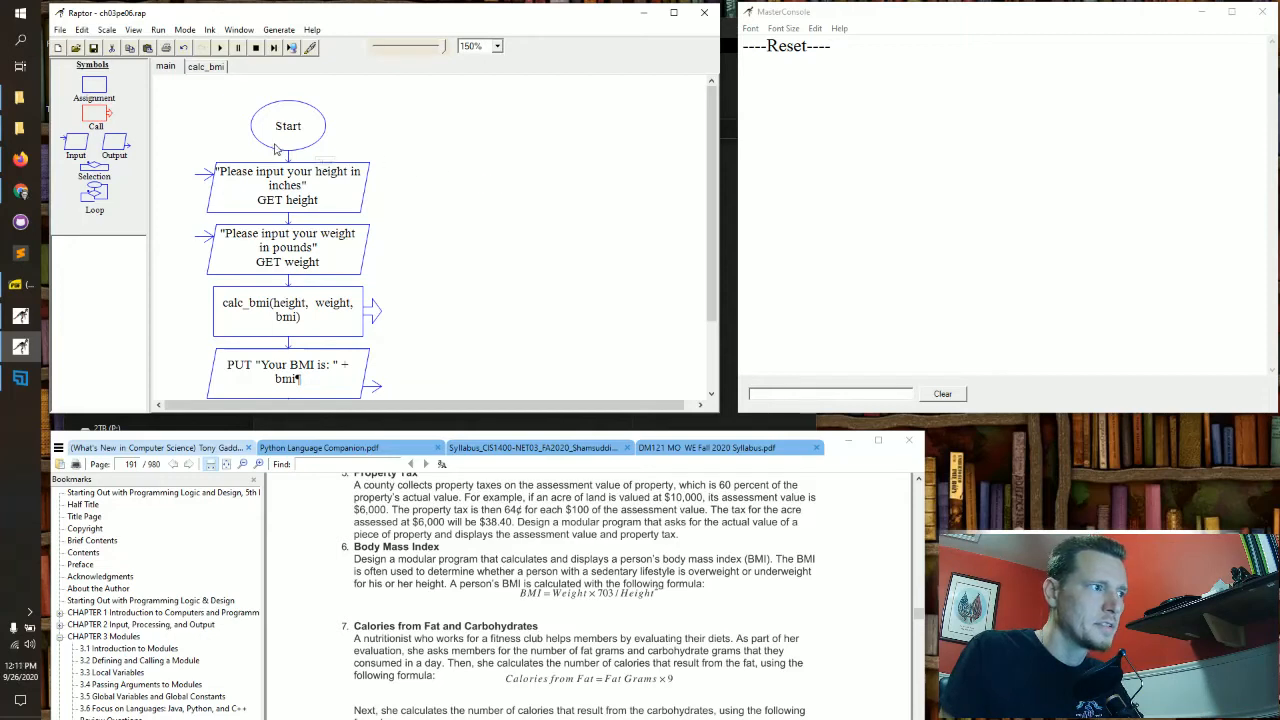
pyautogui.moveTo(220, 48)
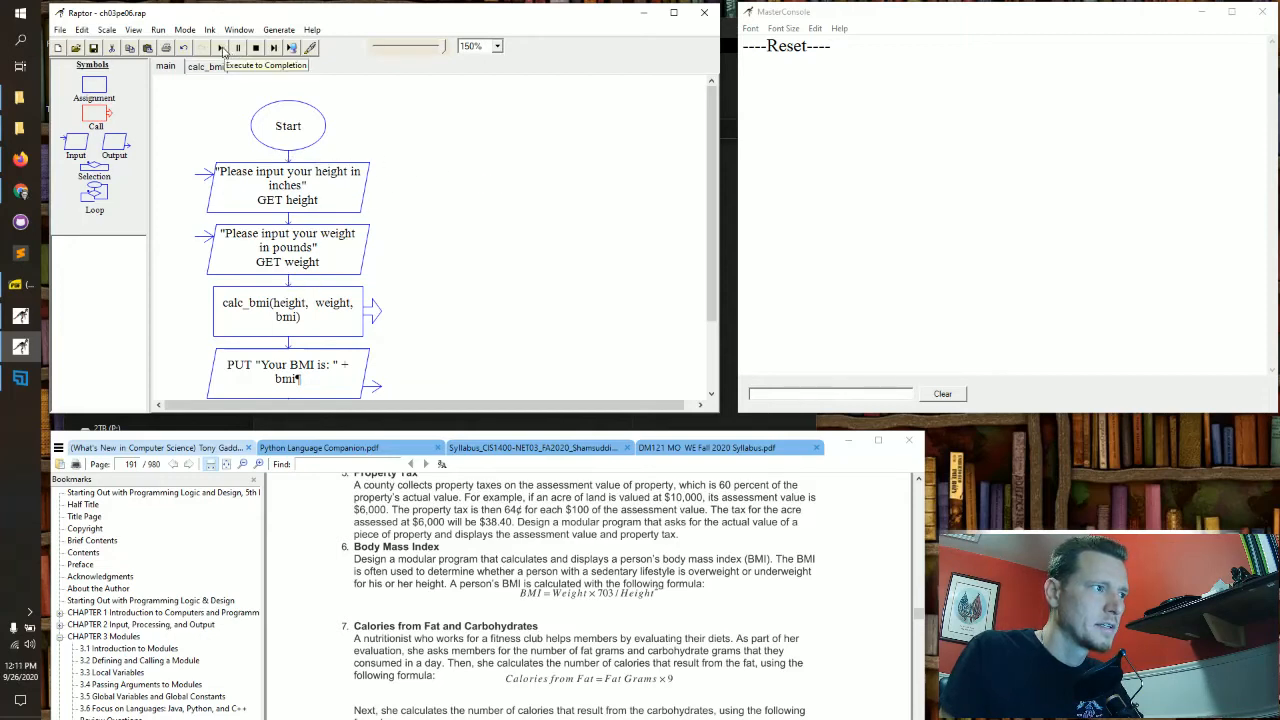
# Step: Execute to completion entering height 72 and weight 165, yielding BMI 22.3756
pyautogui.click(220, 48)
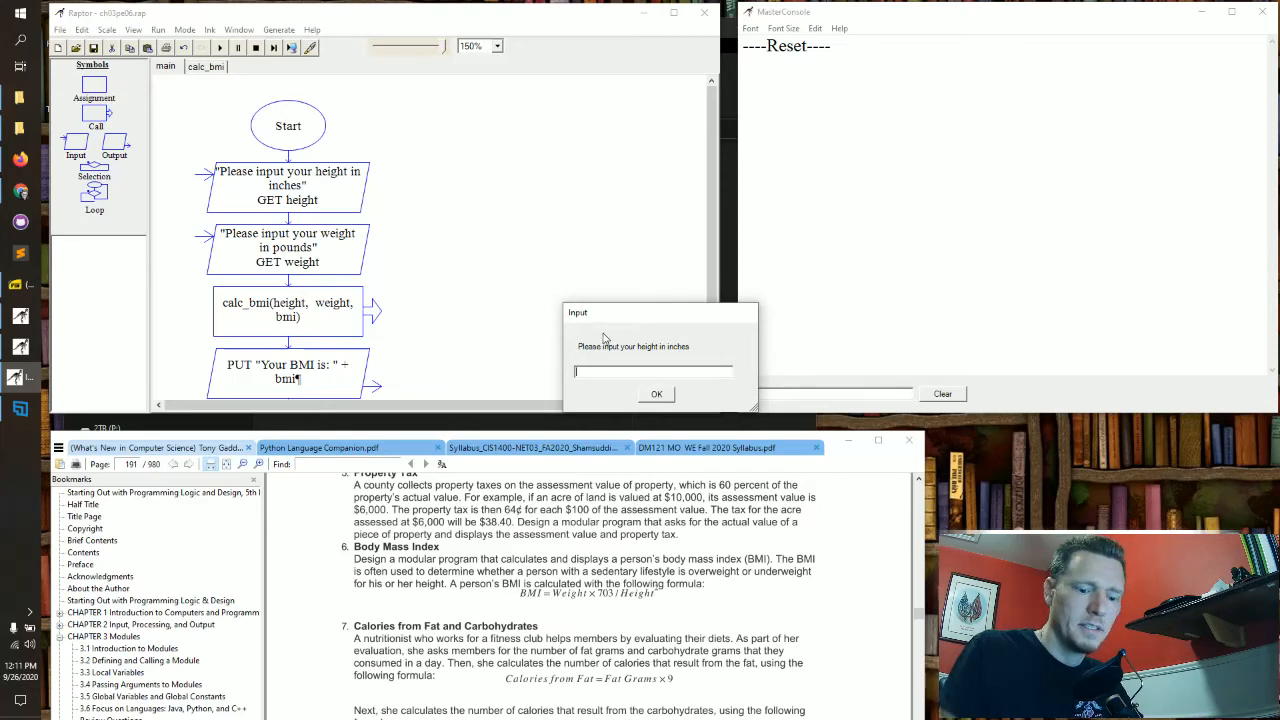
pyautogui.write('72')
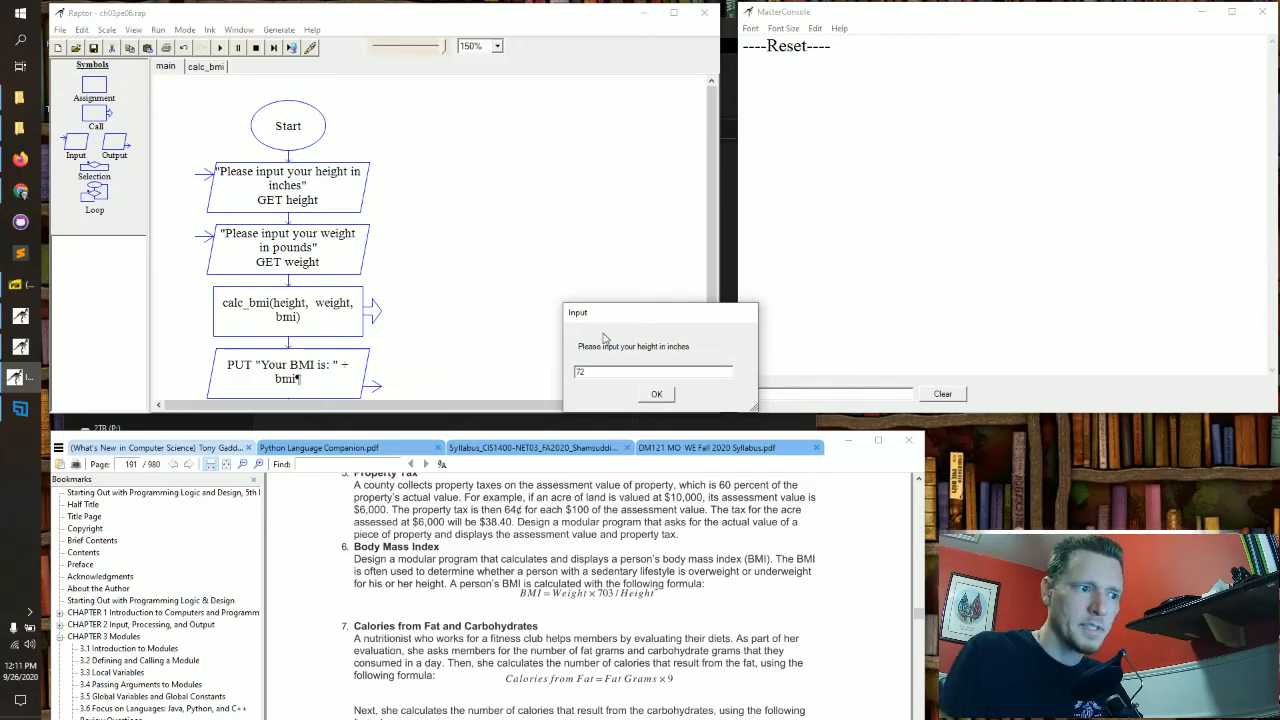
pyautogui.click(656, 392)
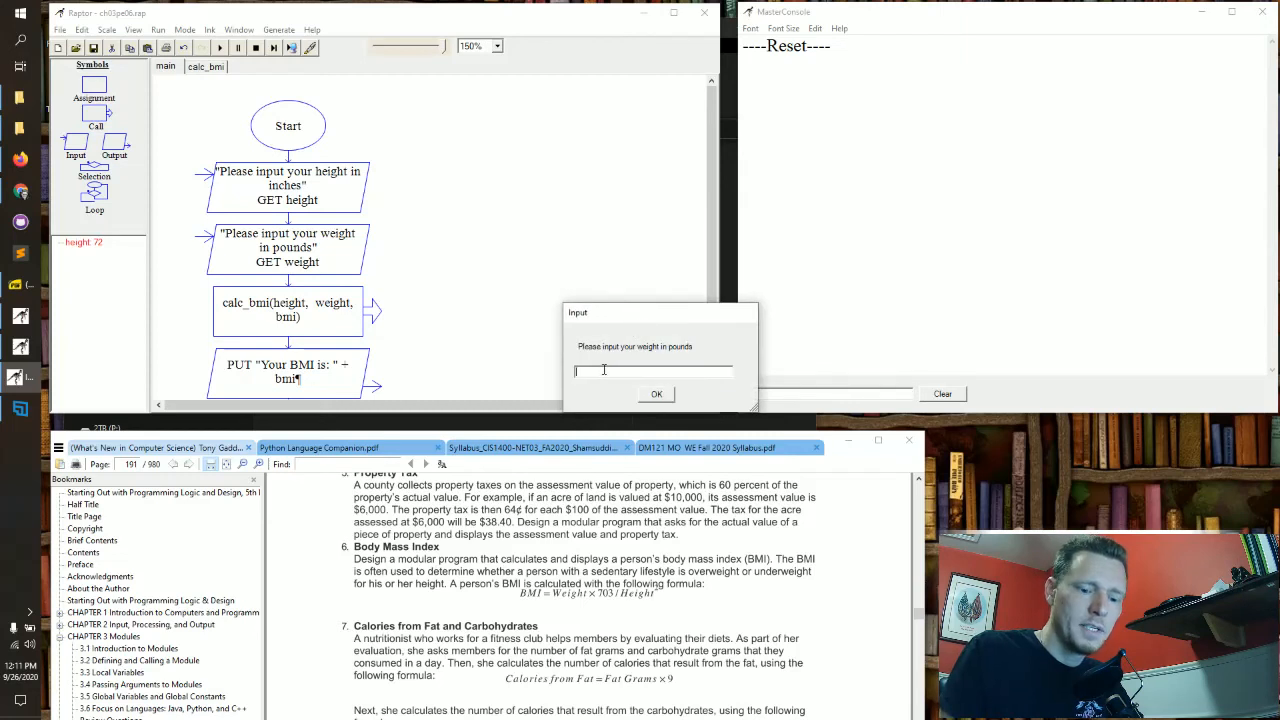
pyautogui.write('165')
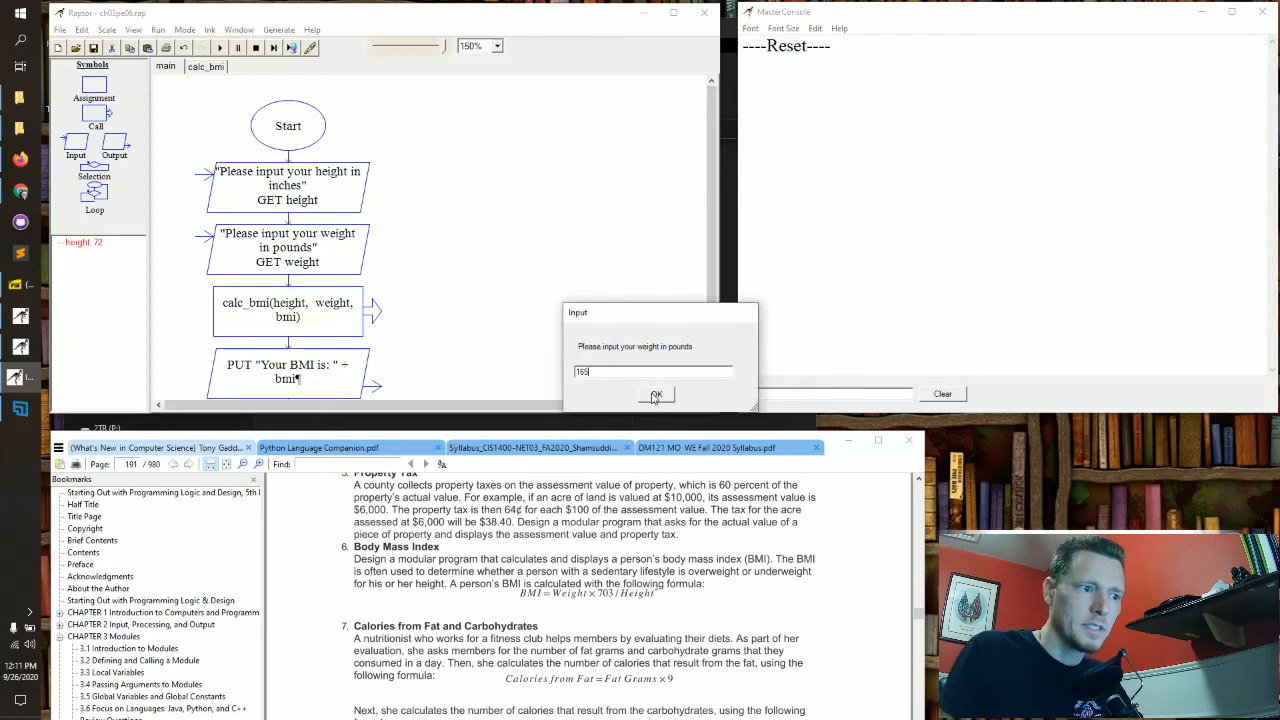
pyautogui.click(656, 394)
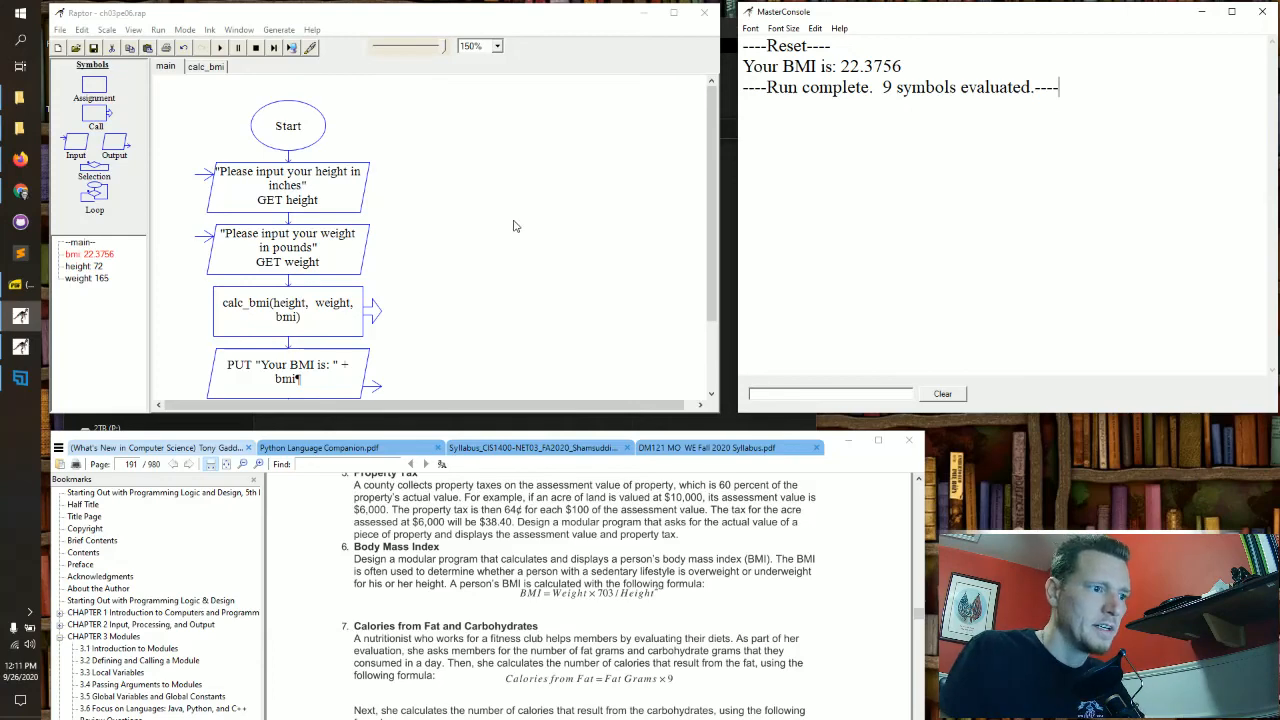
pyautogui.moveTo(438, 234)
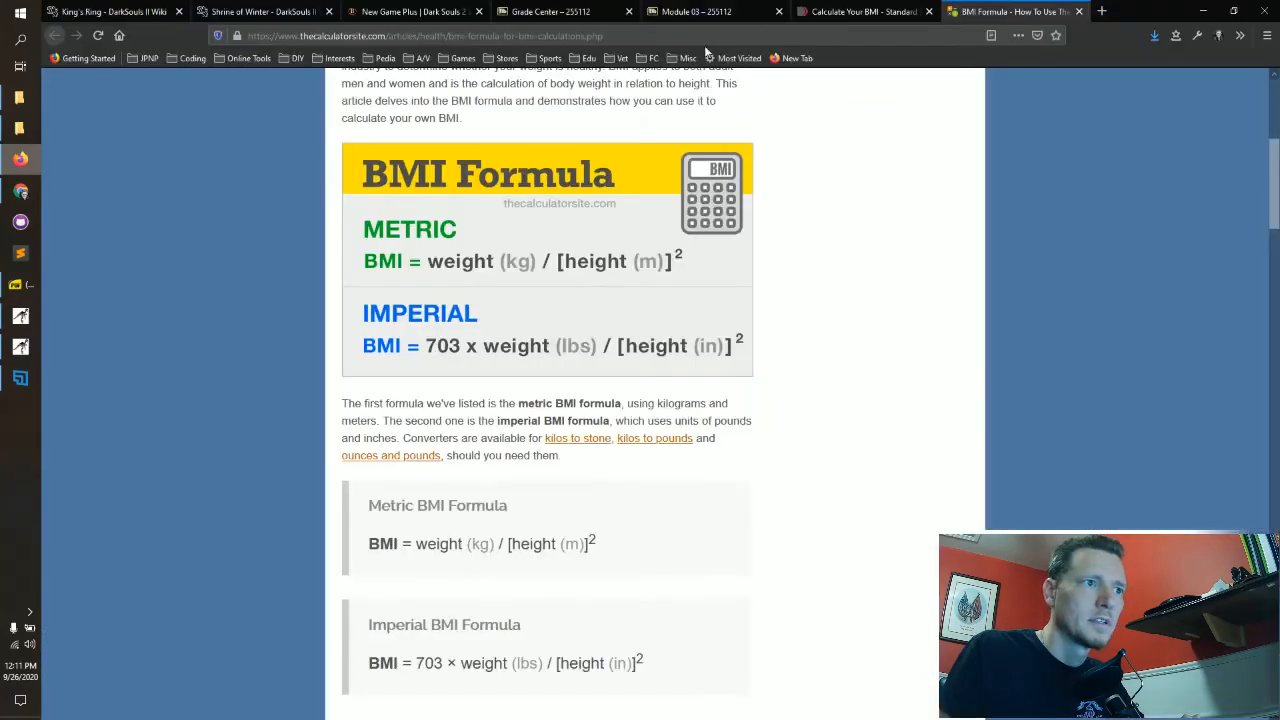
# Step: Switch to the NIH BMI calculator tab showing 22.4 for 6 ft, 165 lbs
pyautogui.click(862, 12)
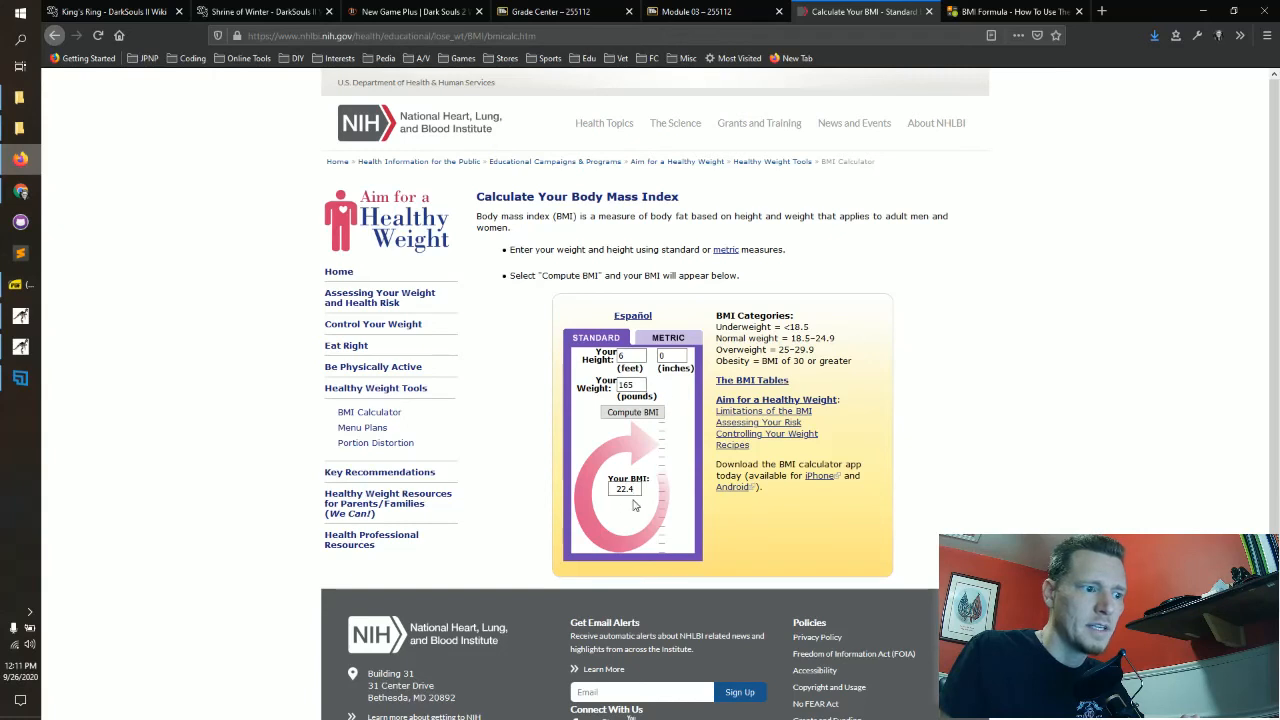
pyautogui.moveTo(60, 210)
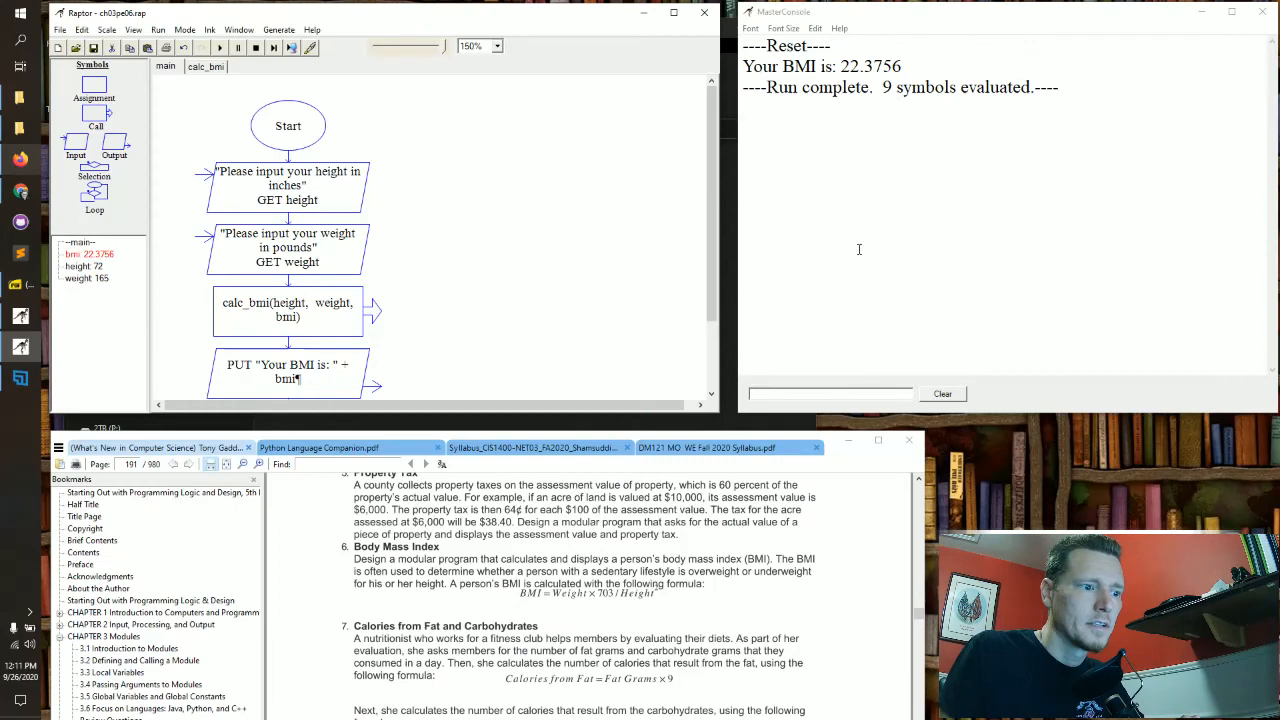
pyautogui.moveTo(596, 300)
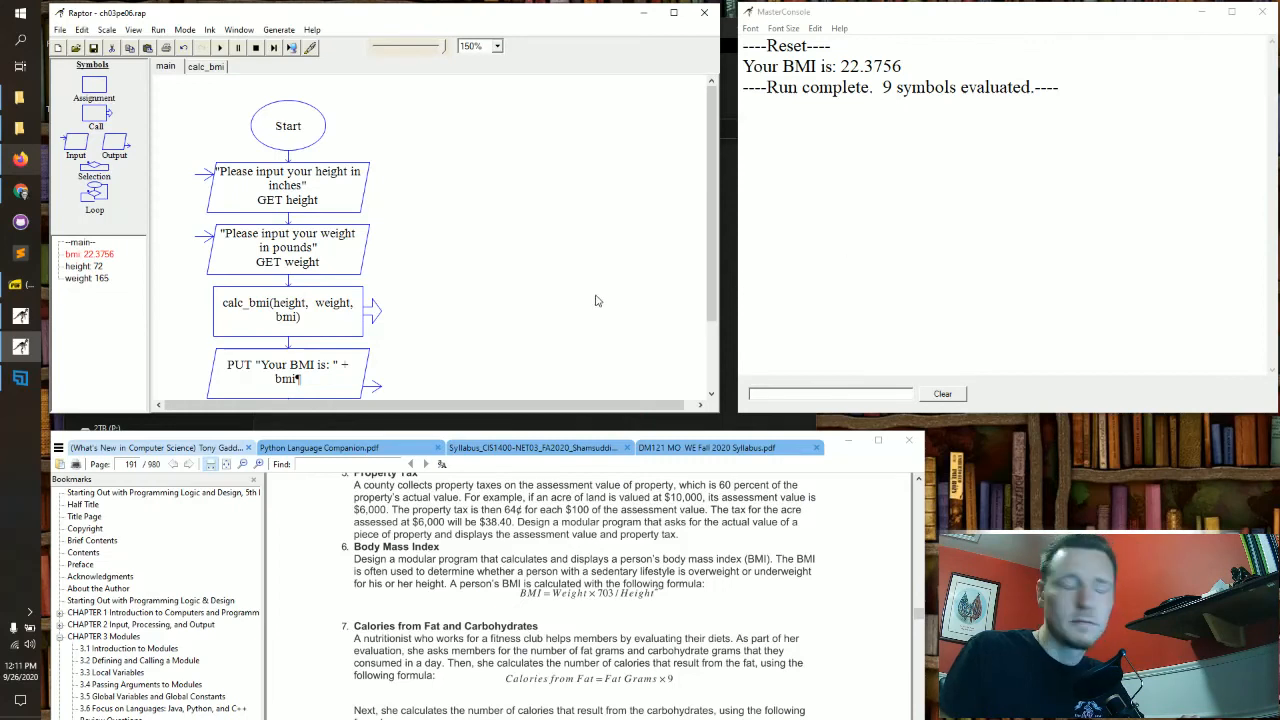
pyautogui.scroll(-3)
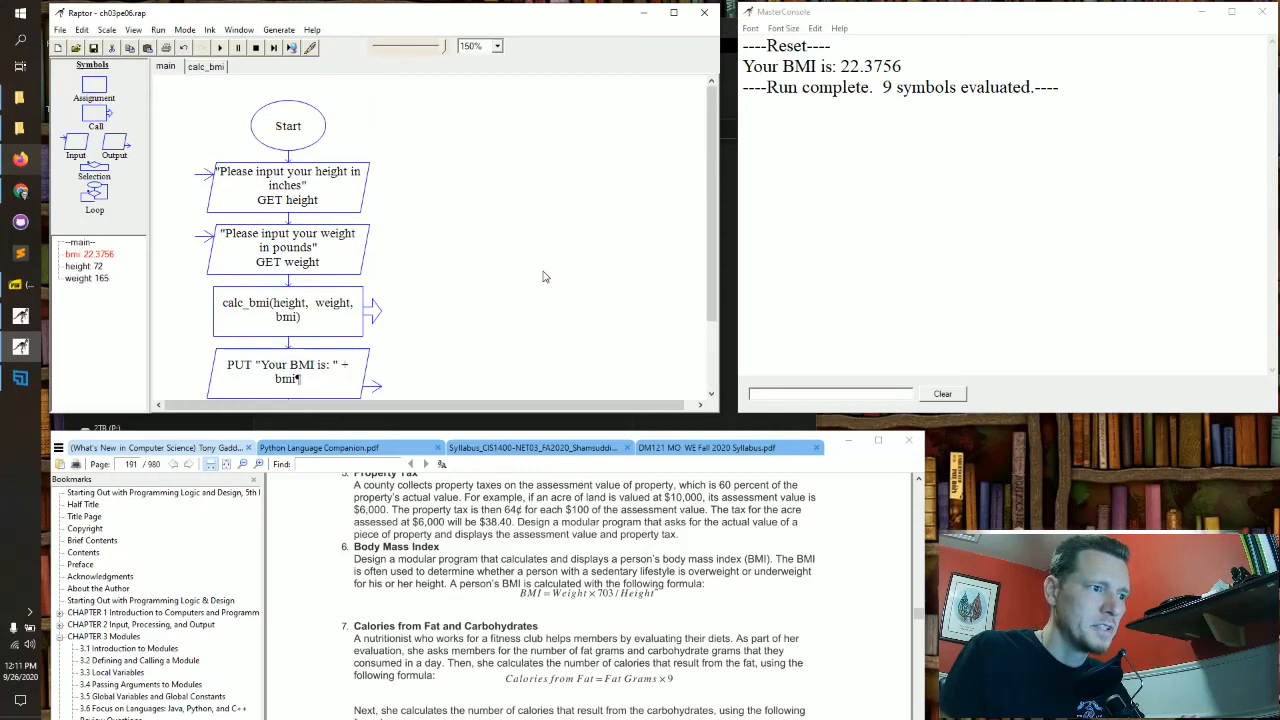
pyautogui.moveTo(548, 276)
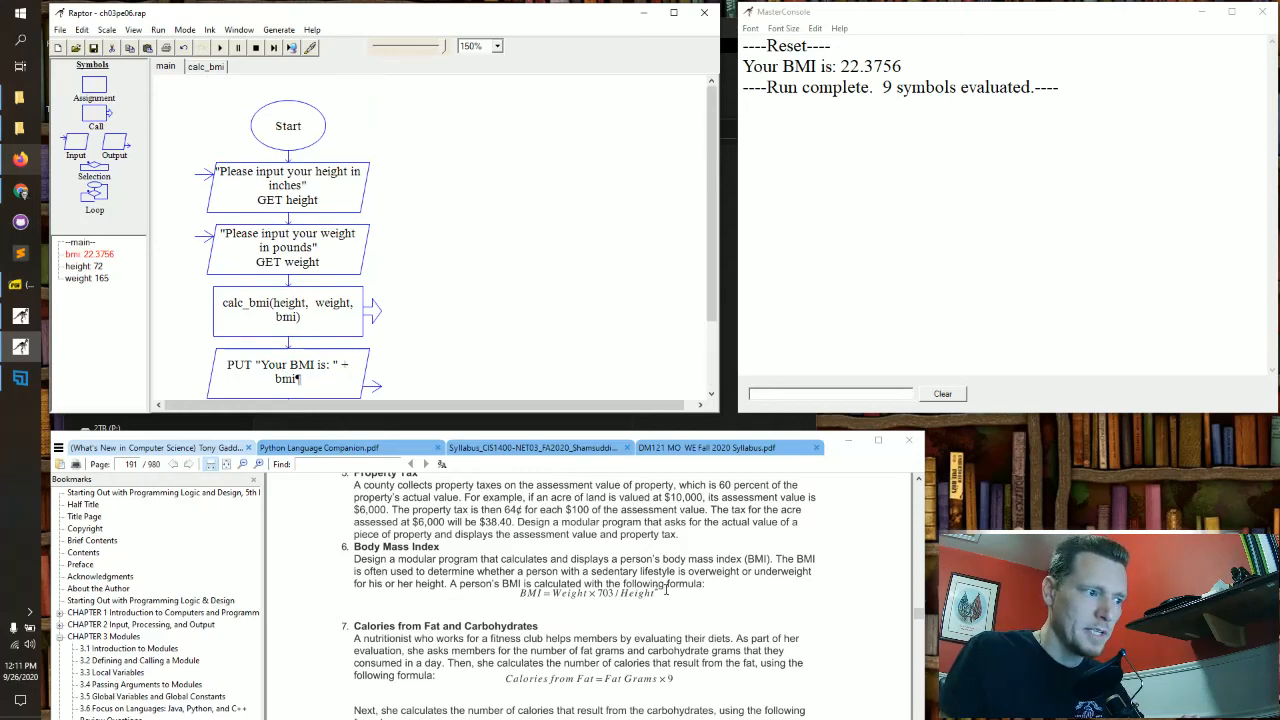
pyautogui.moveTo(472, 228)
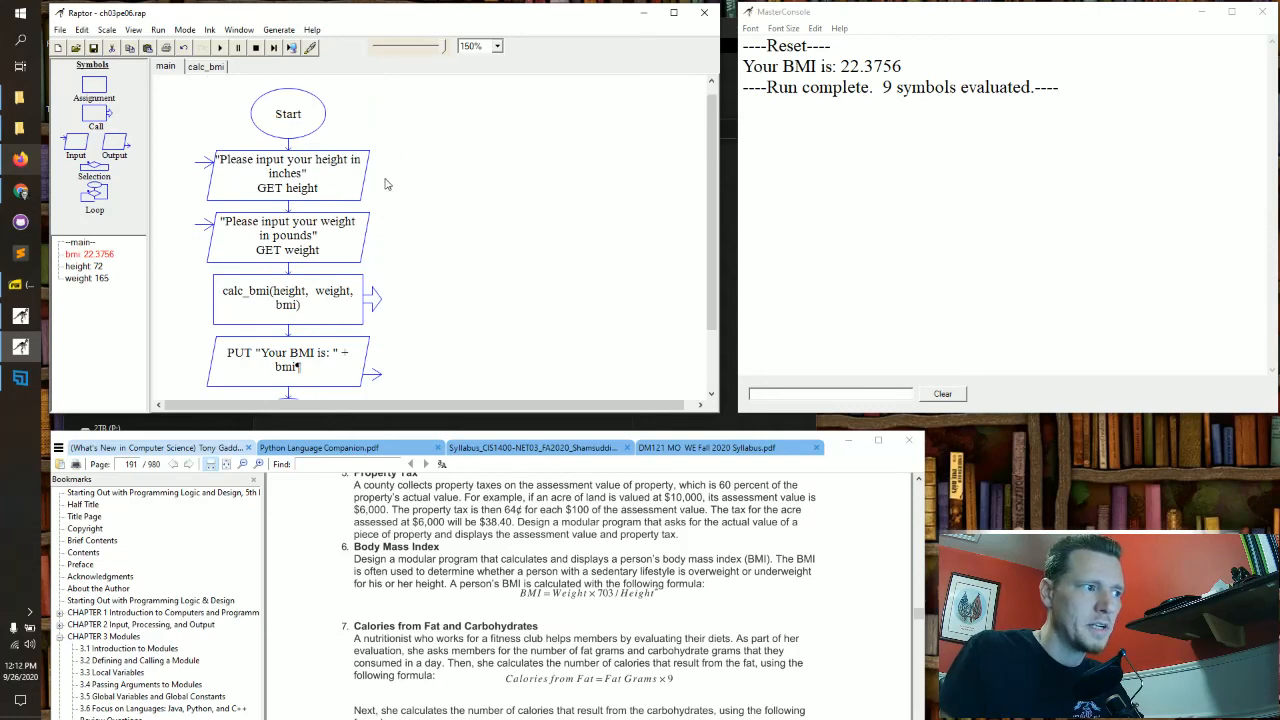
pyautogui.moveTo(404, 176)
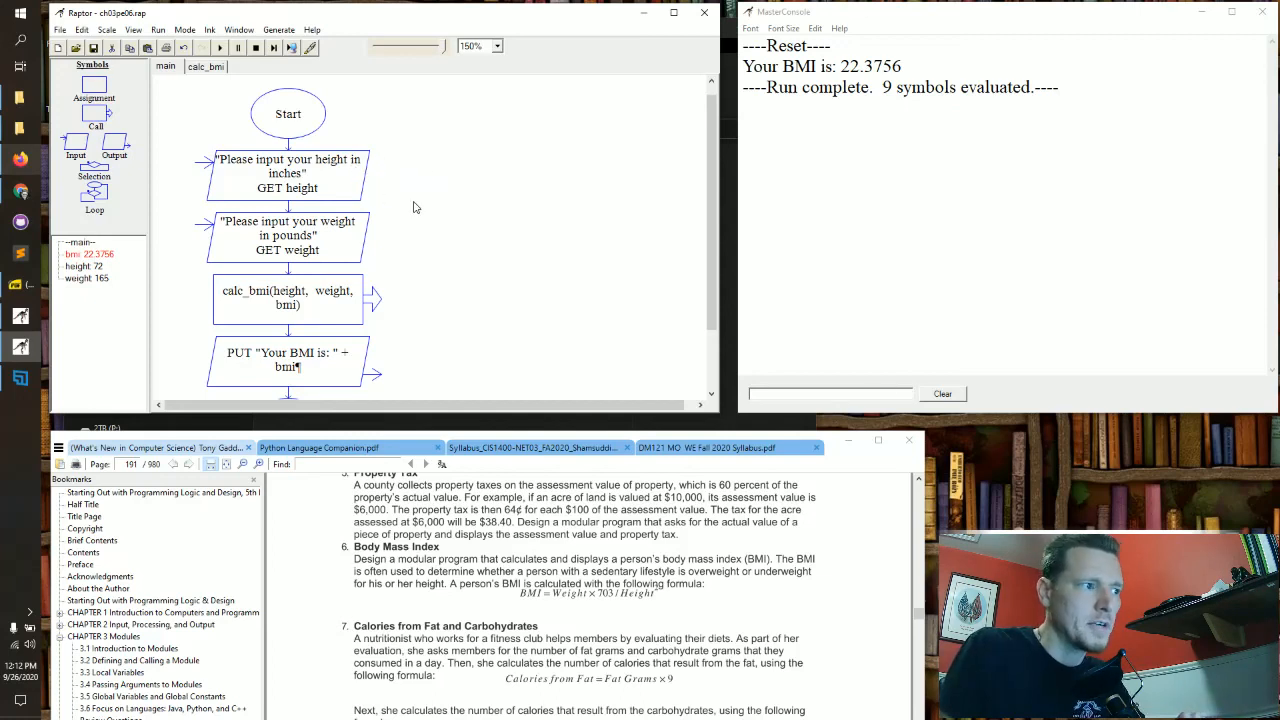
pyautogui.moveTo(336, 184)
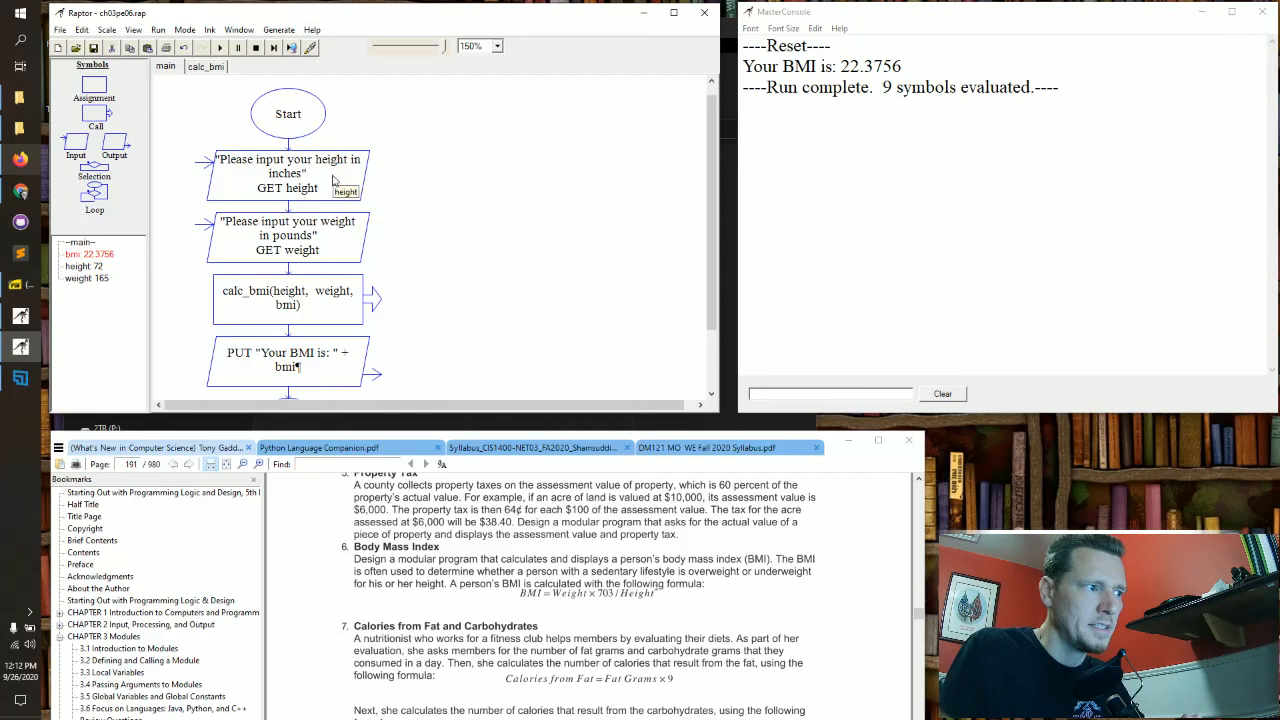
pyautogui.moveTo(436, 164)
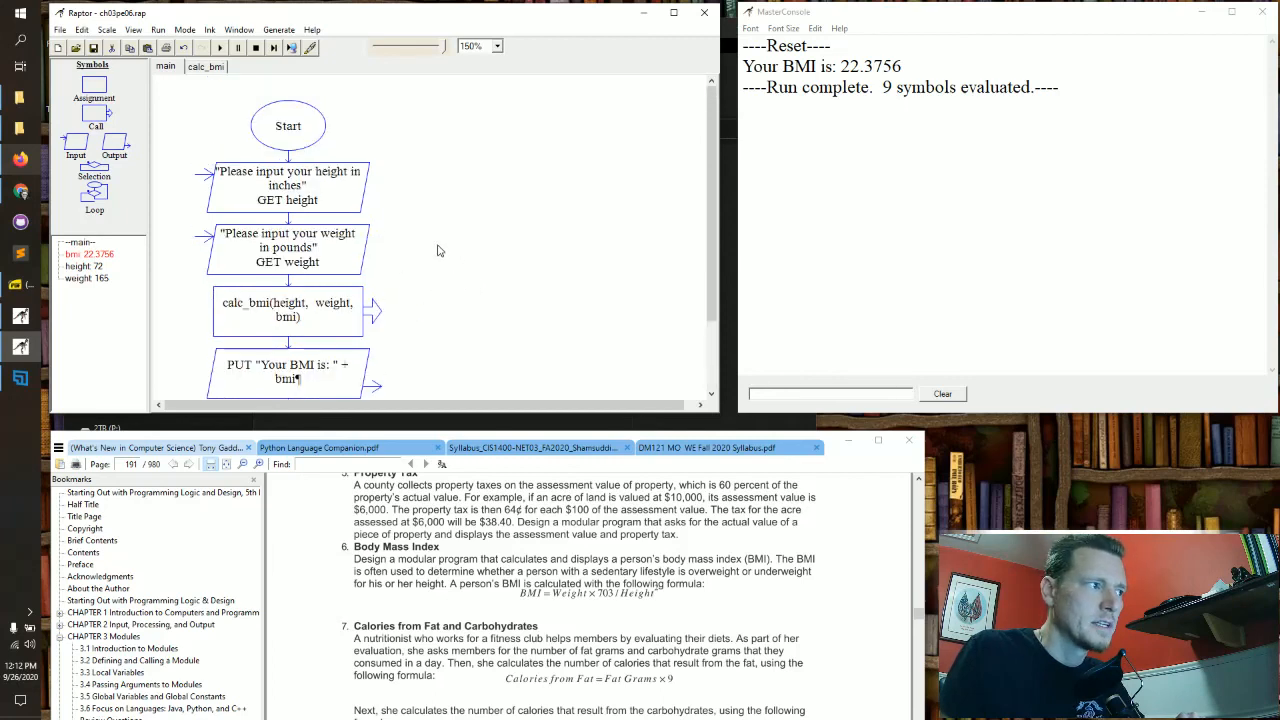
pyautogui.moveTo(452, 212)
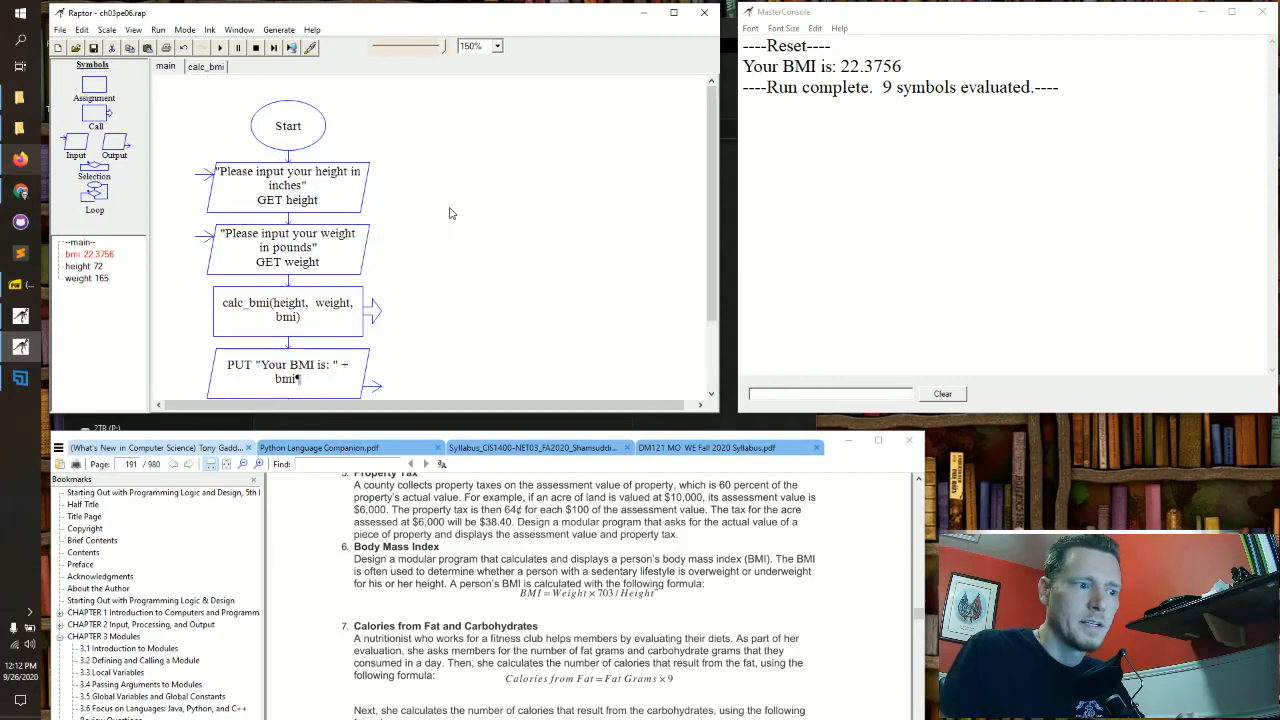
pyautogui.moveTo(538, 204)
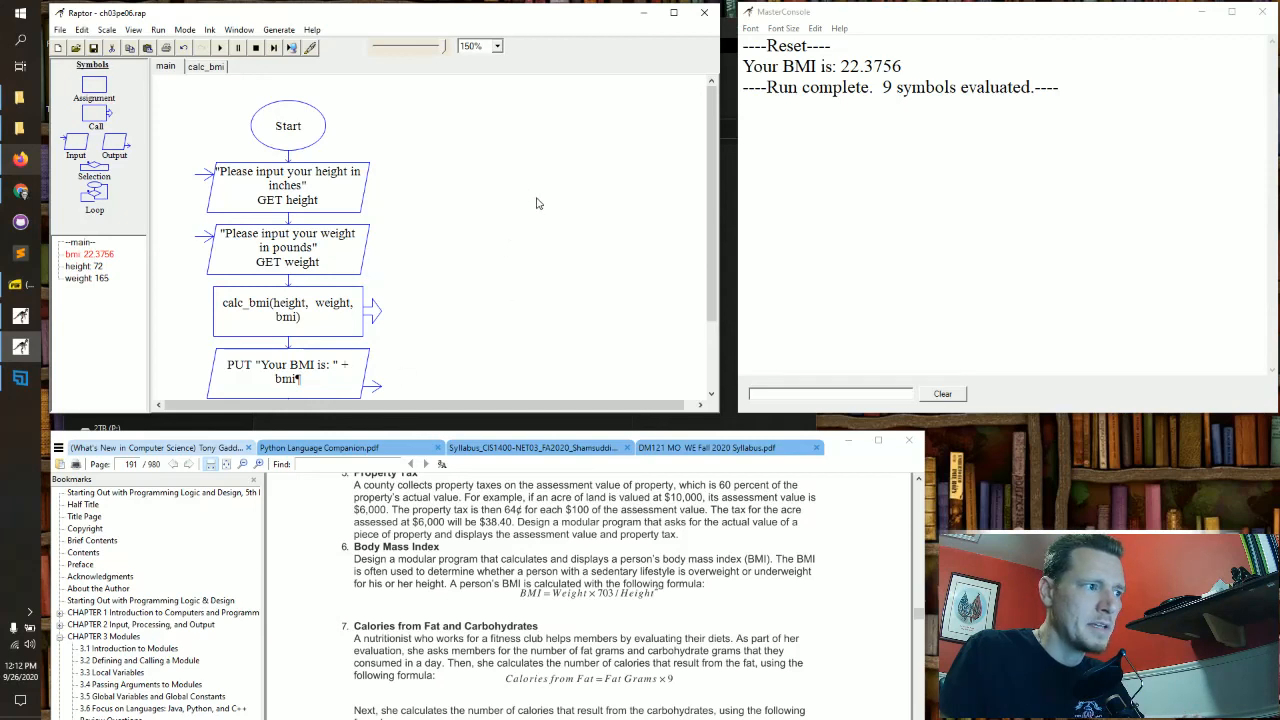